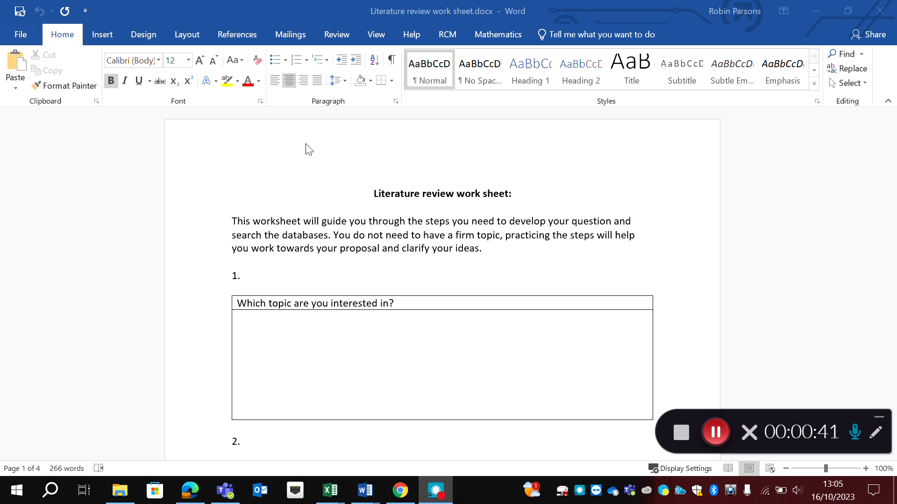
mouse_move(365, 93)
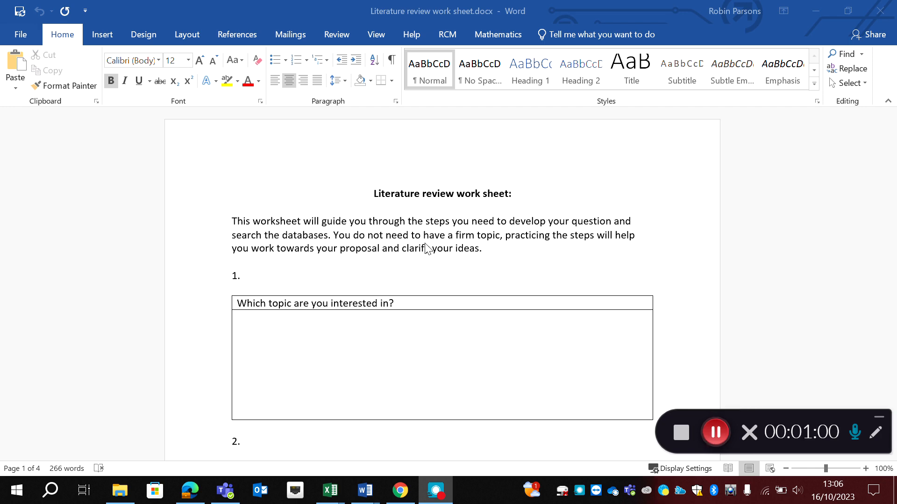
- Enter the first two topics: teenage pregnancy and care of women with sickle cell disease
left_click(257, 331)
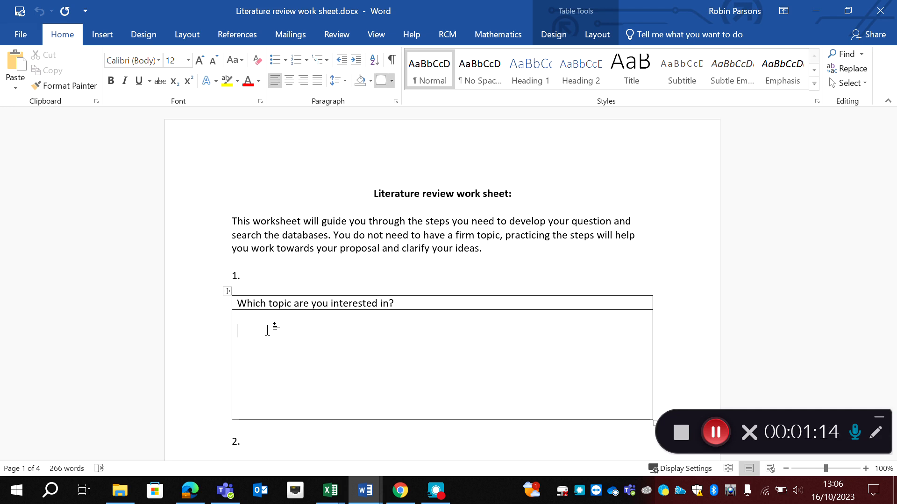
type("Br")
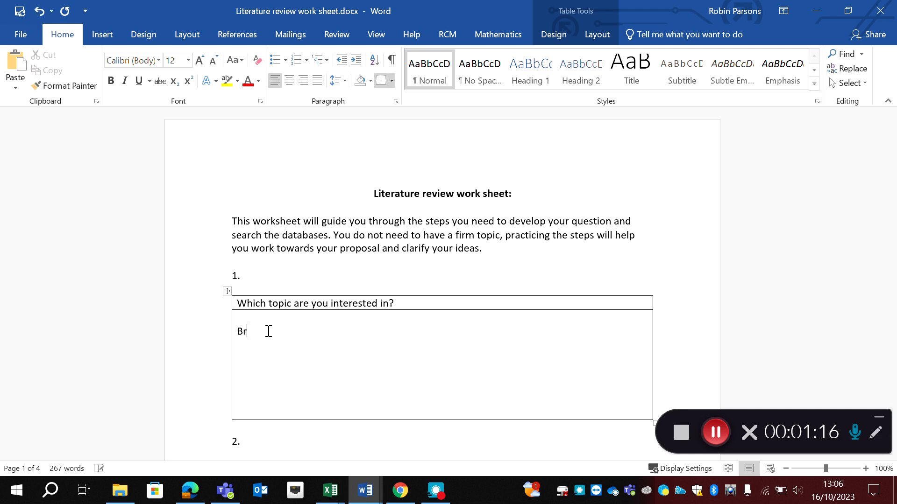
type("easting in")
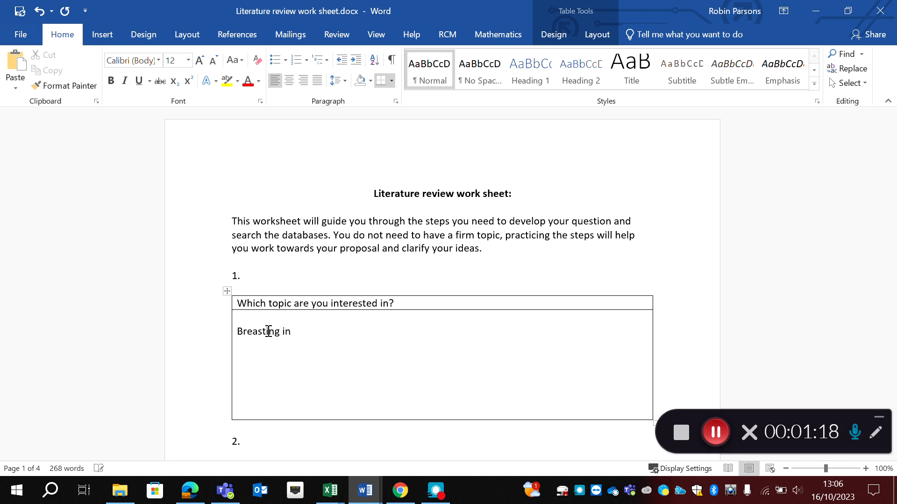
type("tee")
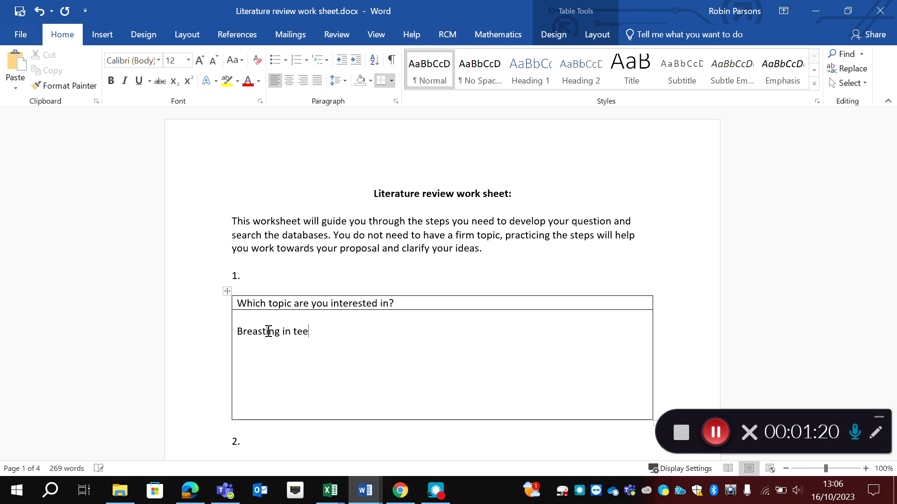
type("n")
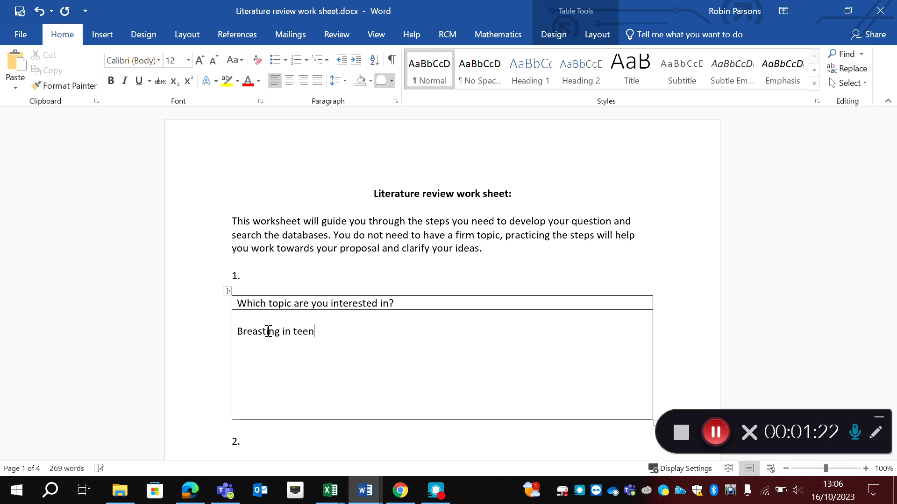
type("age pregnan")
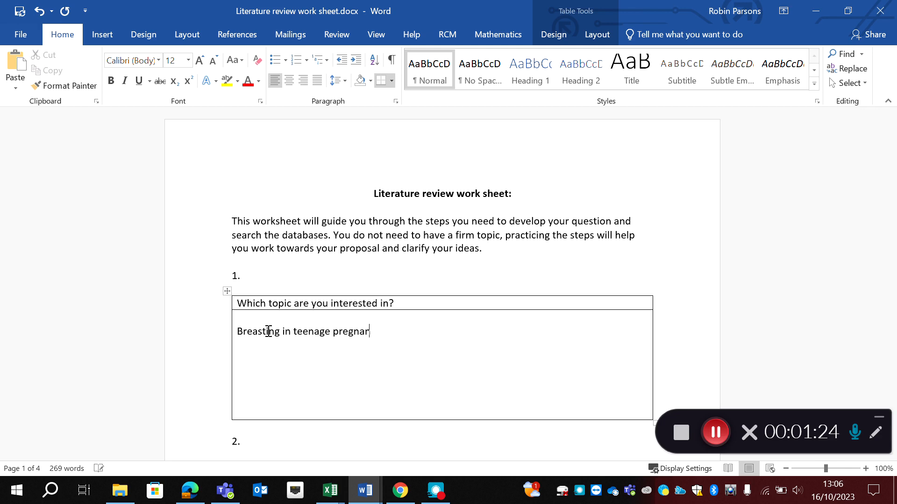
type("cy")
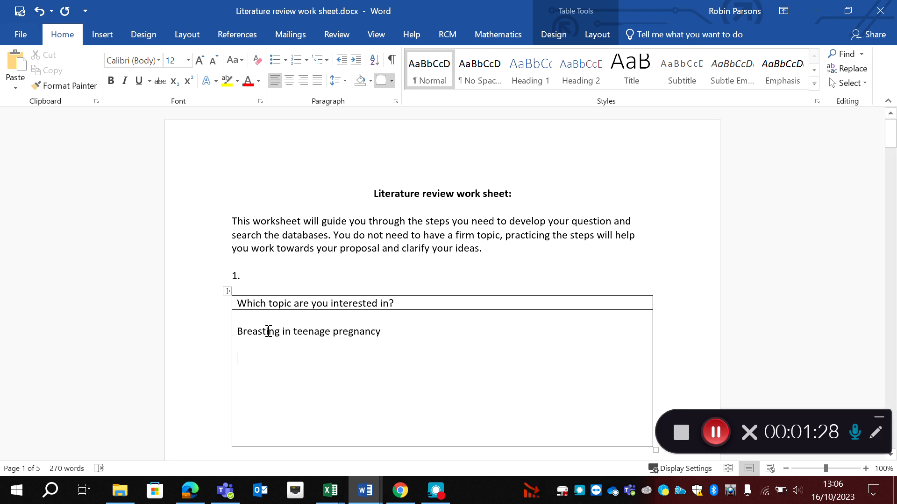
type("Care")
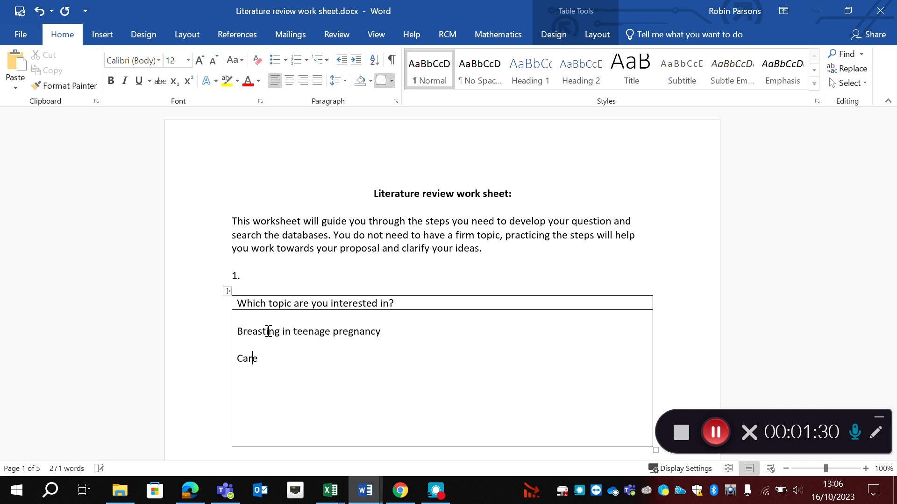
type("of owm")
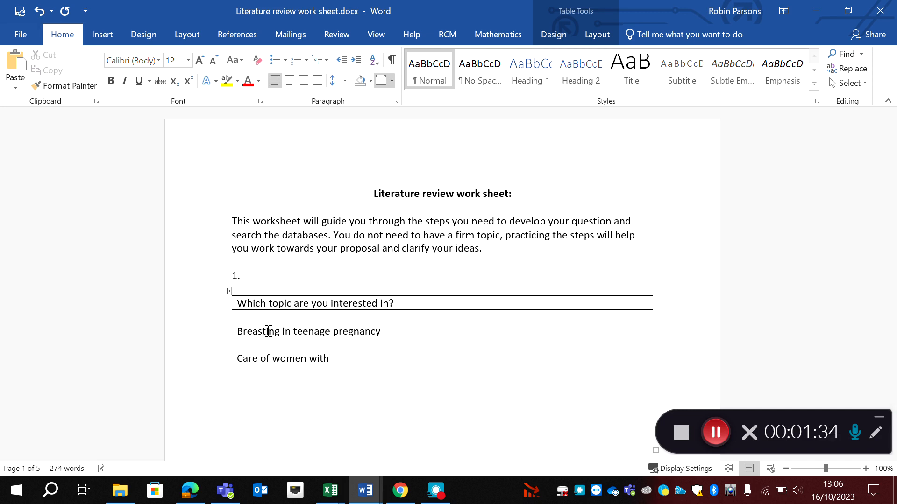
type("sickle")
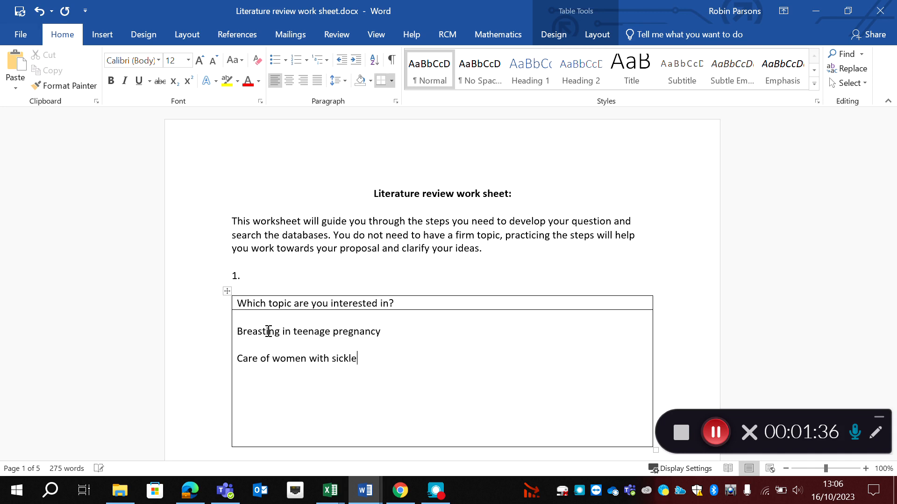
type("cell disease")
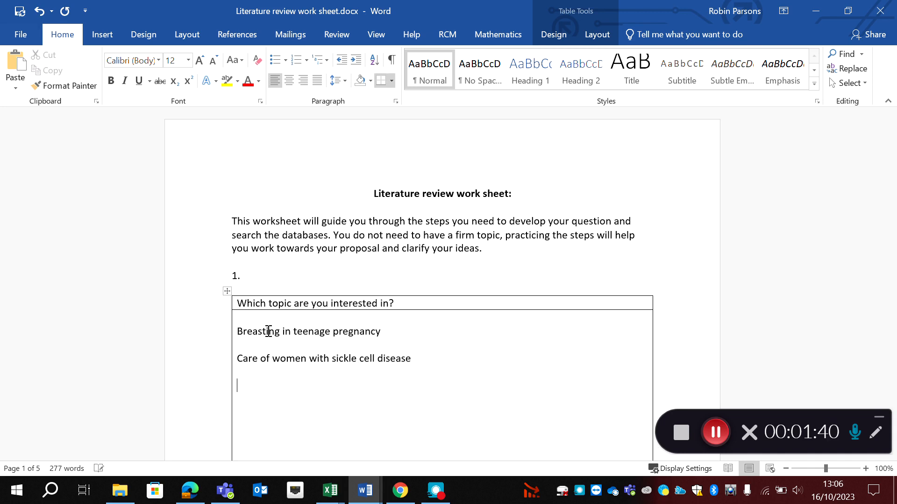
- Add the third topic 'Women's experiences of… IOL, ELCS, Birthcentres/homebirths'
type("Womens")
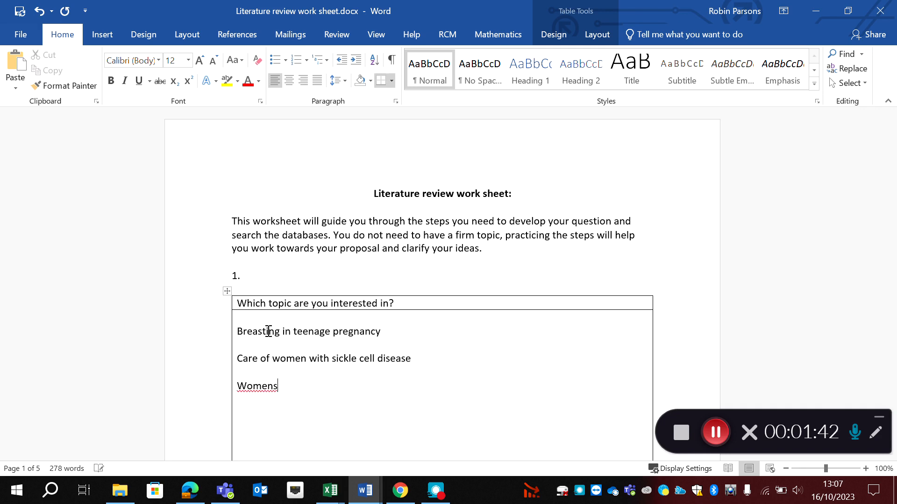
type("’s expe")
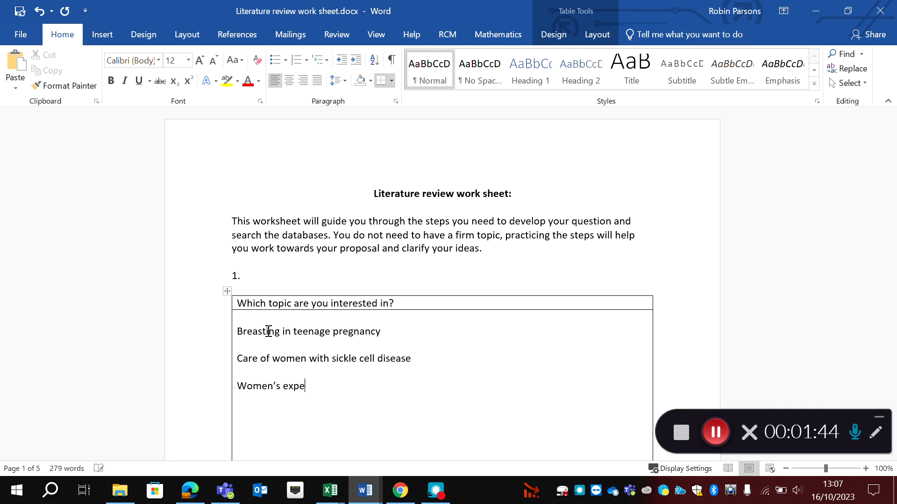
type("riences of")
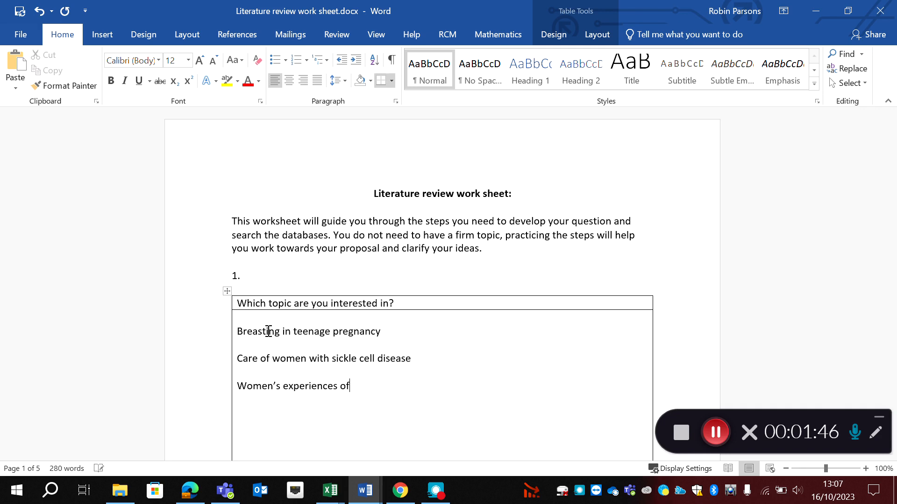
type("...")
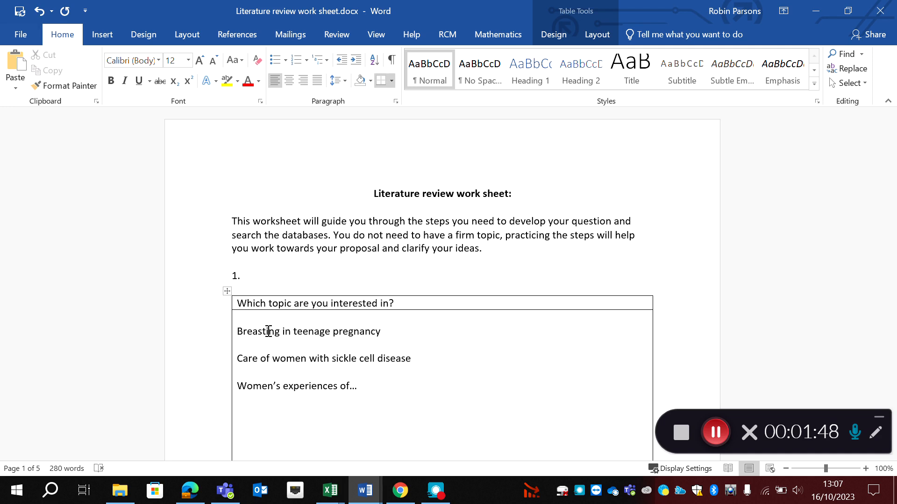
left_click(362, 386)
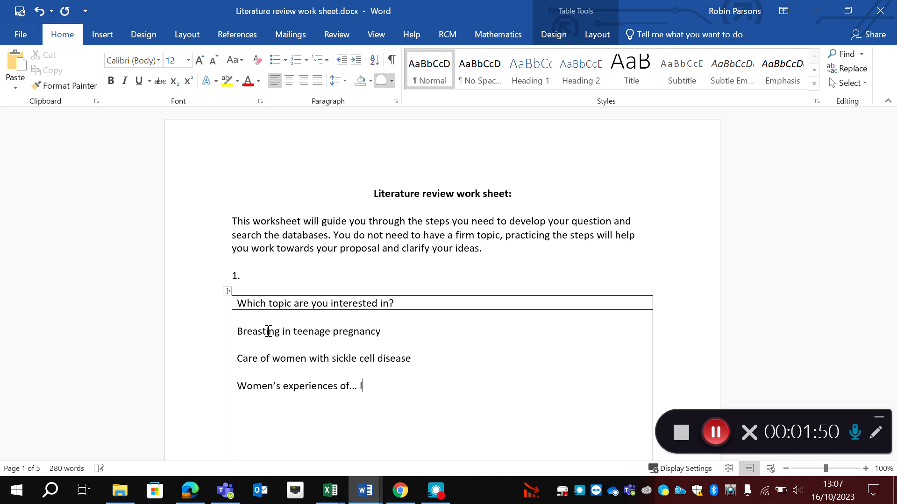
type("IOL,")
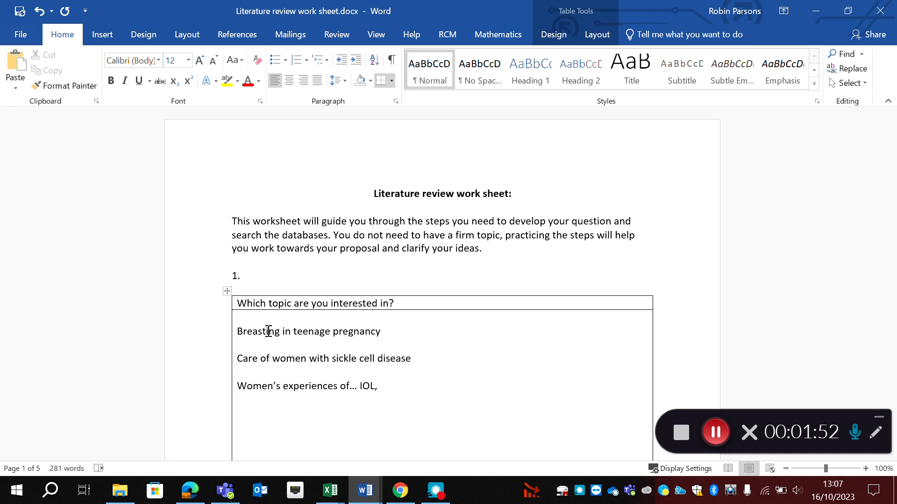
type("El")
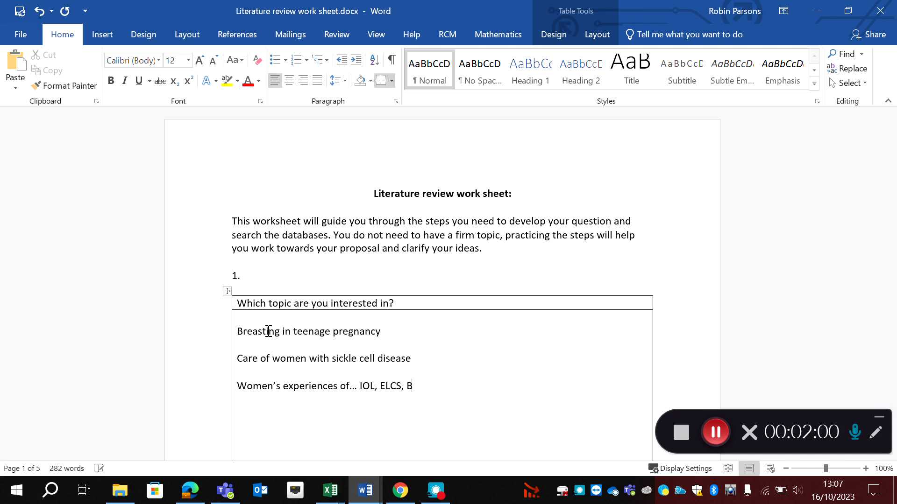
type("irthcent")
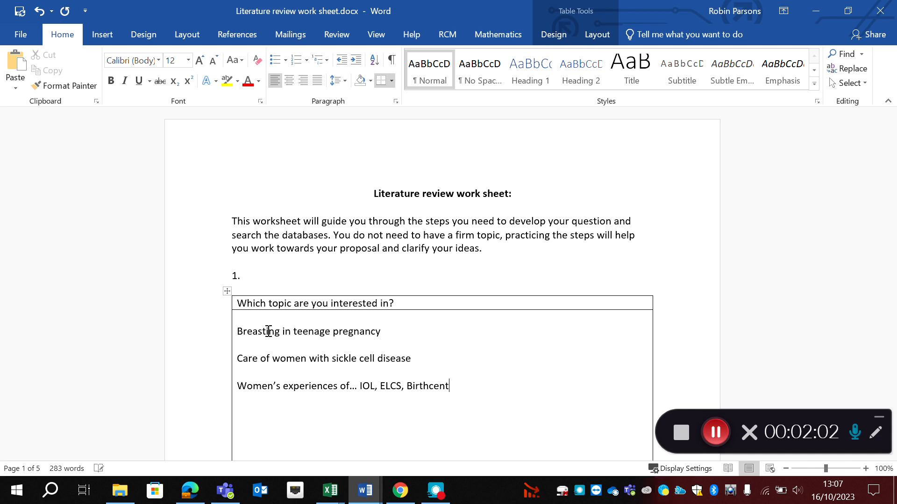
type("res/home")
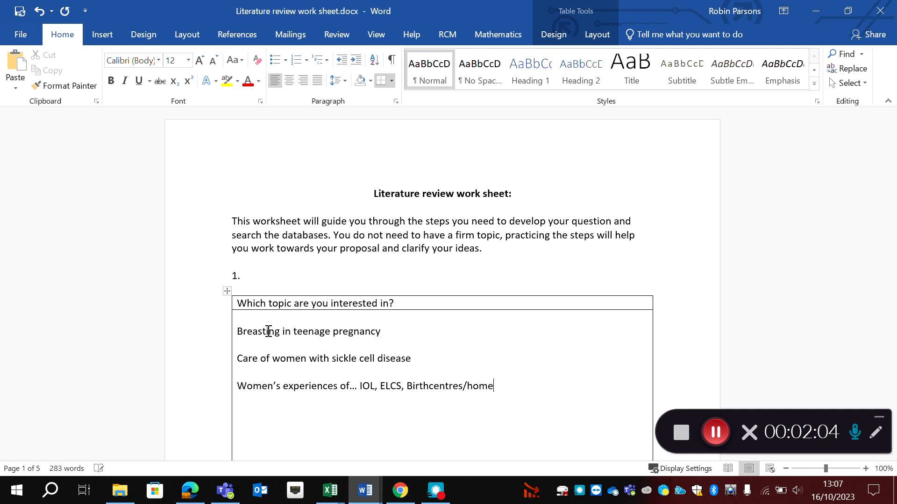
type("births")
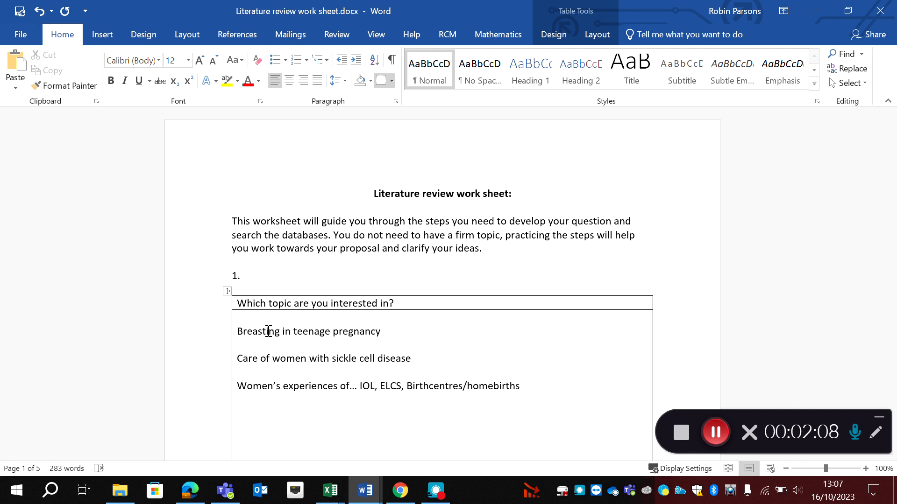
left_click(517, 386)
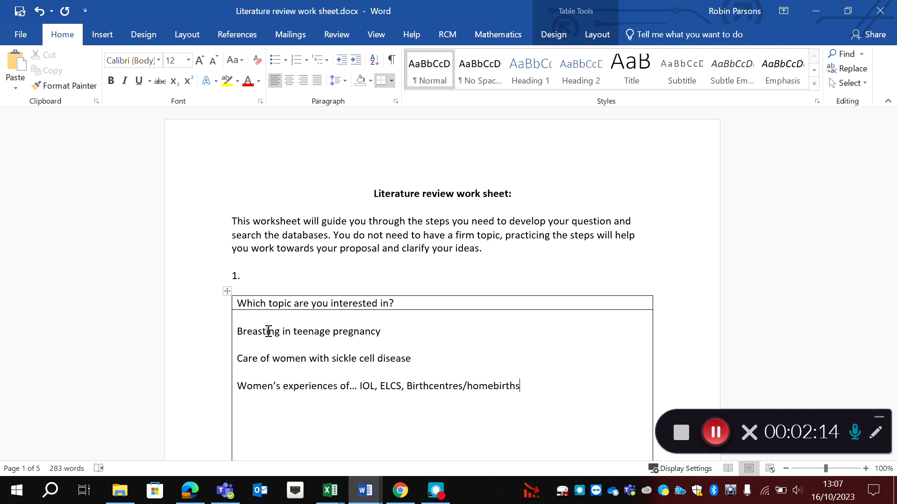
- Scroll to question 2 and select the three topic lines in the topic box
scroll("down", 3)
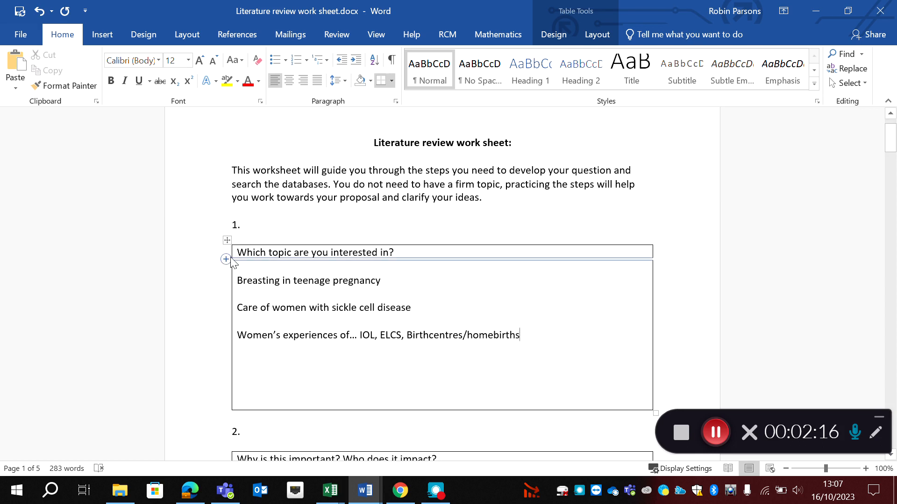
scroll("down", 3)
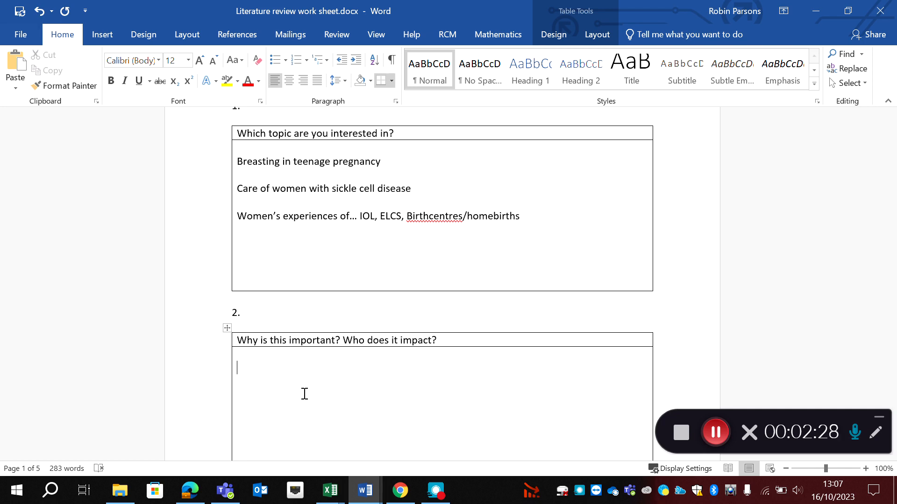
left_click(714, 432)
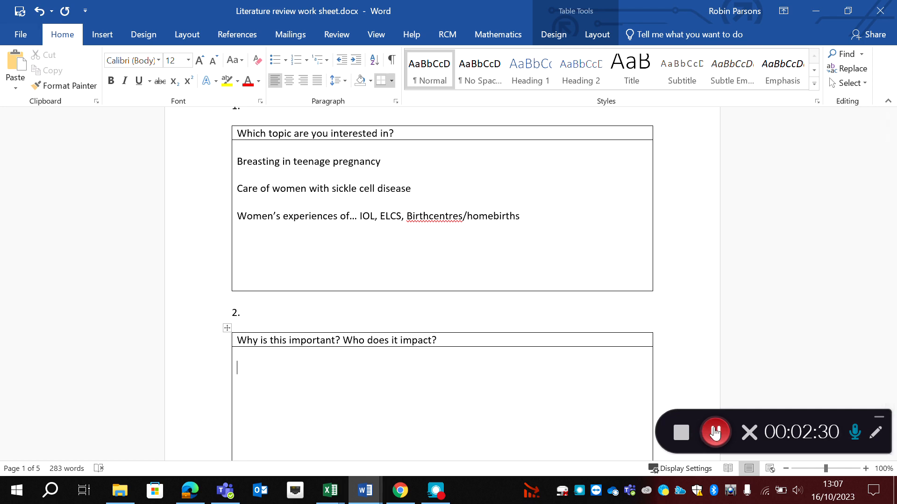
left_click(714, 432)
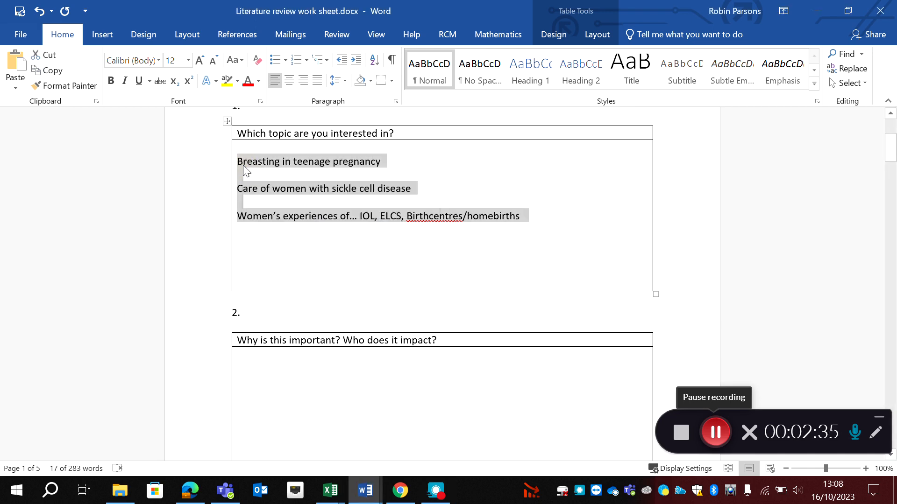
- Replace the topics with 'Women's experiences of water birth'
type("Women")
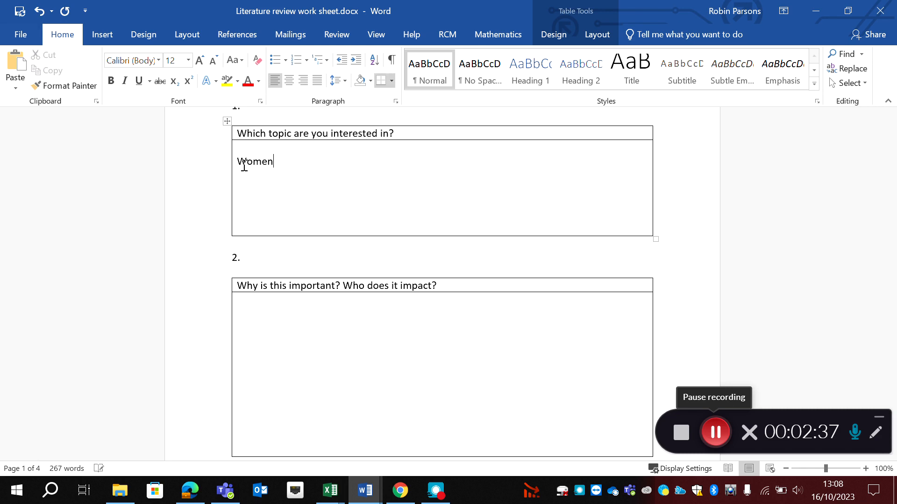
type("'s experei")
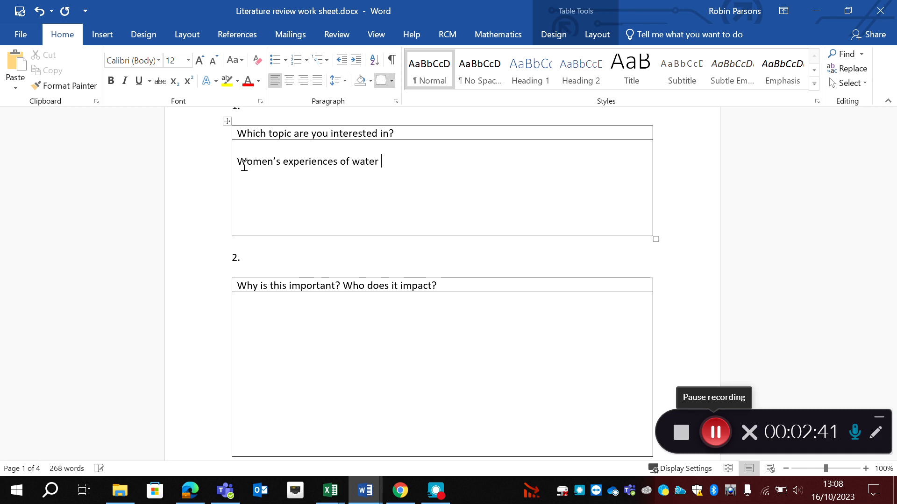
type("birth")
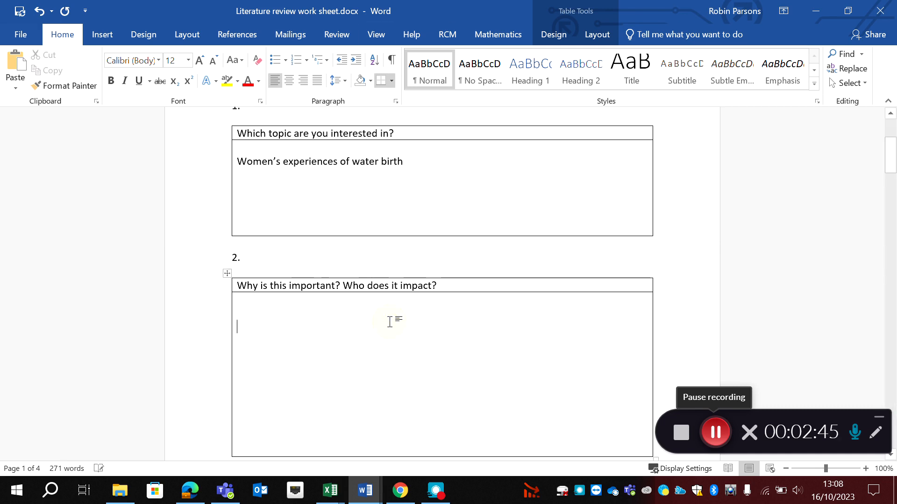
- Write the first impact line: women and their families – information about birth choices
type("Women and their")
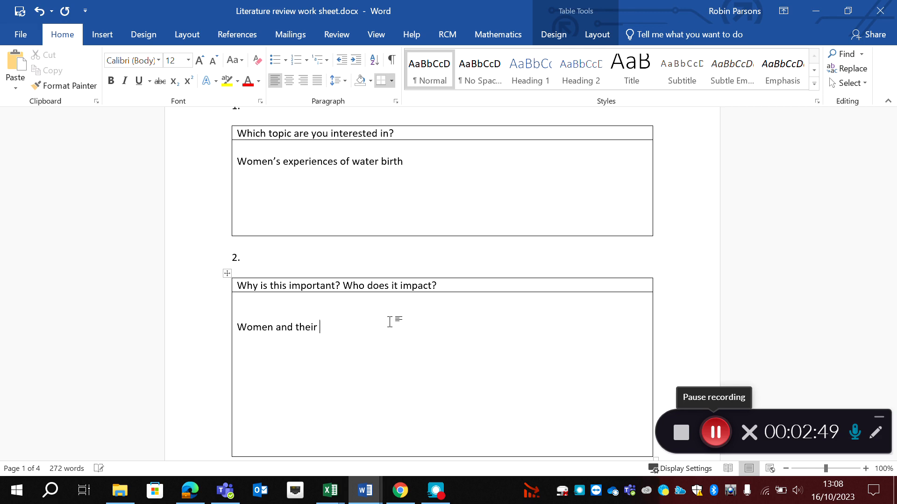
type("familie")
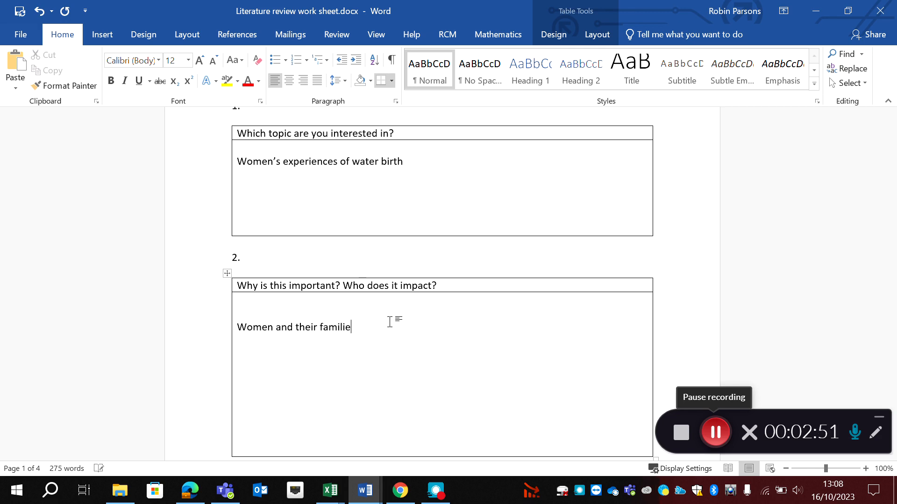
type("s")
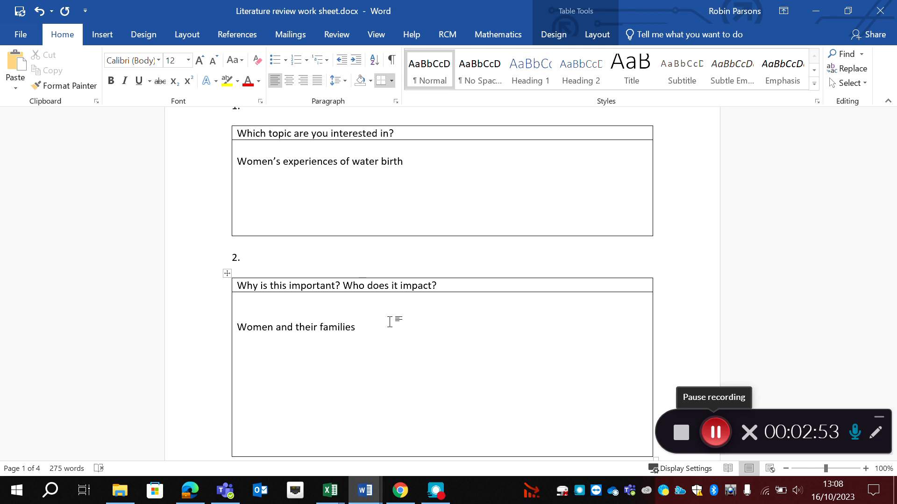
type("-")
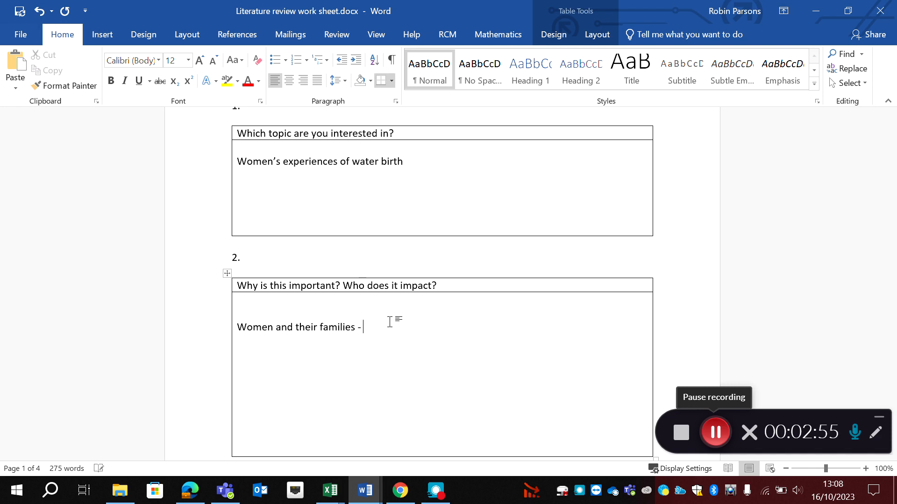
type("info")
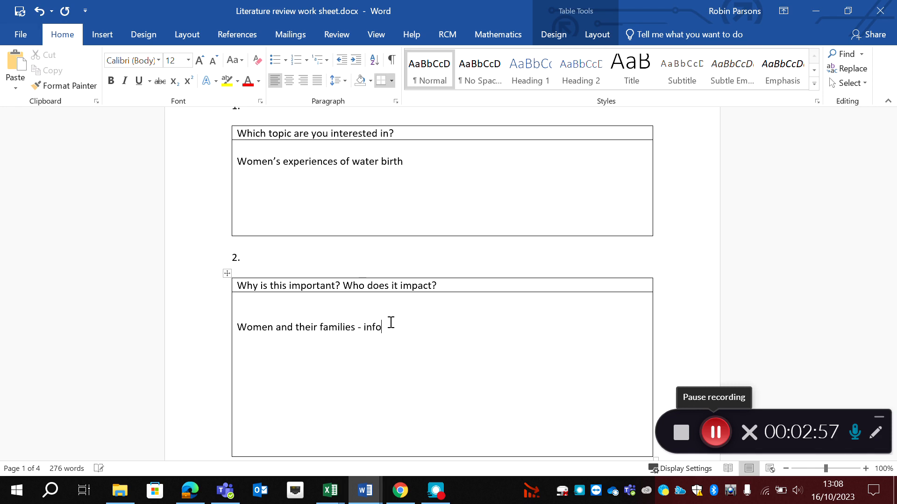
type("r")
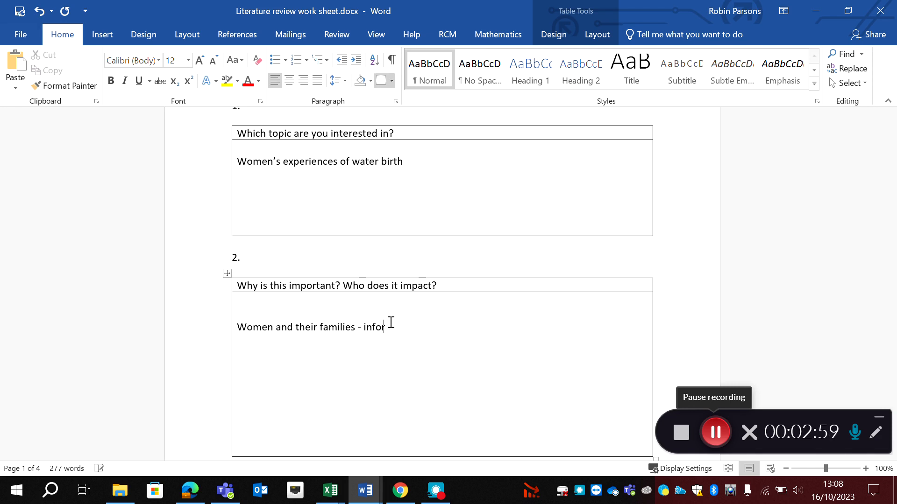
type("rmation about their birth c")
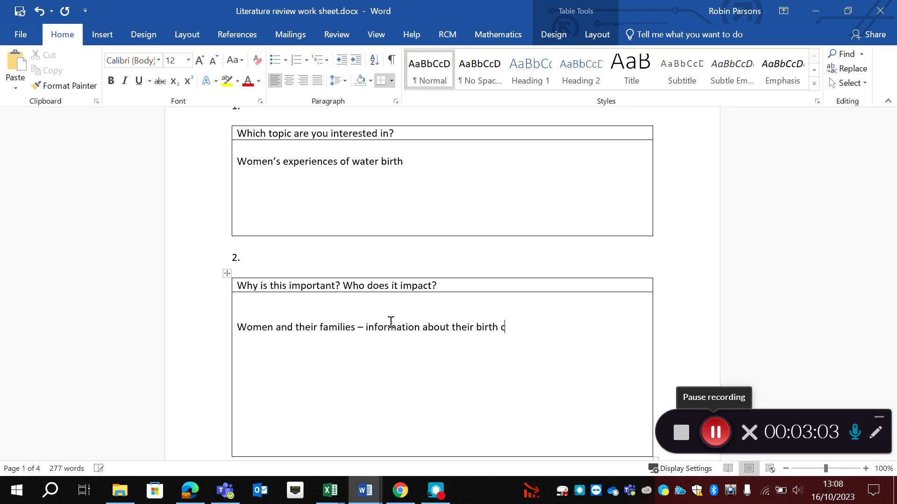
type("hoices")
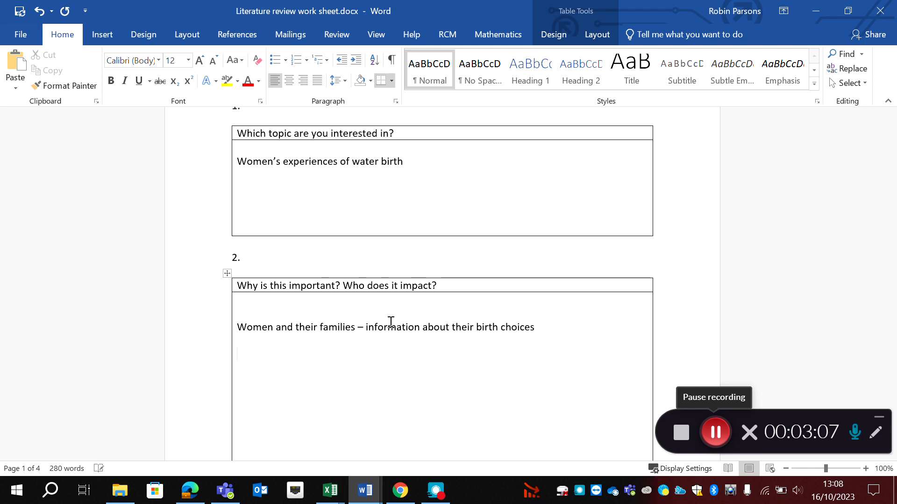
- Write the second impact line: midwives' profession as a whole and individual practice
type("Midwives – Our")
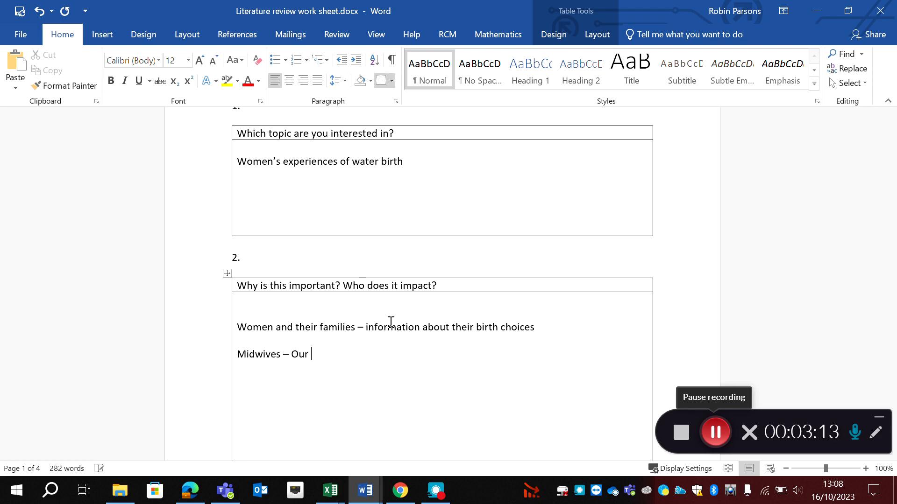
type("professio")
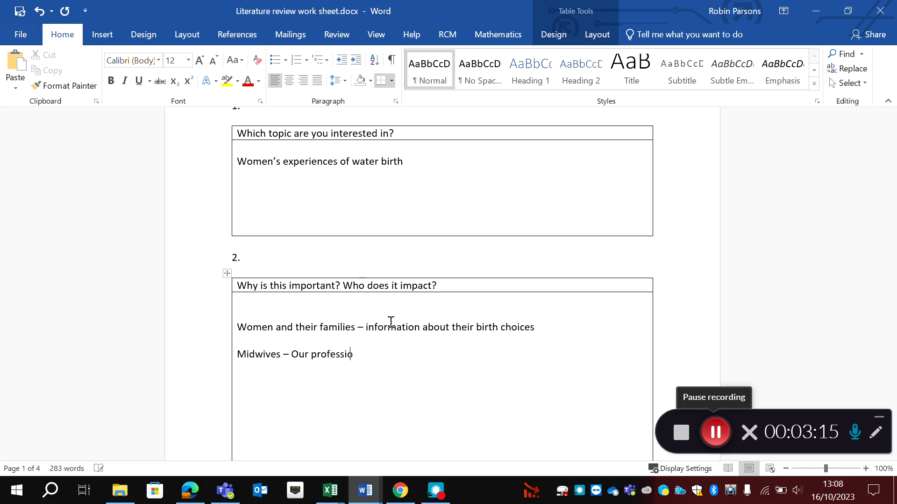
type("n as a whole")
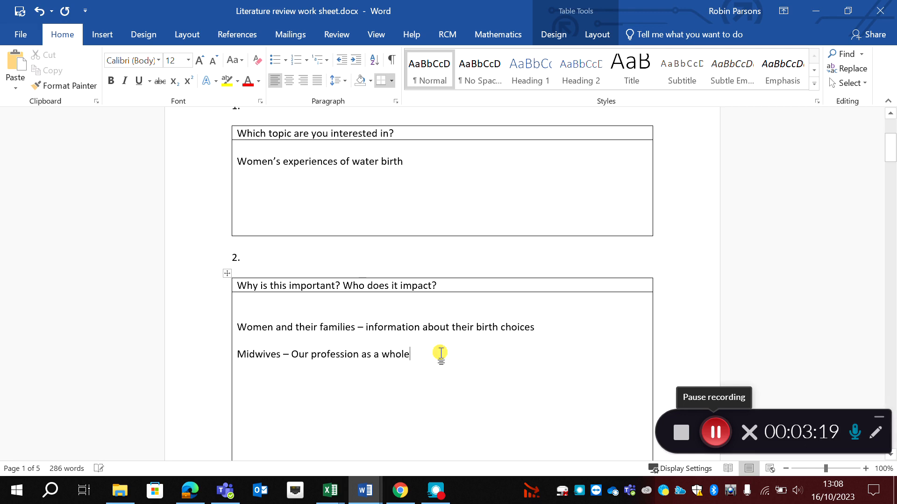
type(", but also i")
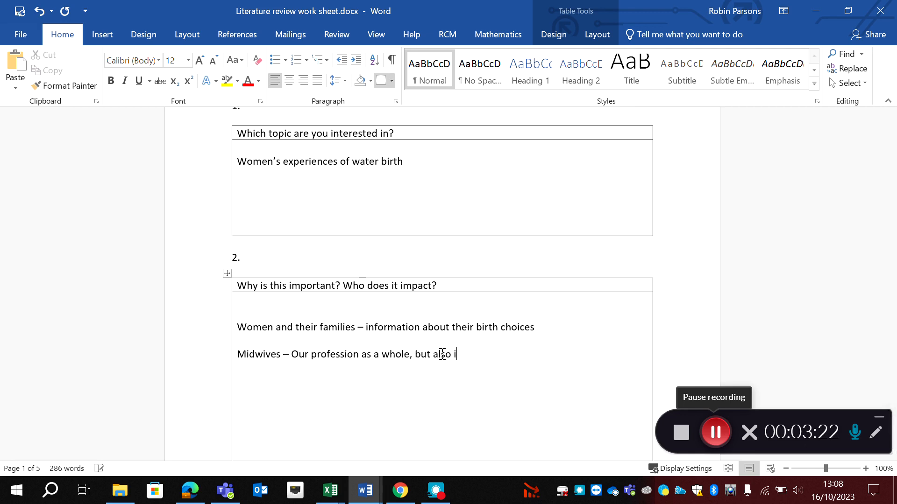
type("ndiv")
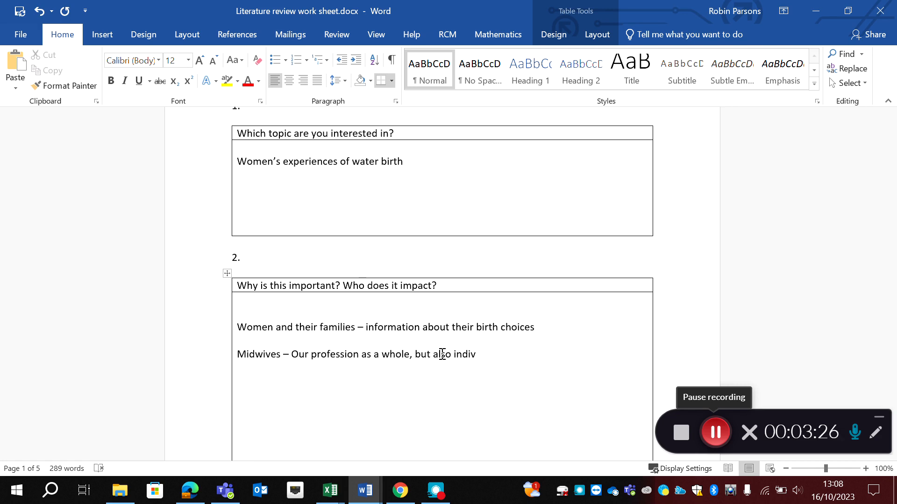
type("idual pac")
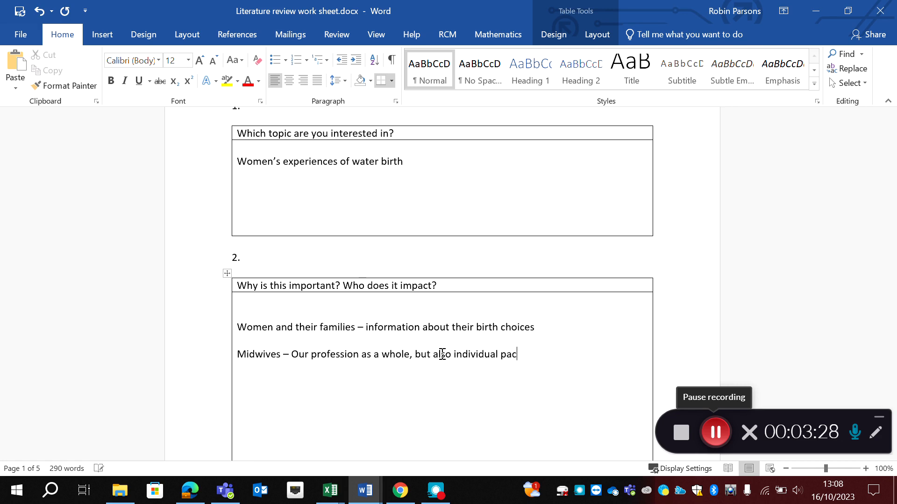
type("ra")
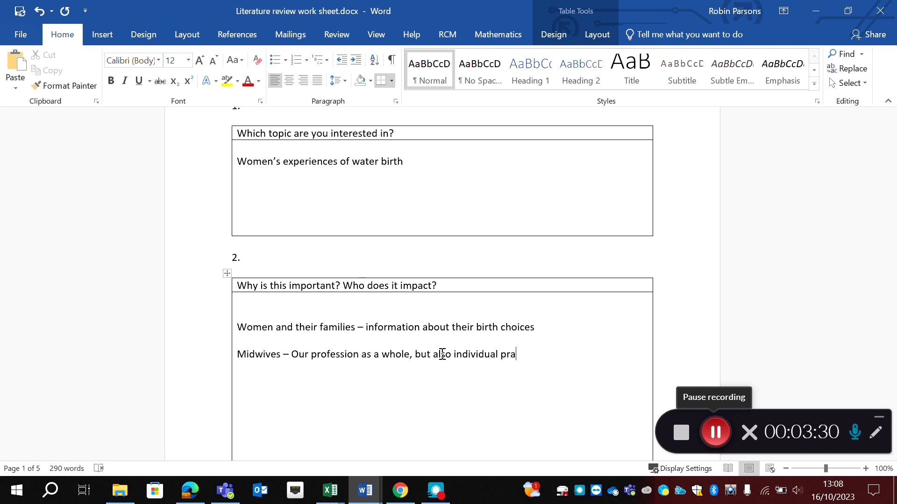
type("ctice.")
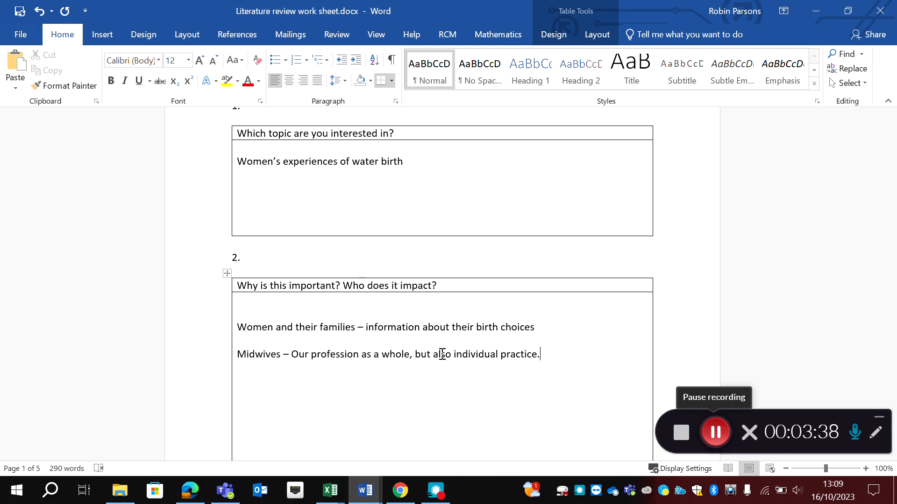
mouse_move(525, 482)
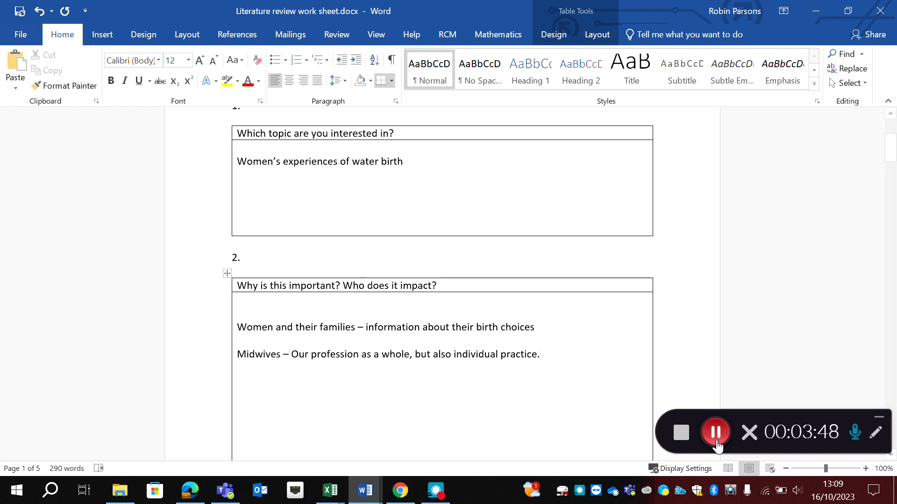
- Scroll down to section 3, converting the topic into a searchable question
scroll("down", 3)
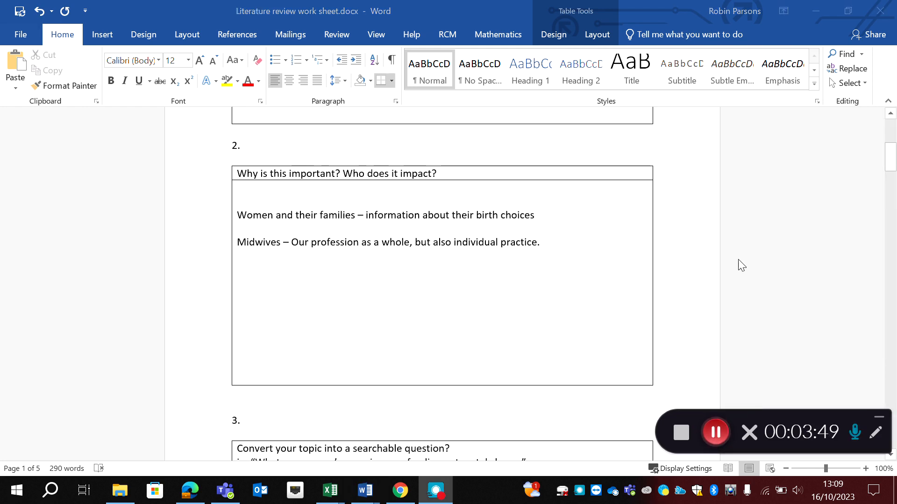
scroll("down", 3)
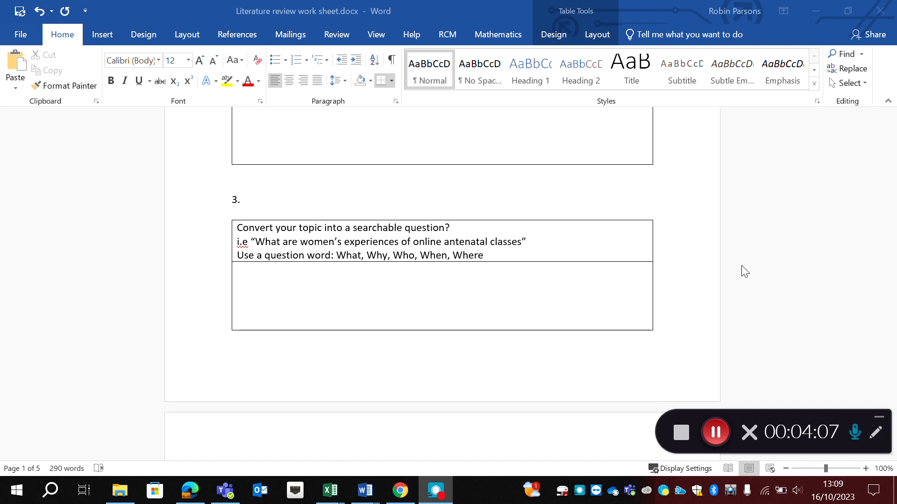
mouse_move(275, 255)
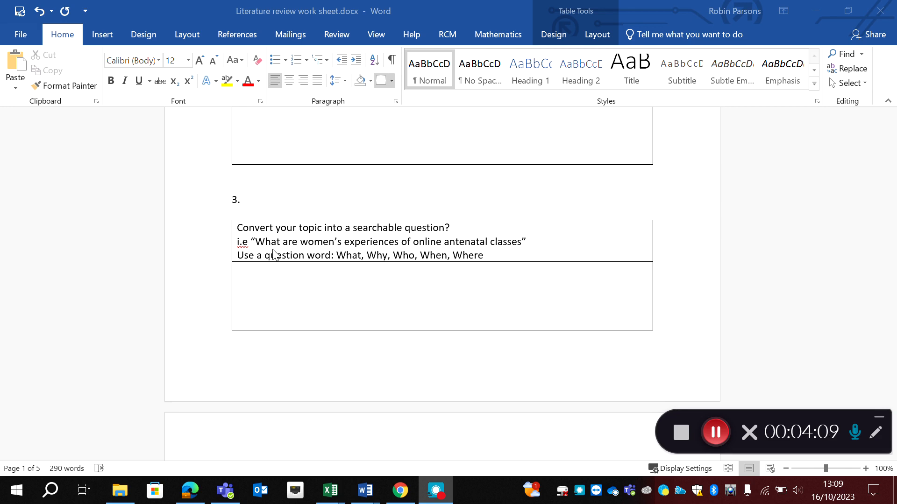
mouse_move(355, 259)
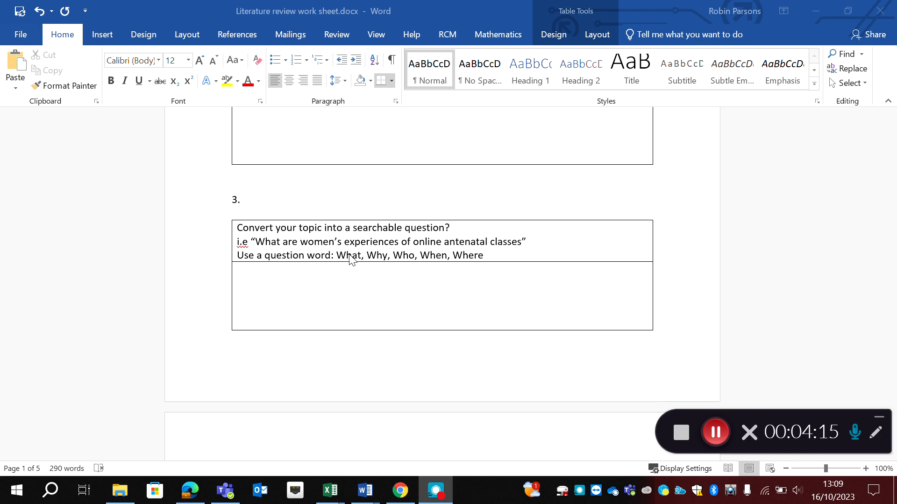
mouse_move(355, 269)
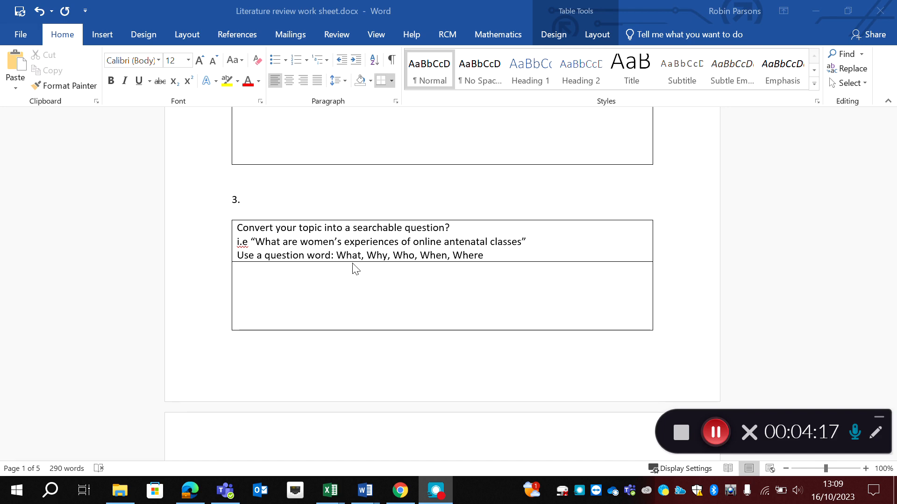
mouse_move(434, 269)
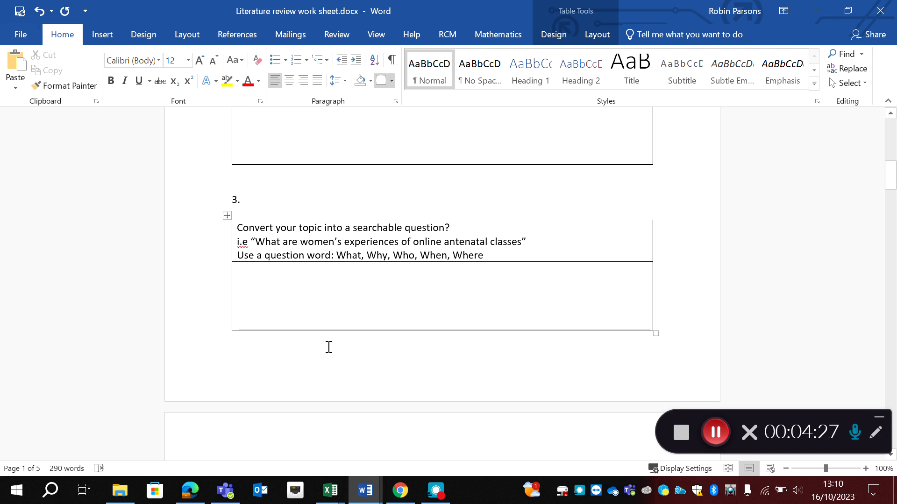
- Write the searchable question 'What are women's experiences of waterbirth' in item 3
type("W")
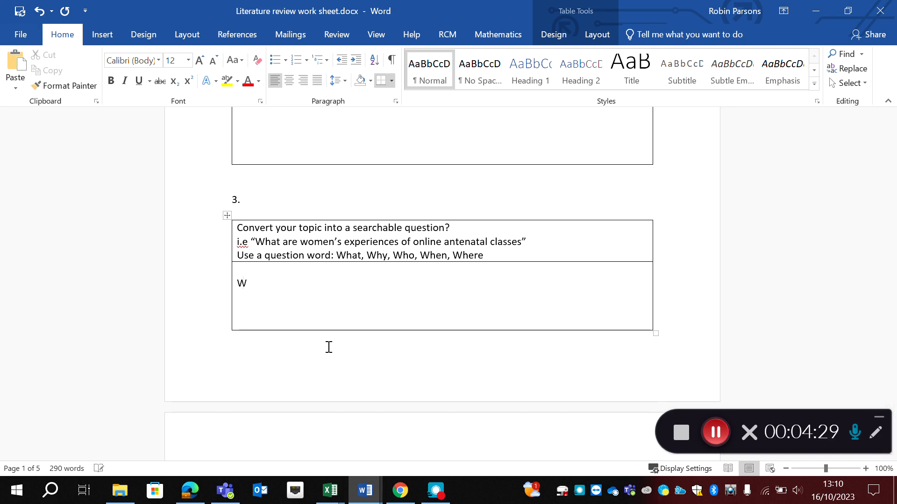
type("hat are")
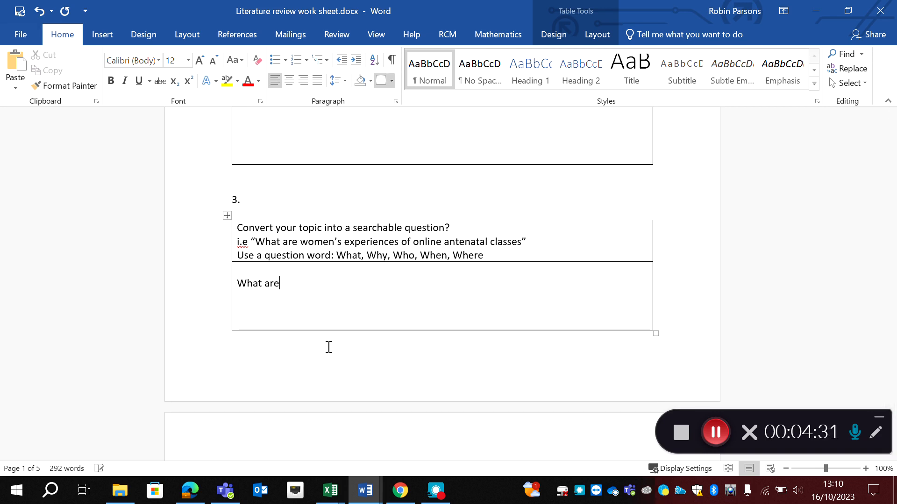
type("women's e")
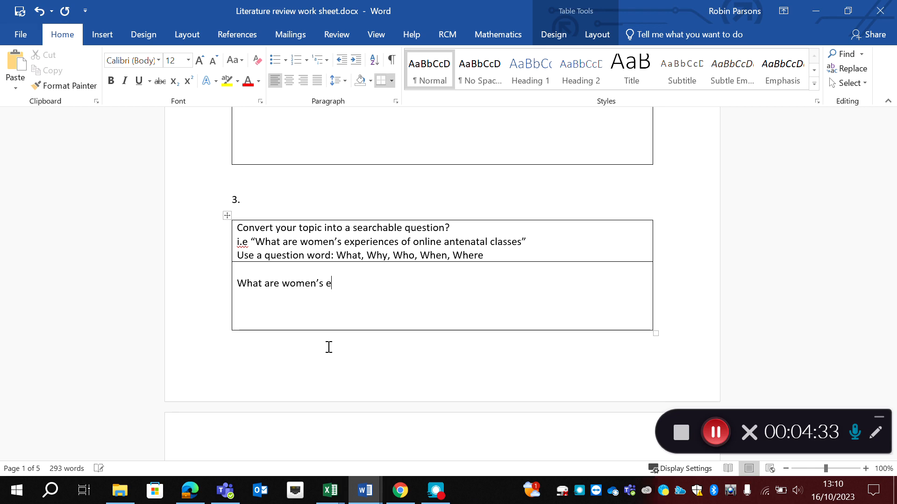
type("xperiences of")
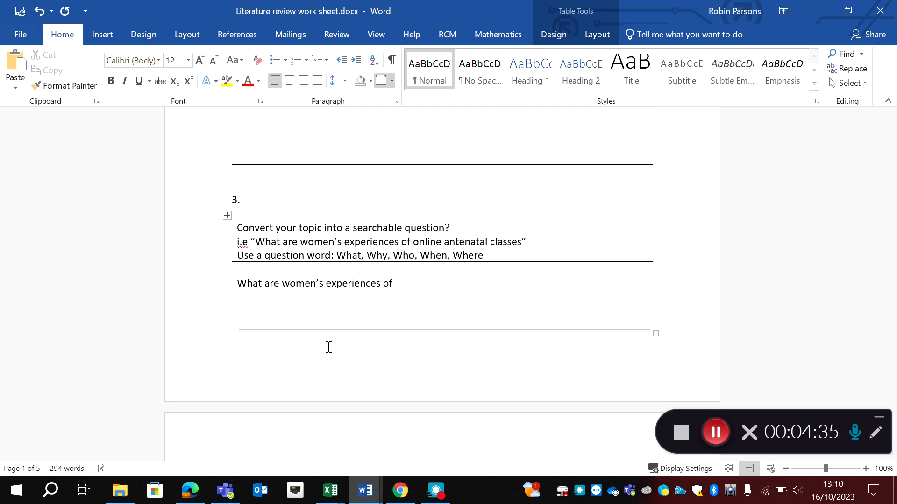
type("w")
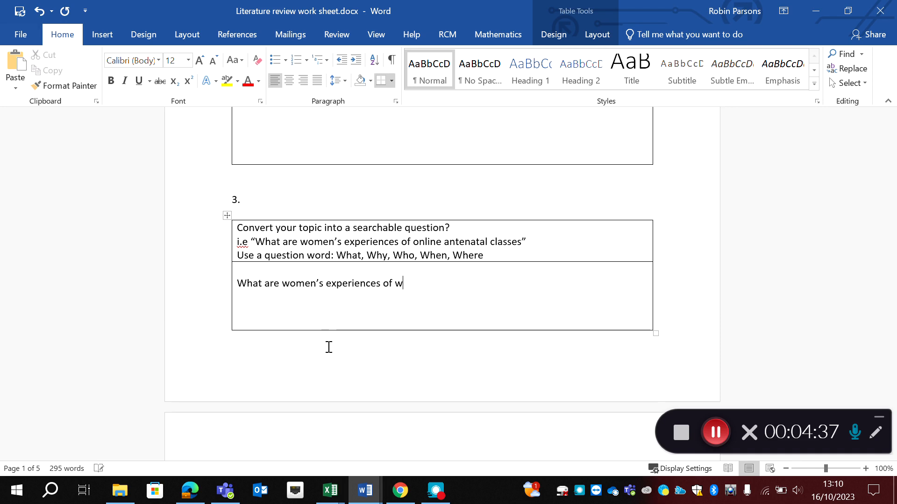
type("aterbir")
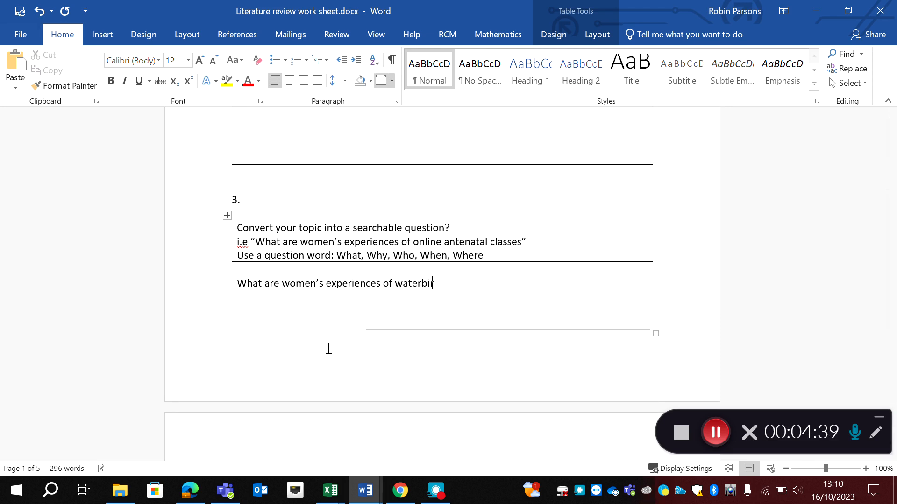
type("th")
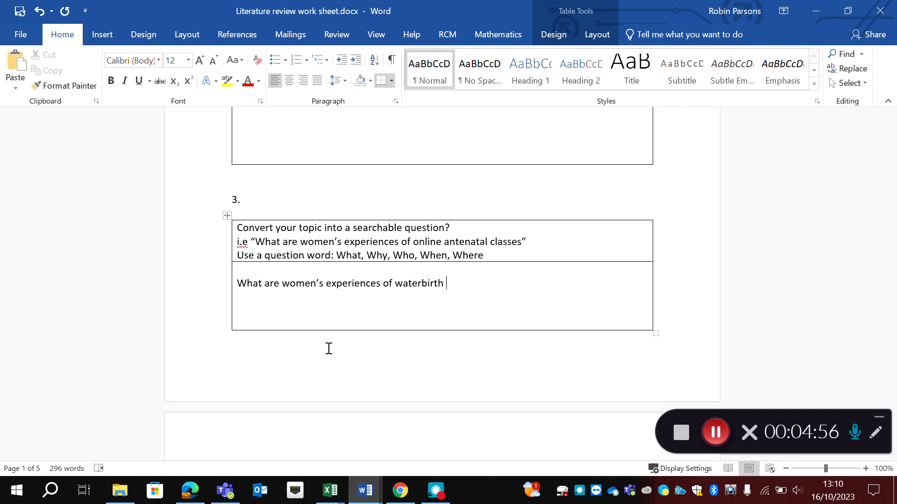
- Scroll through the item 4 PICO table rows and back to its top
scroll("down", 3)
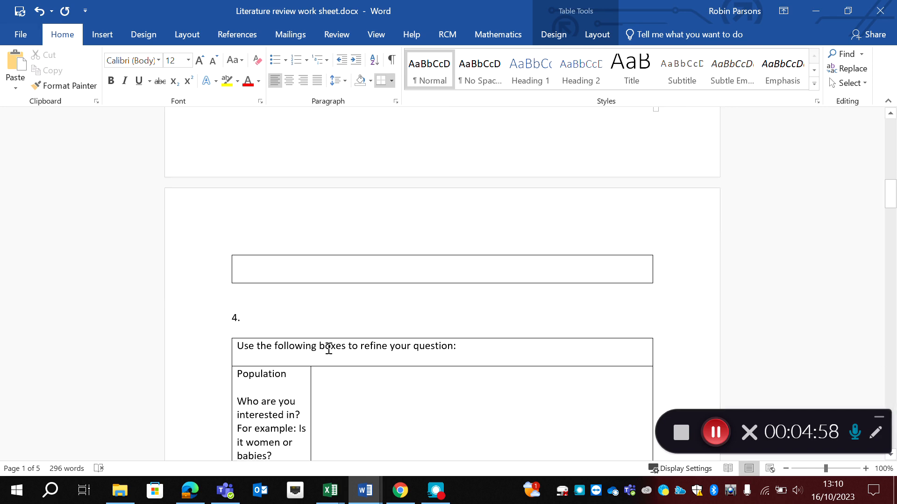
scroll("down", 3)
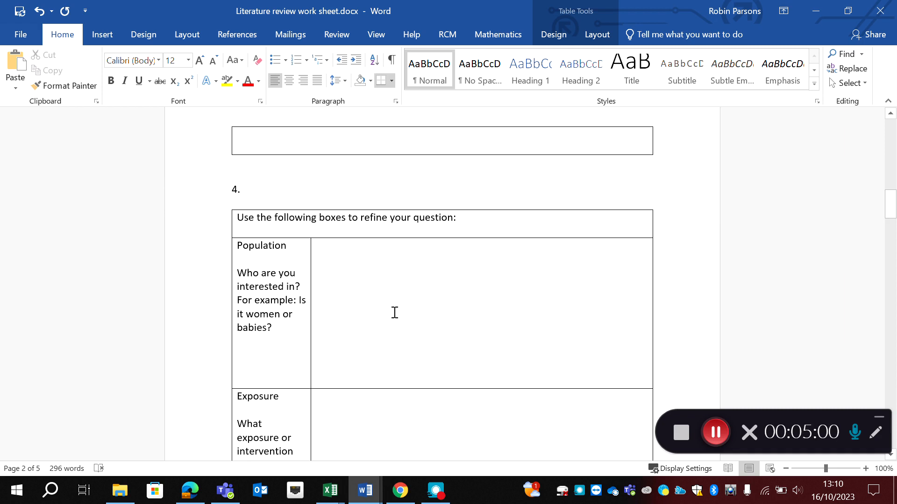
scroll("down", 3)
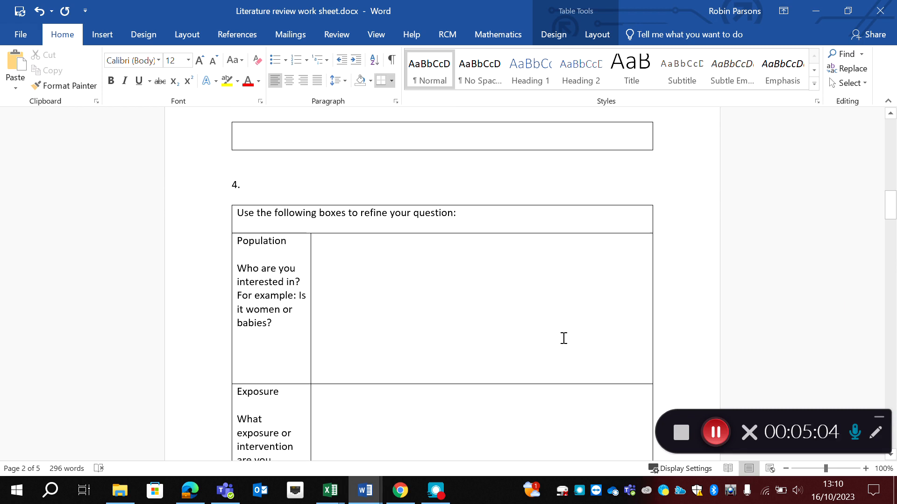
scroll("up", 3)
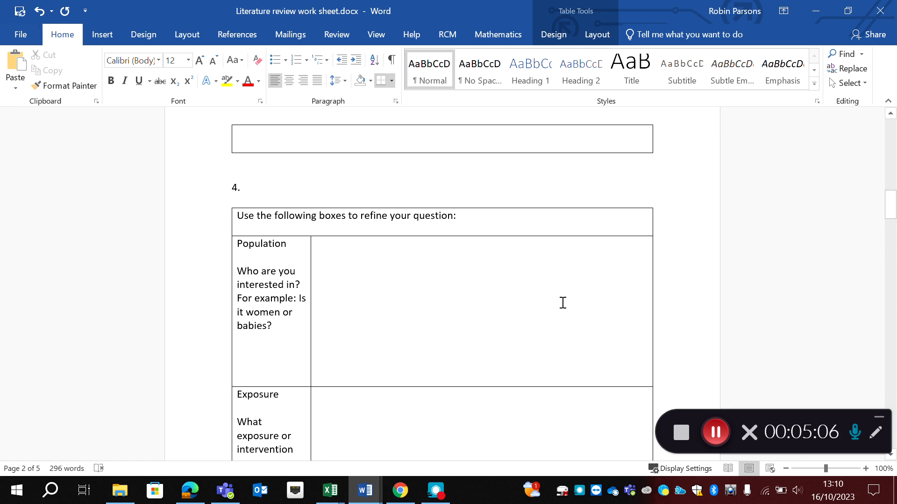
mouse_move(411, 278)
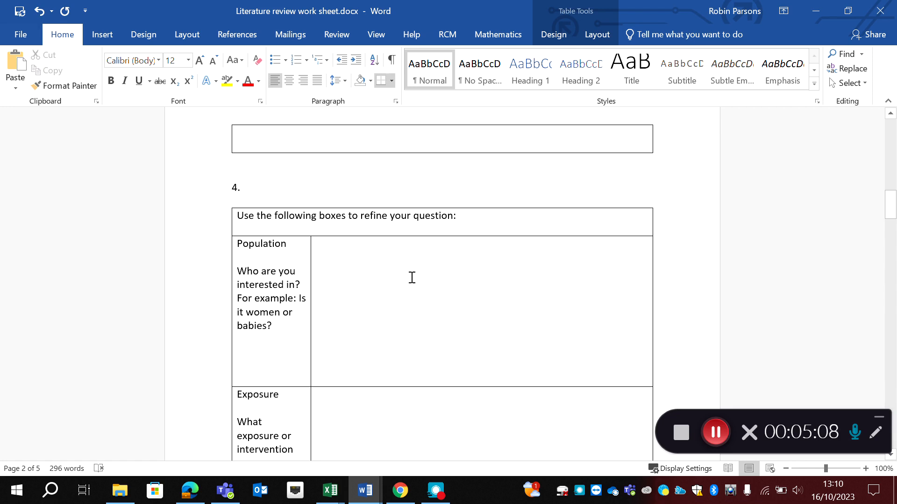
scroll("down", 3)
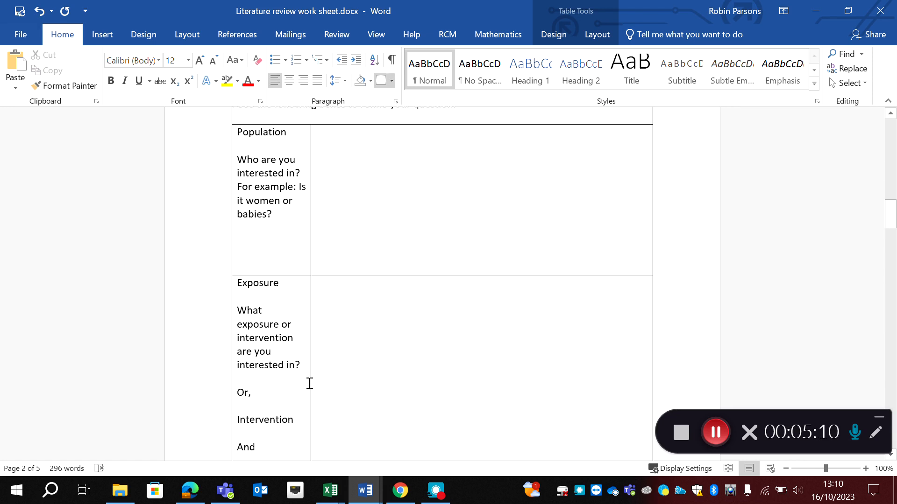
scroll("down", 3)
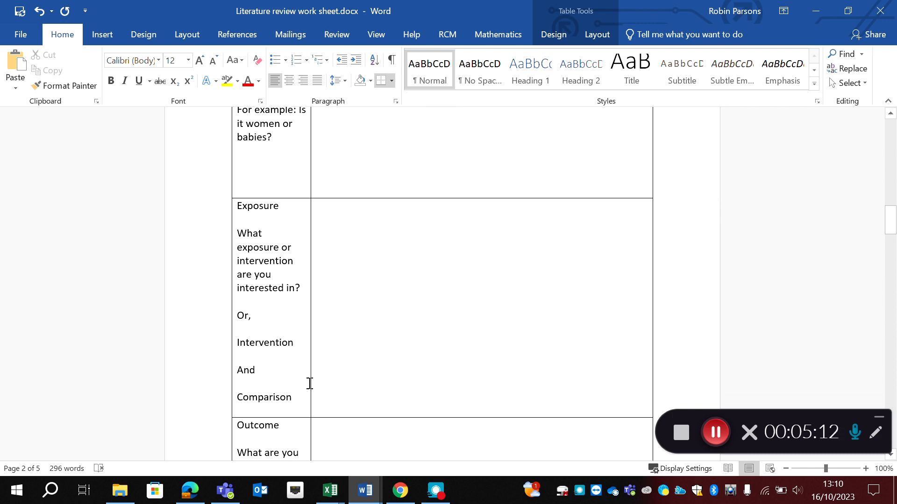
scroll("down", 3)
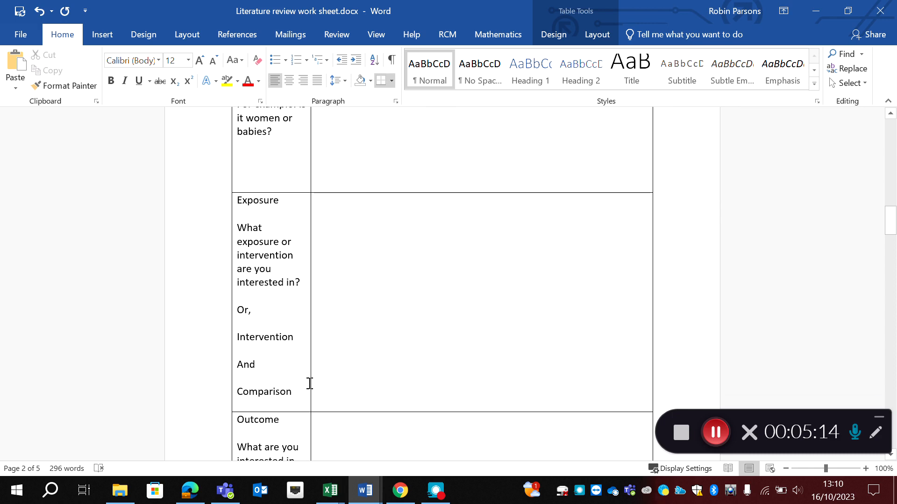
scroll("down", 3)
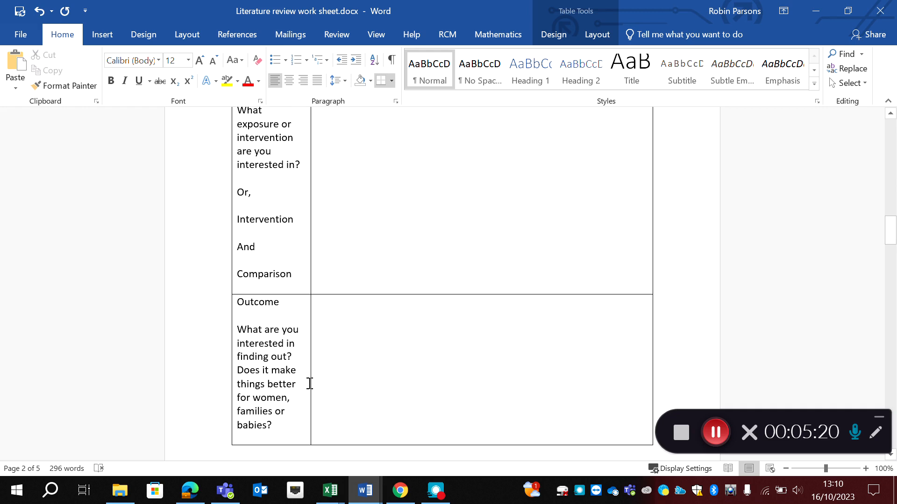
scroll("up", 3)
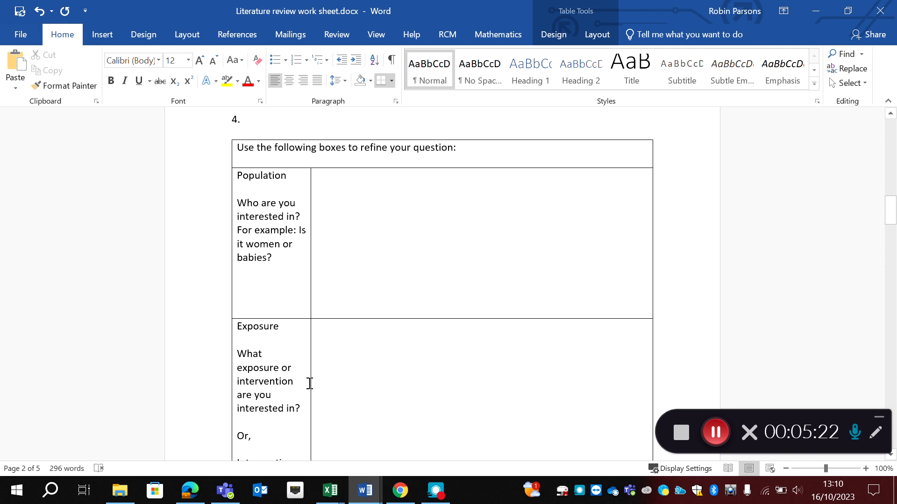
- Append '– qualitative question' to the waterbirth question and return to item 4
scroll("up", 3)
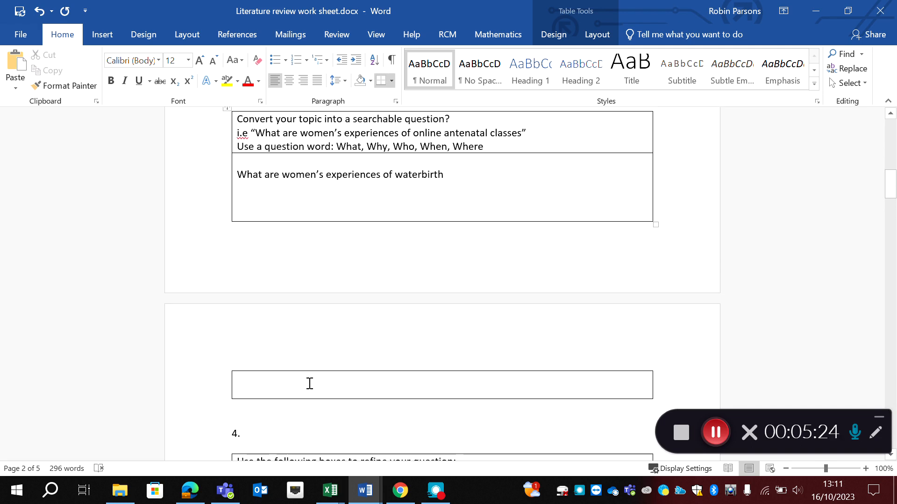
scroll("up", 3)
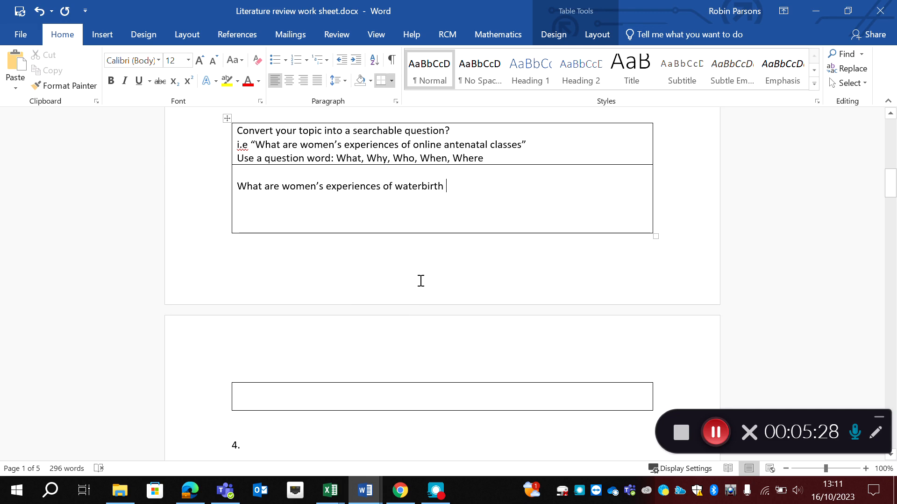
type("- qual")
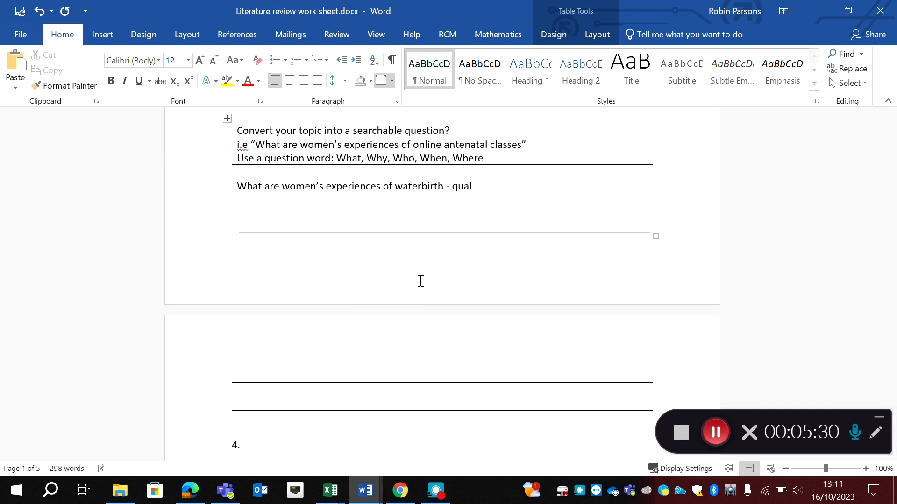
type("itative")
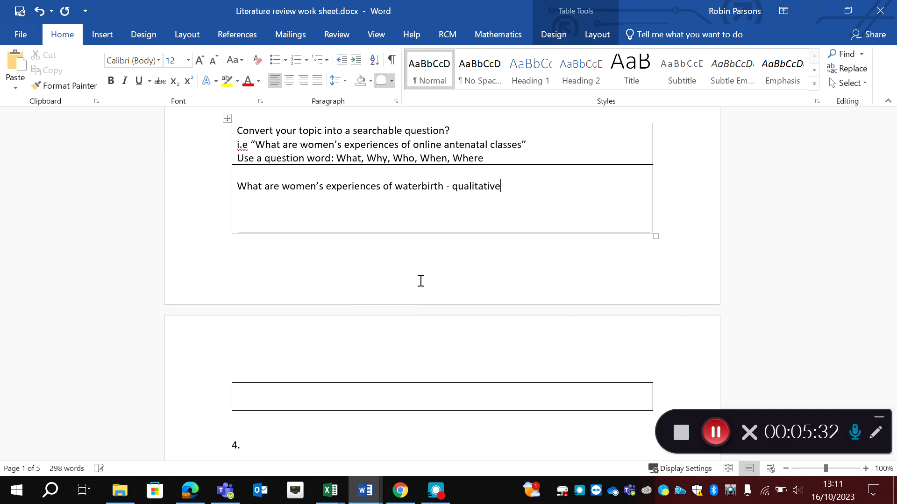
type("question")
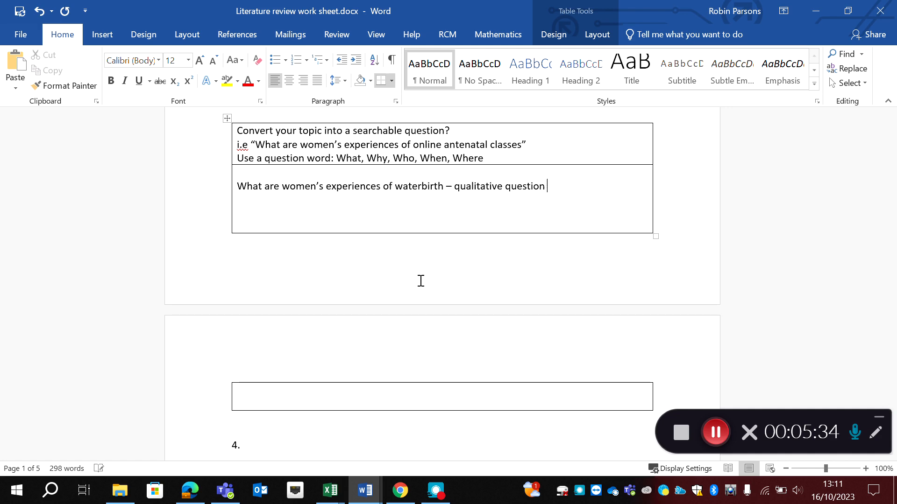
scroll("down", 3)
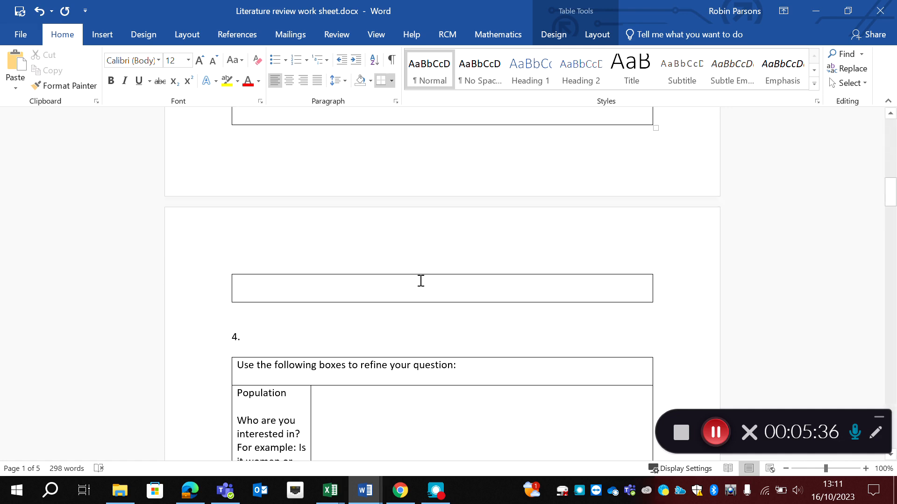
- Note 'Women' and 'Primips? Or Multips?' in the Population box
scroll("down", 3)
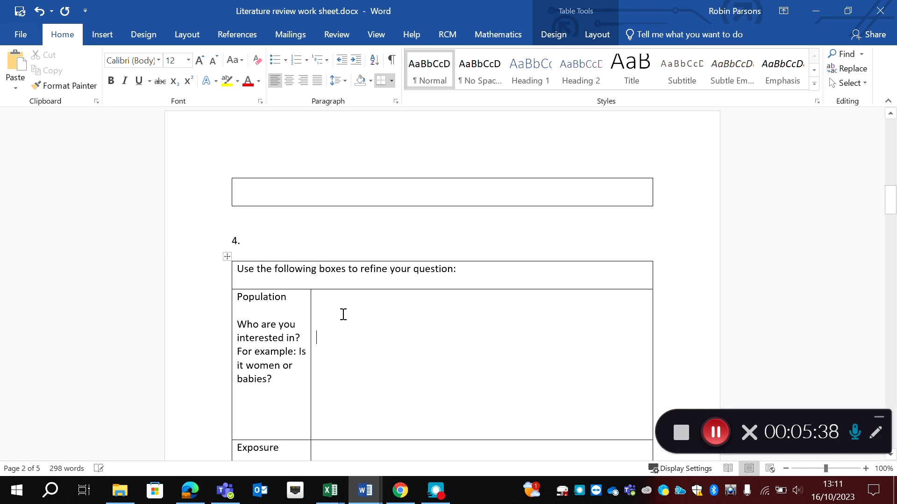
type("W")
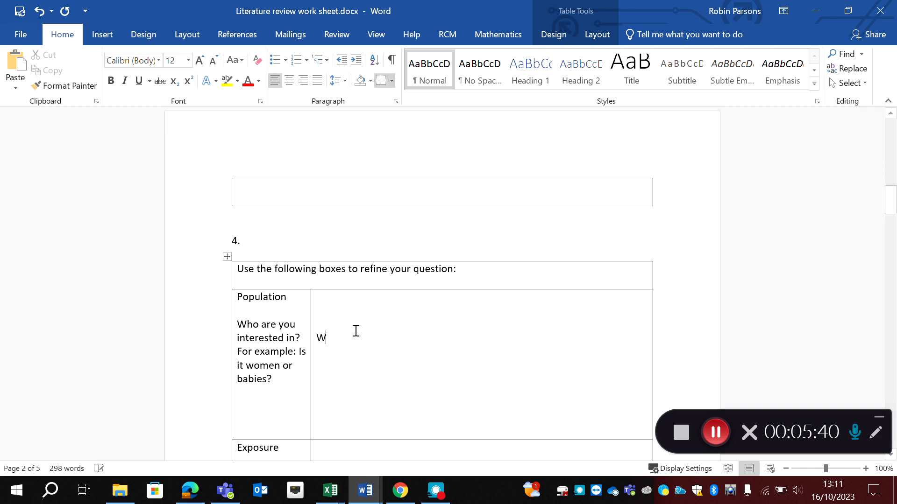
type("omen")
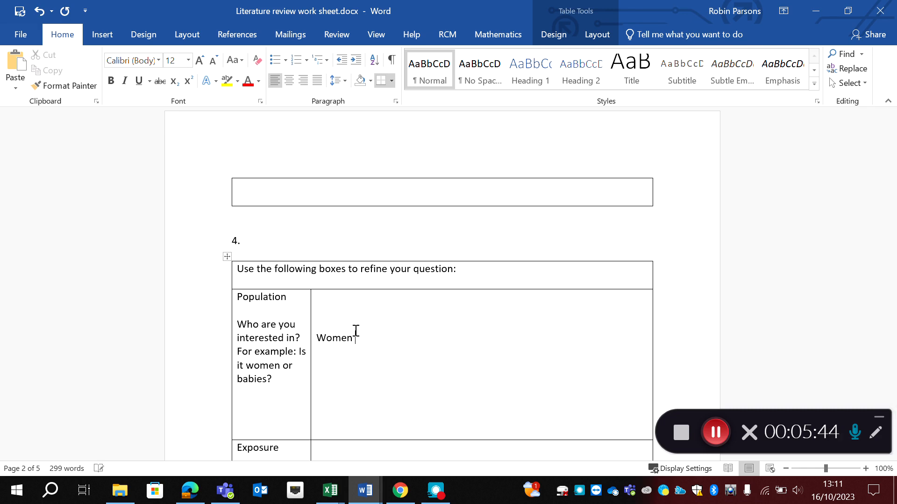
type(",")
type("Pr")
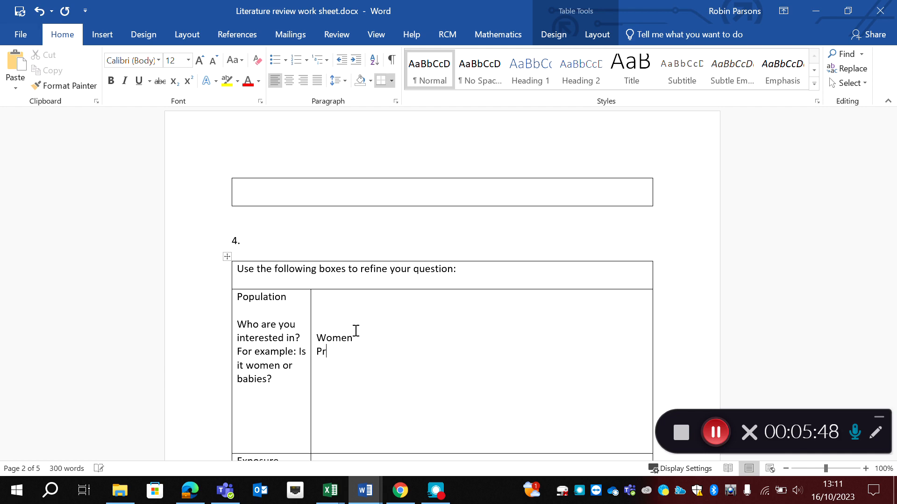
type("imips")
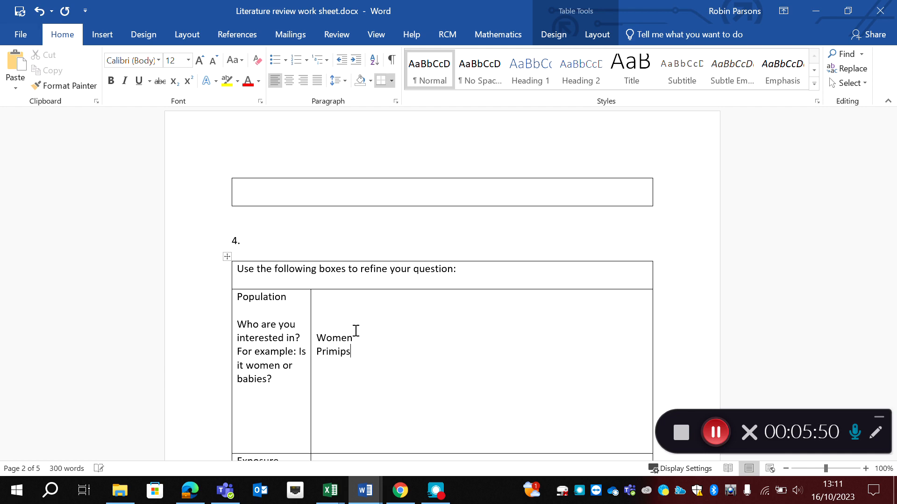
type("? Or M")
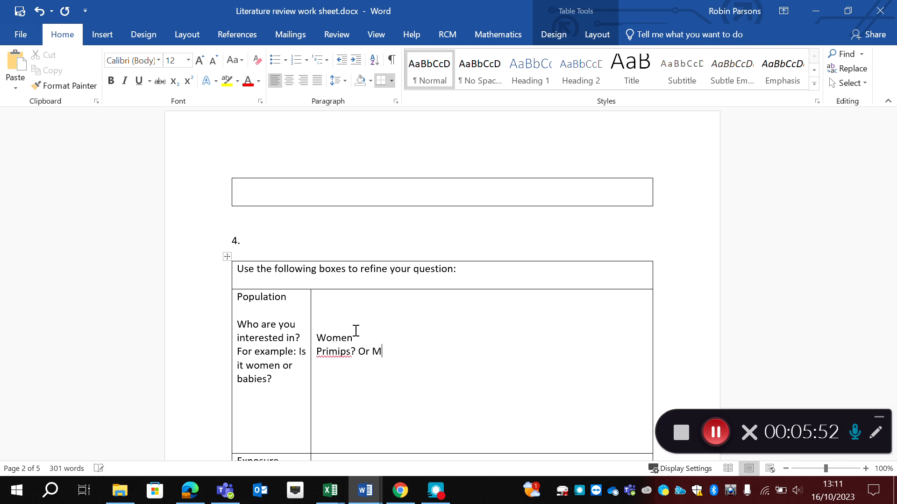
type("ultips?")
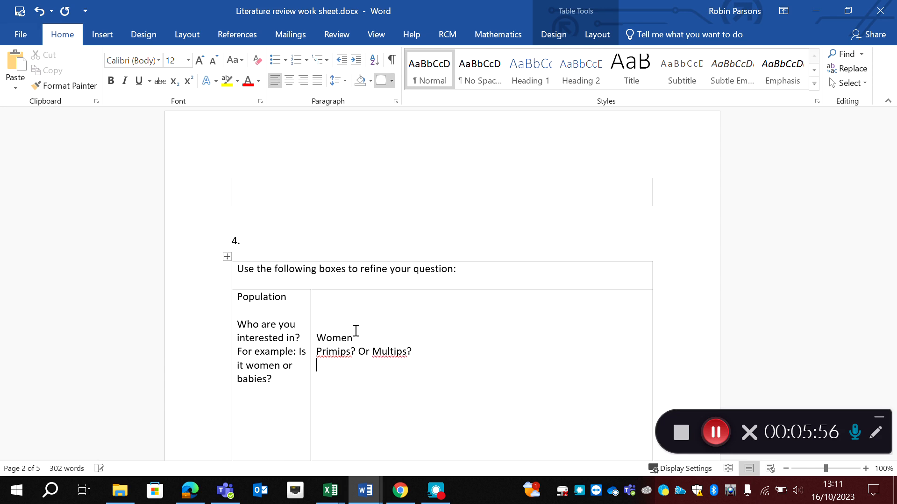
- Add a 'High risk/complex -' line to the Population notes
type("High r")
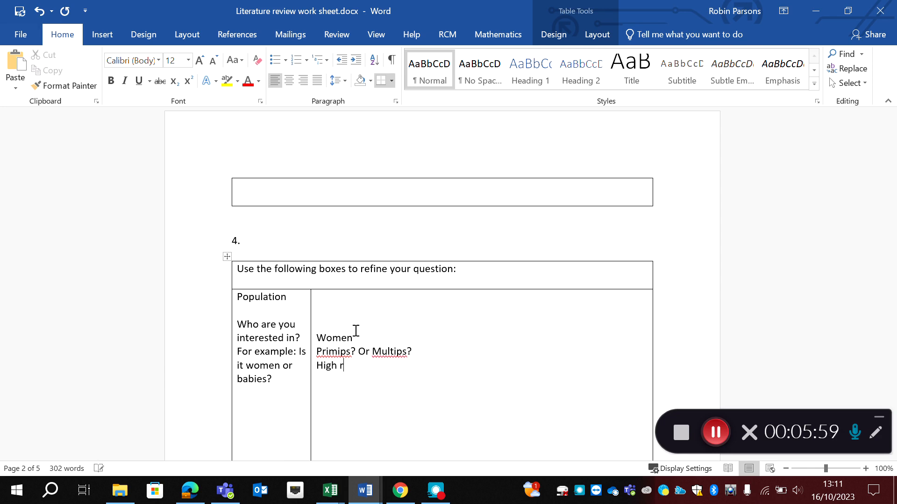
type("isk")
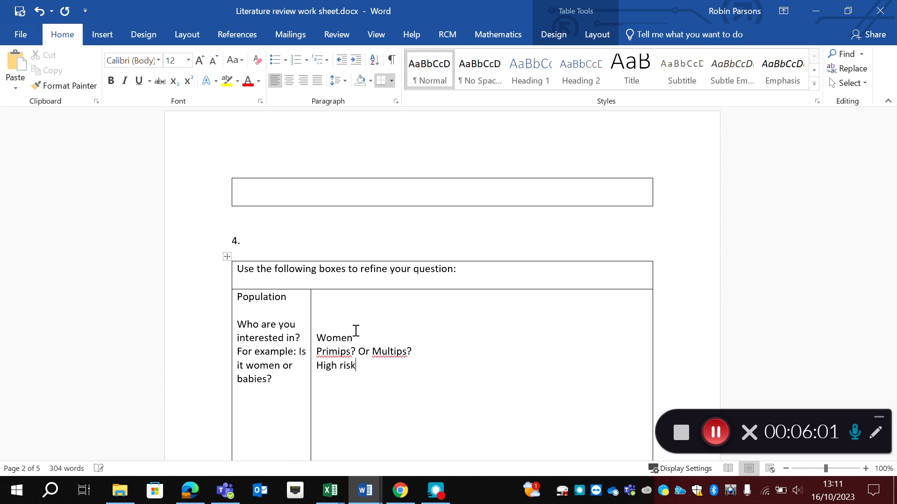
type("/comple")
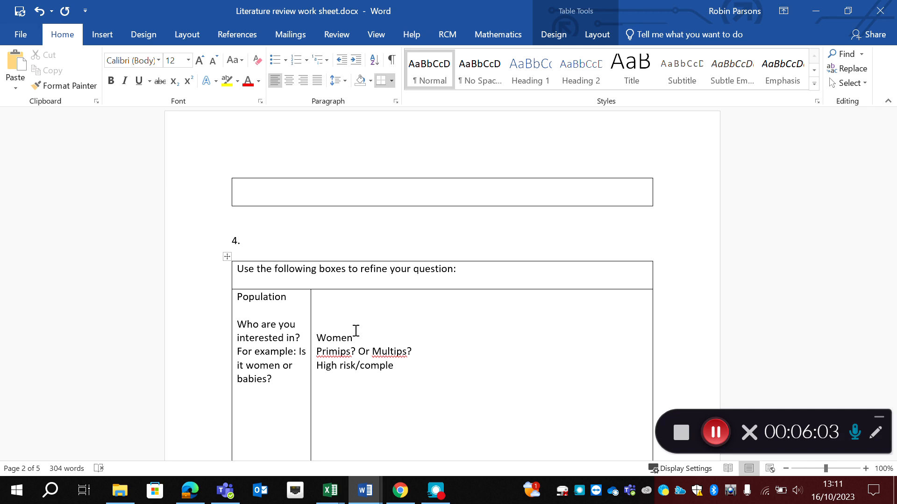
type("x -")
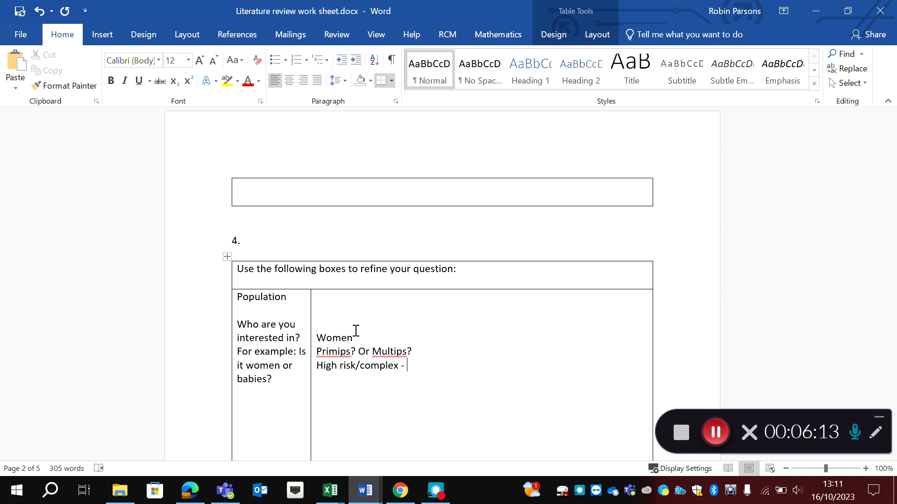
- Scroll down to the empty Exposure row of the question-refining table
scroll("down", 3)
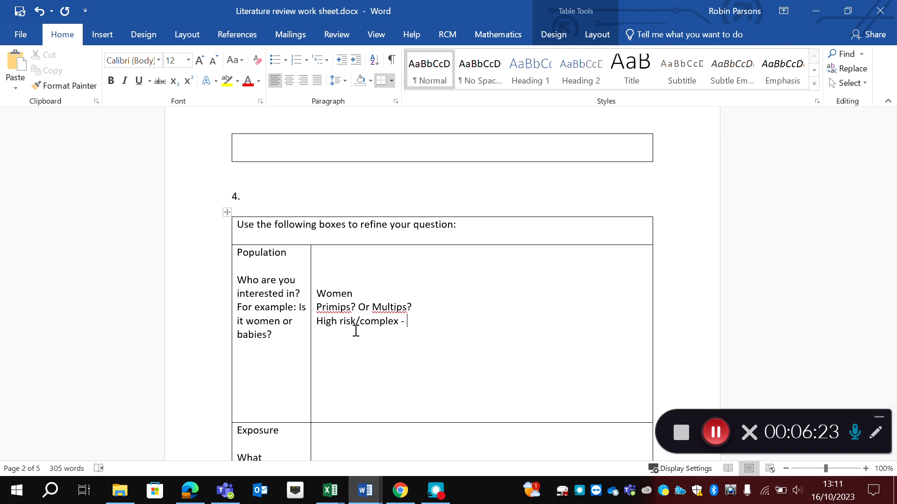
mouse_move(341, 348)
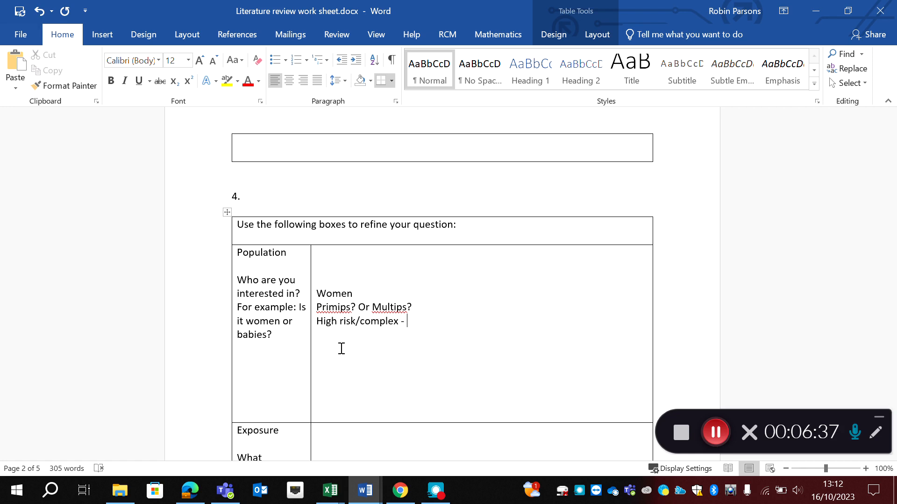
scroll("down", 3)
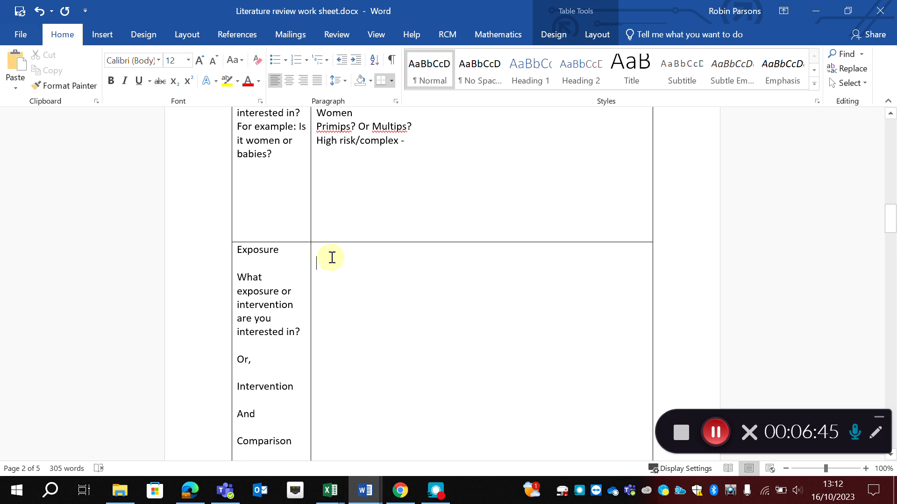
- Enter 'Waterbirth', 'Labouring in water?' and 'Actually delivering in the water?' on separate lines in the Exposure cell
type("Waterbir")
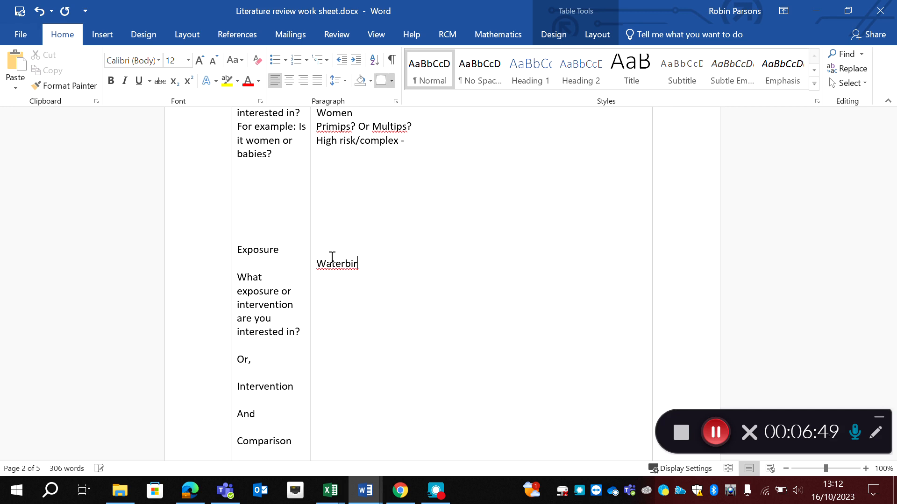
type("th")
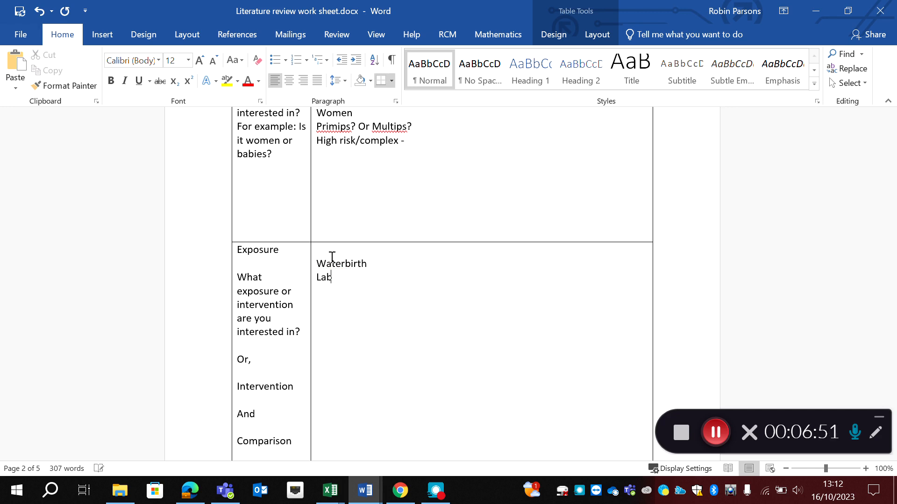
type("ouring in water")
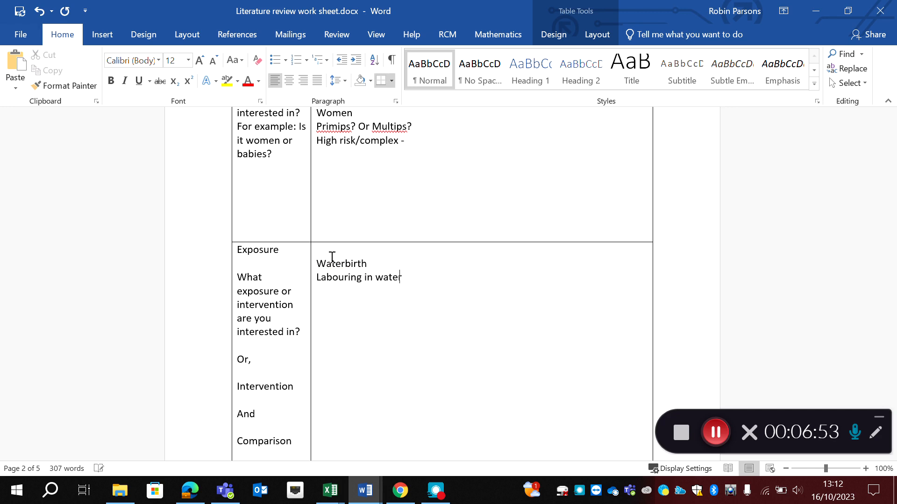
type("?")
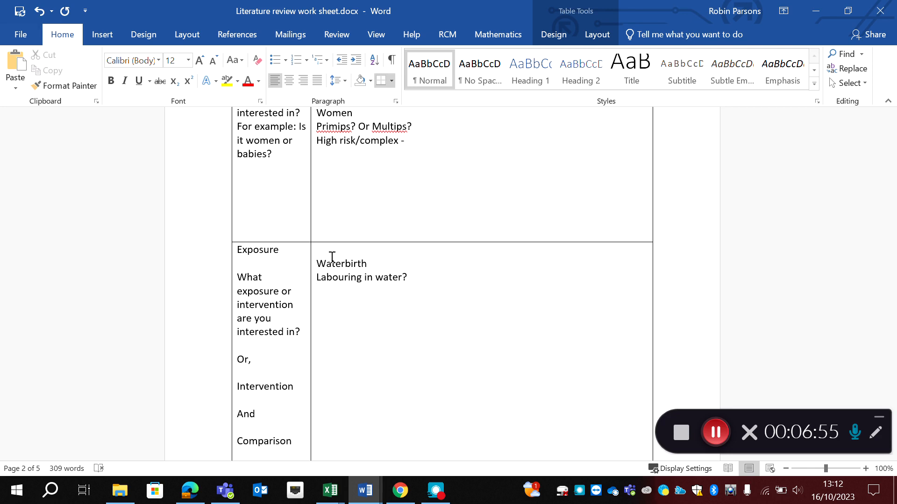
type("Actu")
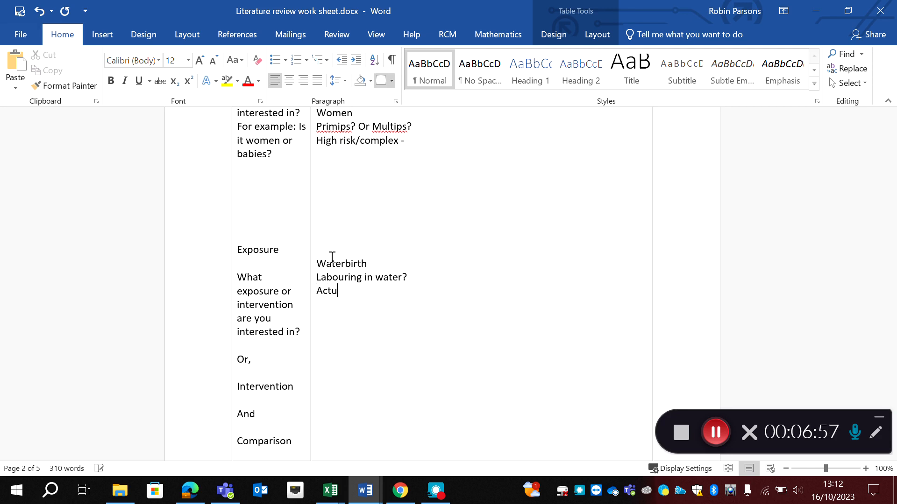
type("ally d")
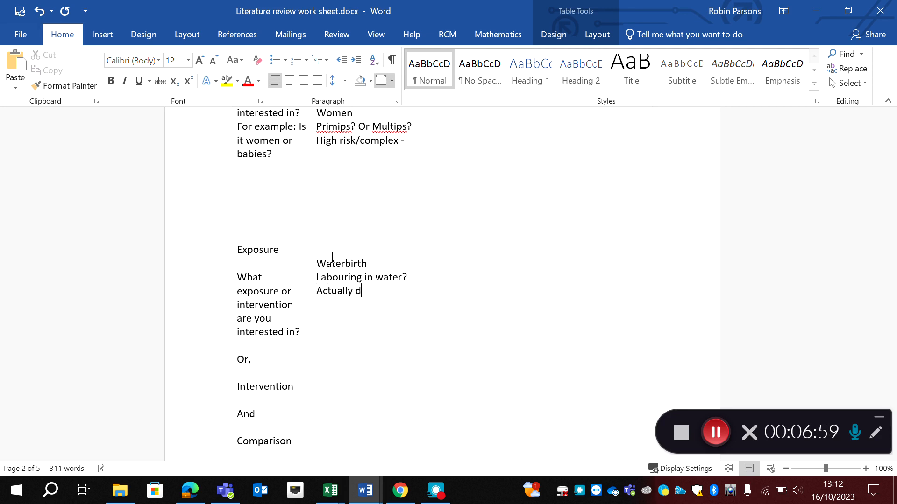
type("elivering i")
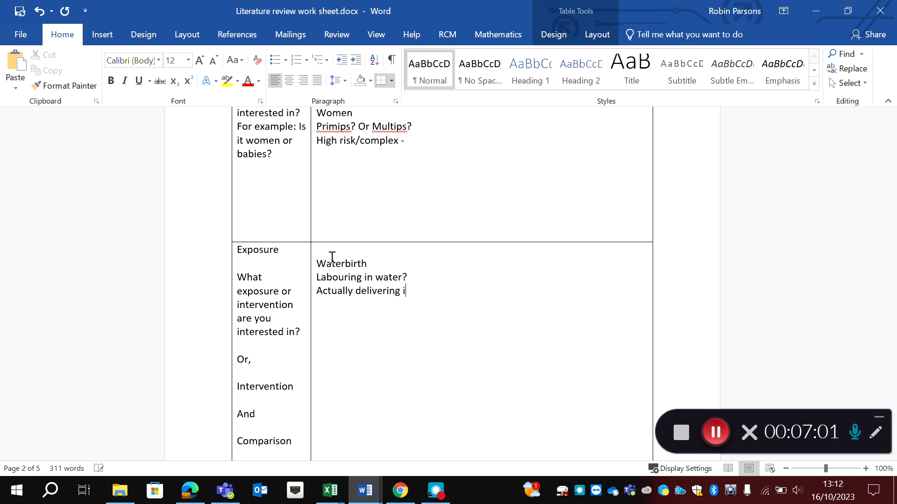
type("n the water?")
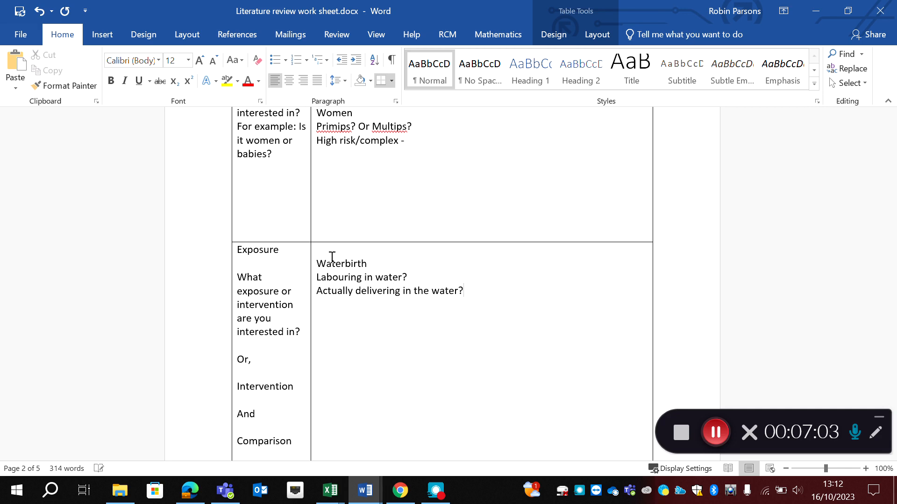
- Add 'Women who use water in EL?' as a further line after a blank line
type("Wo")
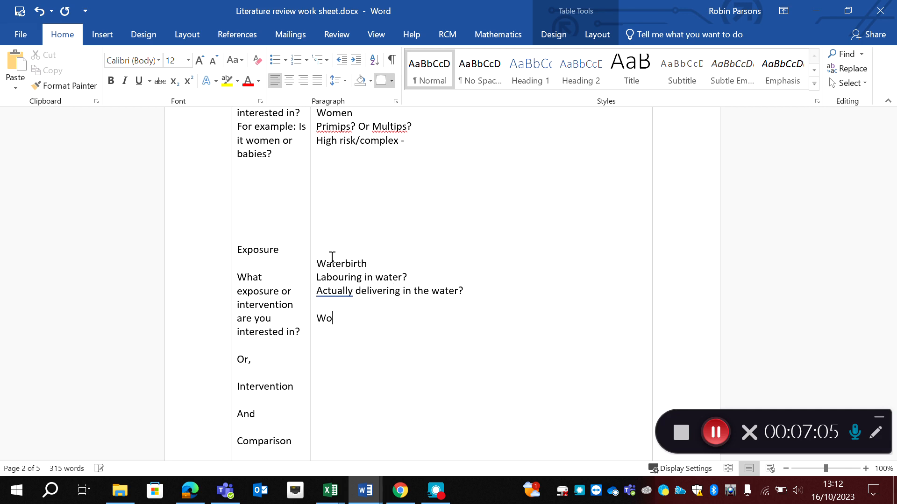
type("men")
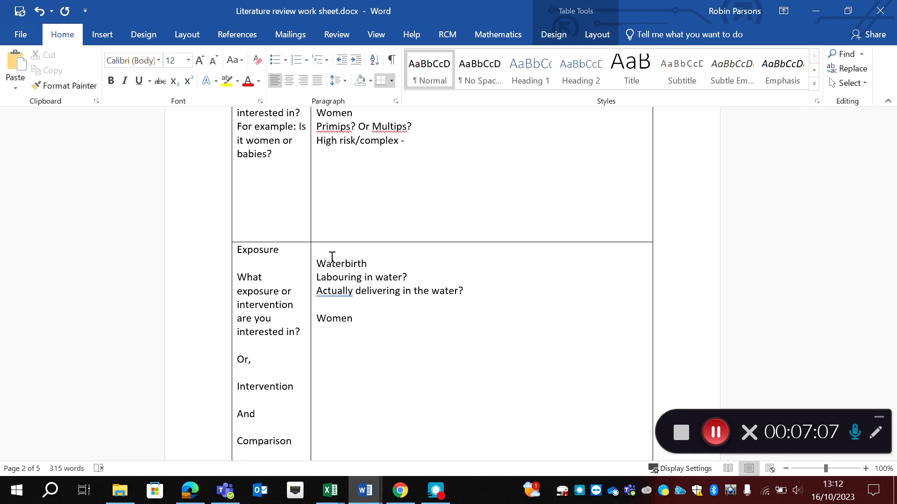
type("who use wat")
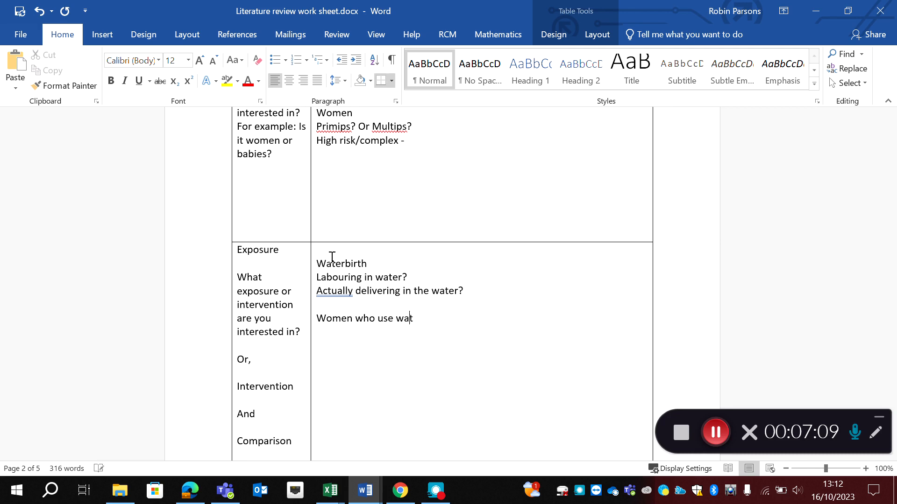
type("er in EL?")
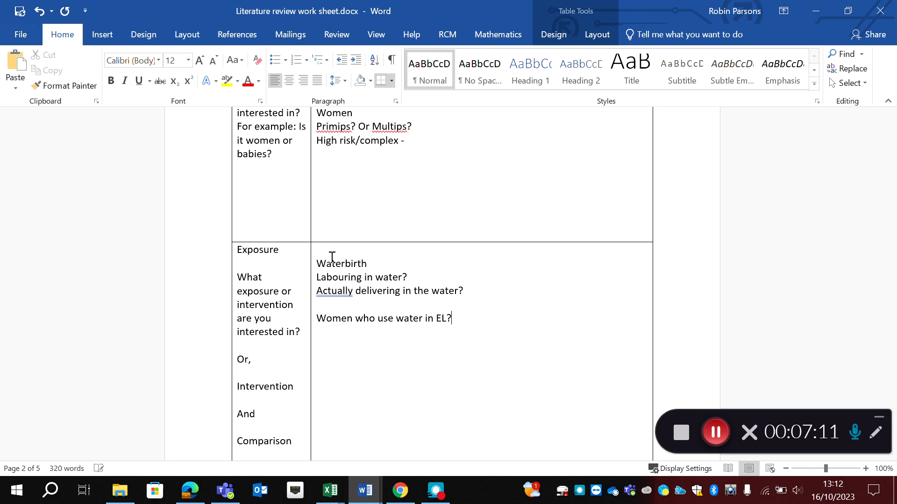
mouse_move(342, 318)
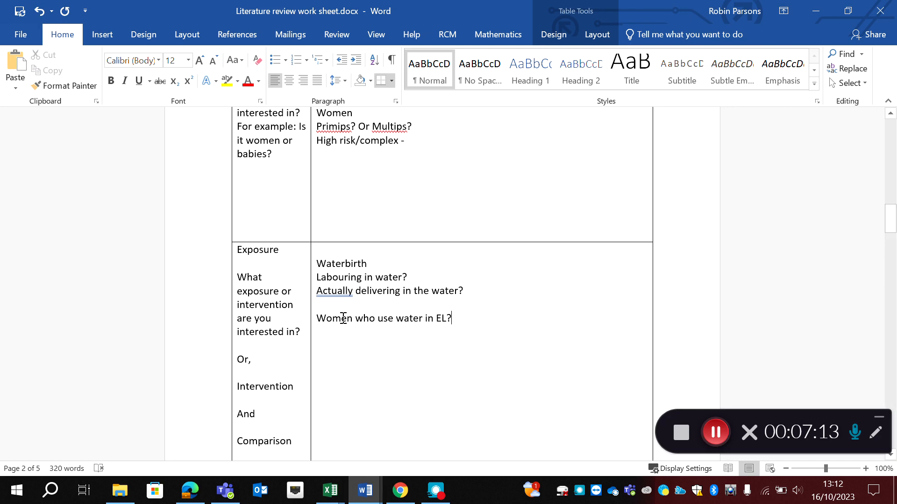
mouse_move(365, 349)
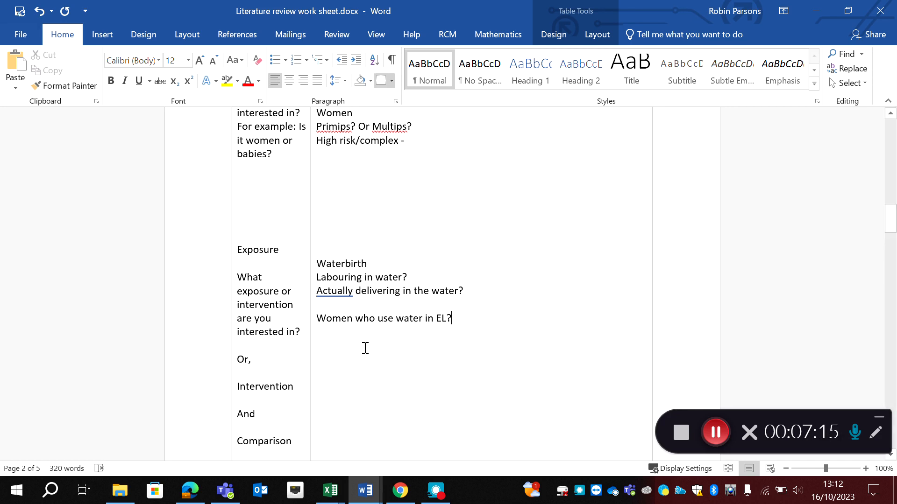
mouse_move(358, 360)
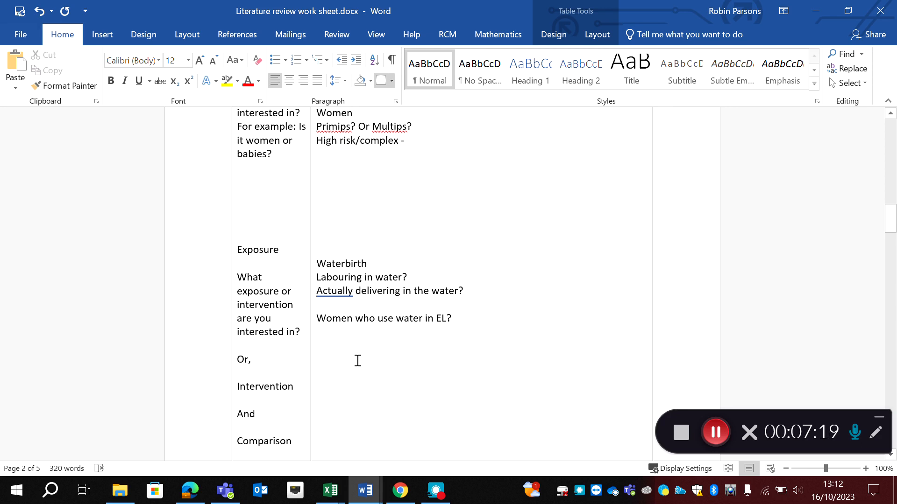
mouse_move(398, 446)
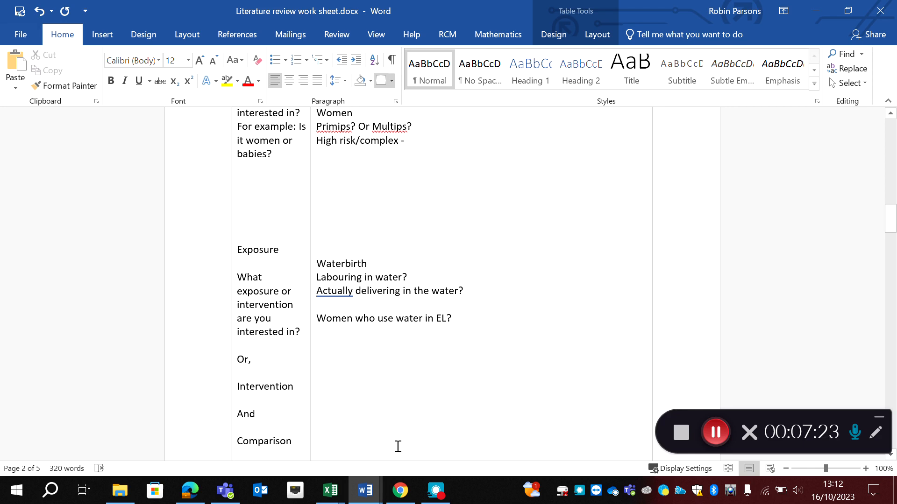
left_click(450, 318)
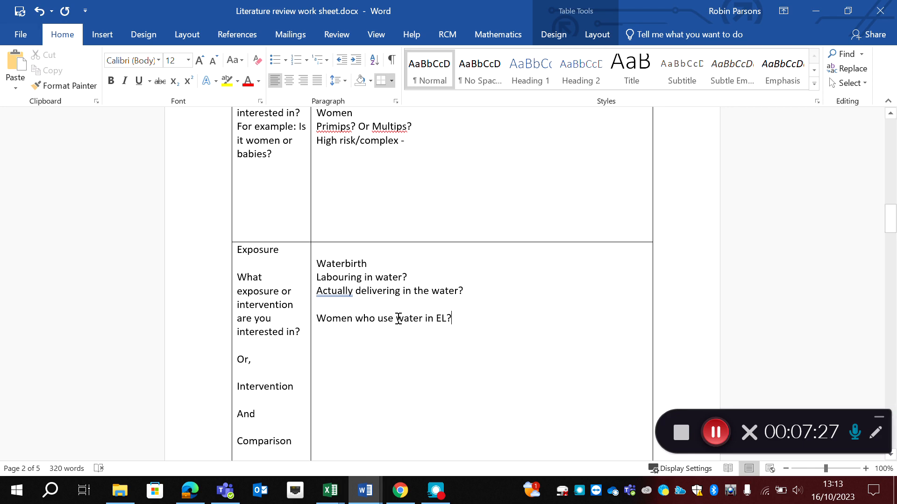
mouse_move(429, 251)
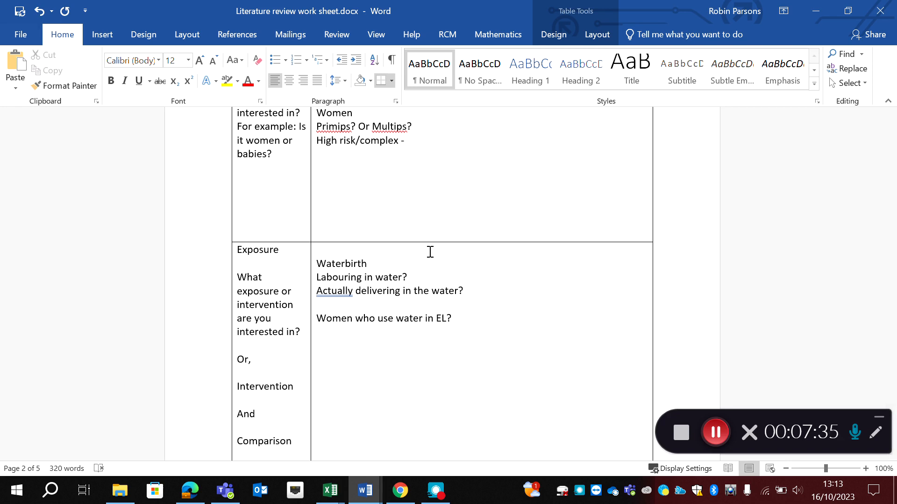
- Enter 'Compared to giving birth on dry land' as the comparison line
scroll("down", 3)
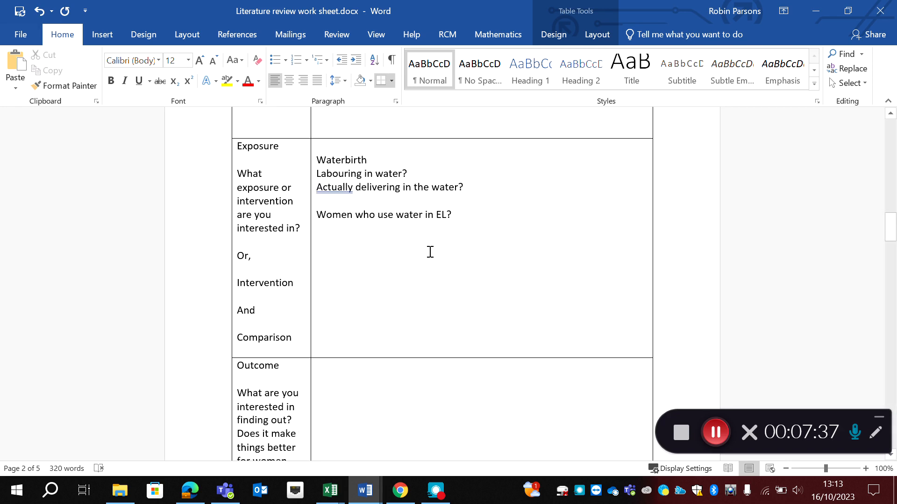
scroll("down", 3)
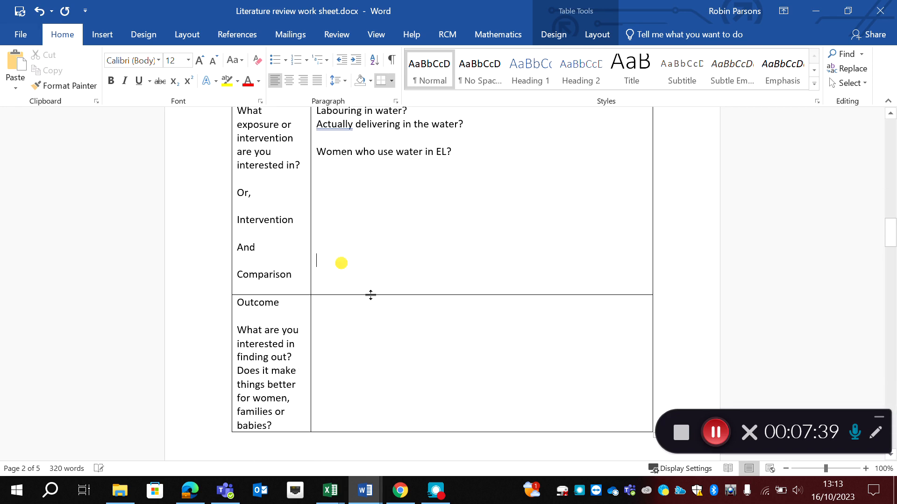
type("C")
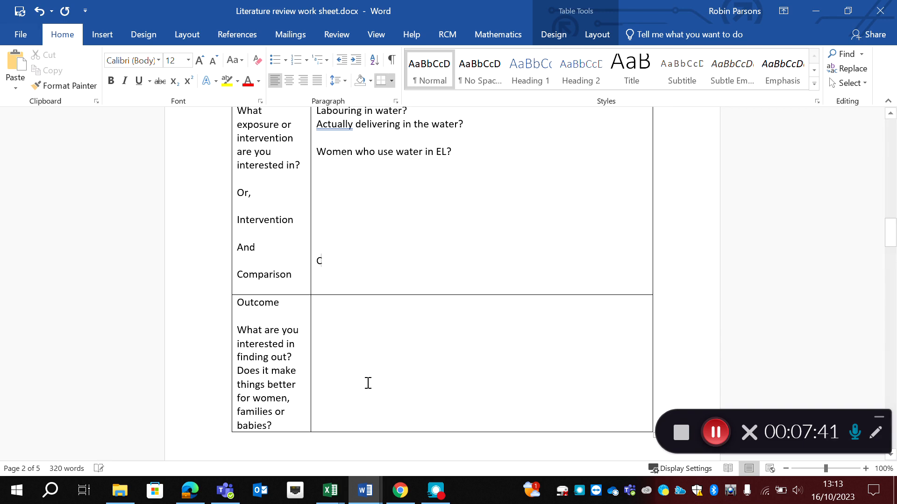
type("ompare")
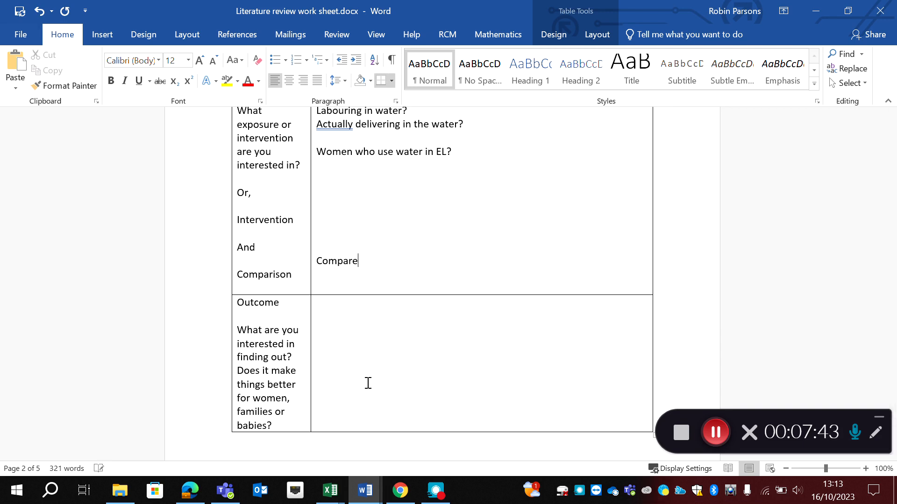
type("d to giving")
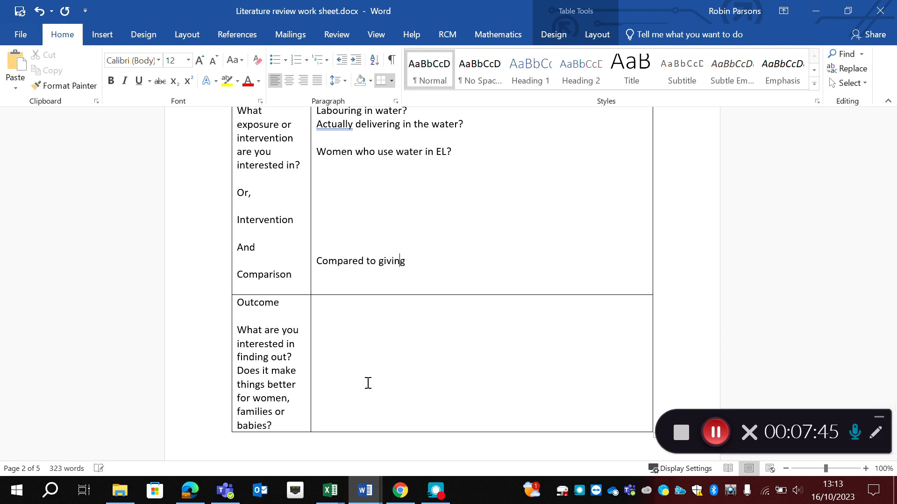
type("birth on dry land")
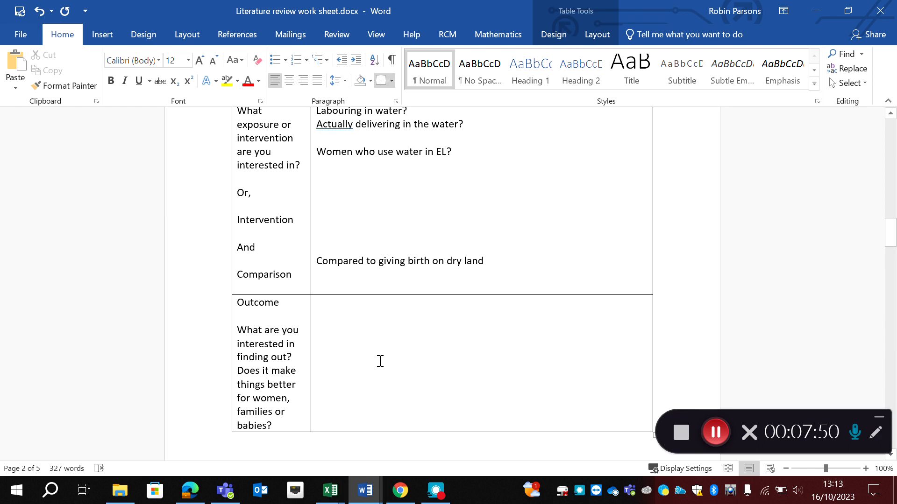
- Enter 'Experiences, their attitudes, their views on their labour and birth experience' in the Outcome cell, correcting the spelling of Experiences
type("Exp")
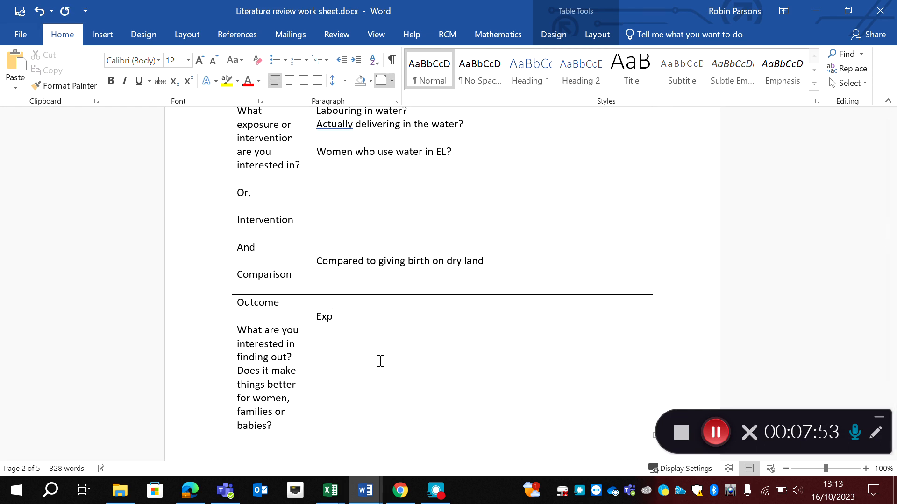
type("ereinces, t")
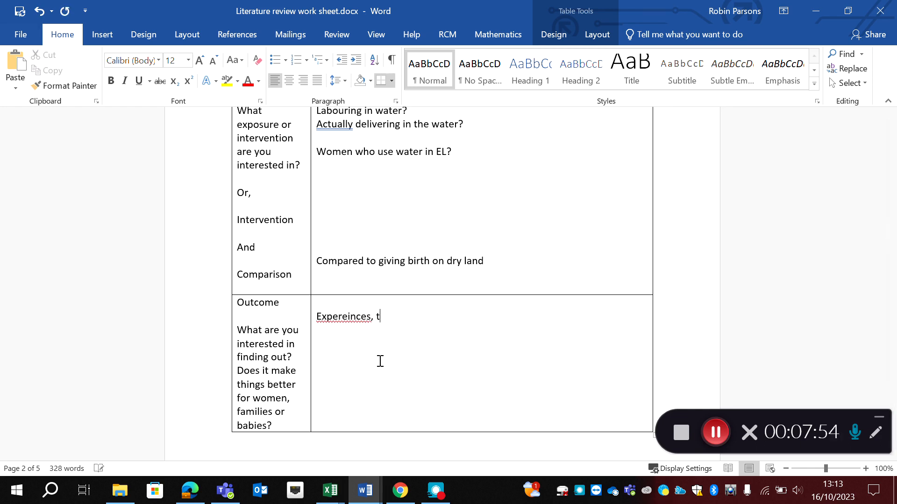
type("heir")
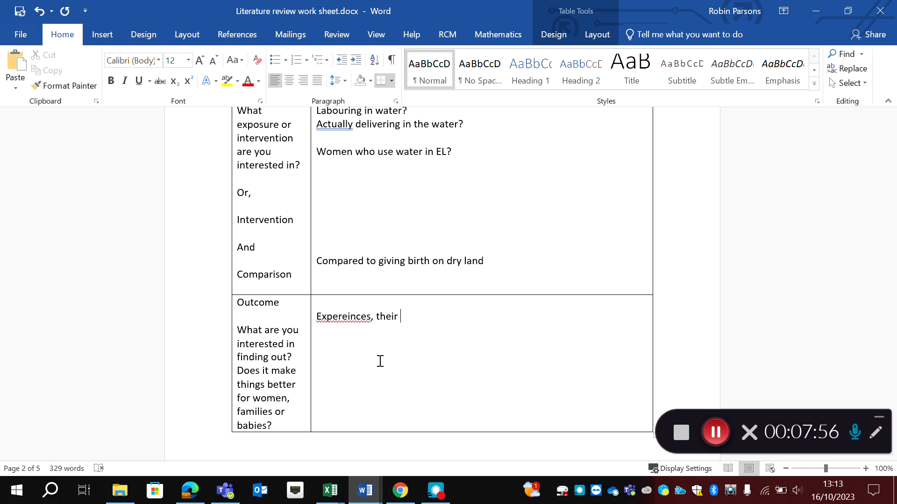
type("at")
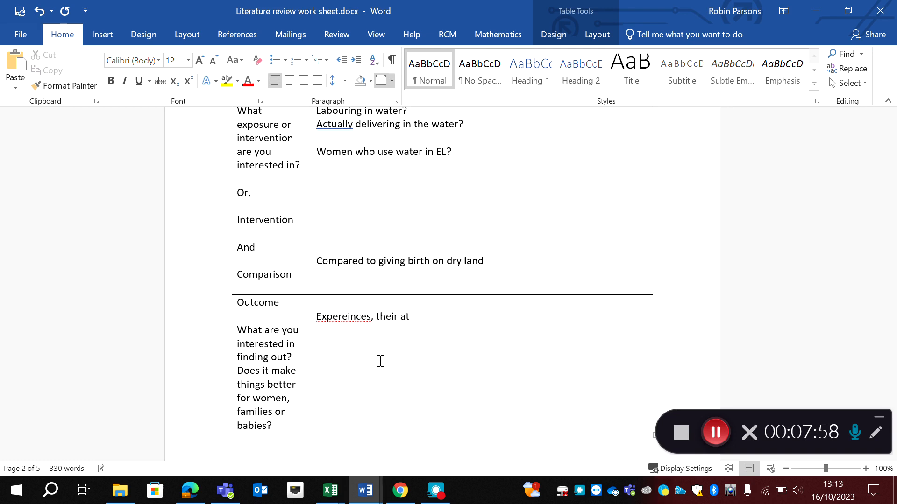
type("titudes, their views on their labour and")
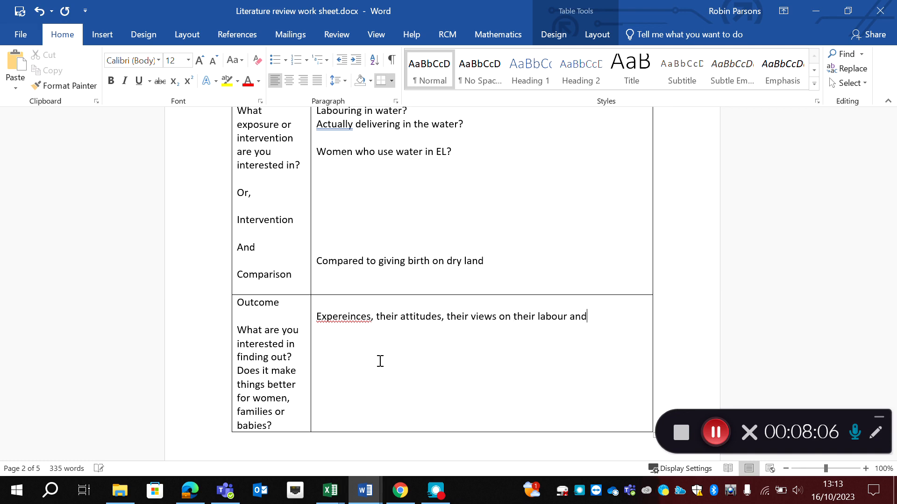
type("birth experei")
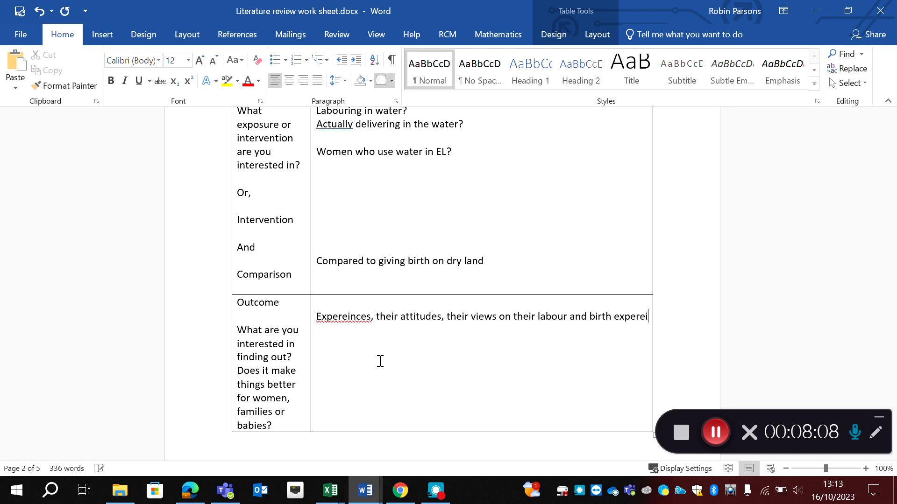
right_click(343, 317)
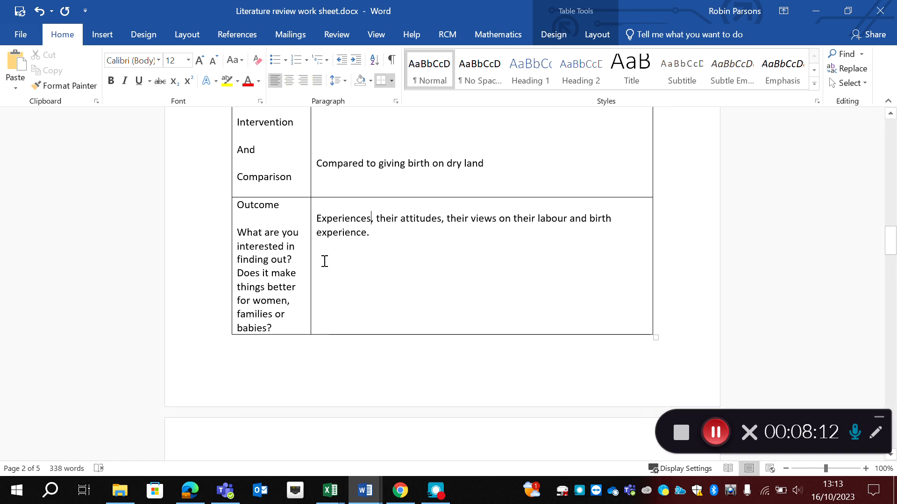
- Scroll to section 5's 'Can you identify the key concepts' question and its empty box
scroll("down", 3)
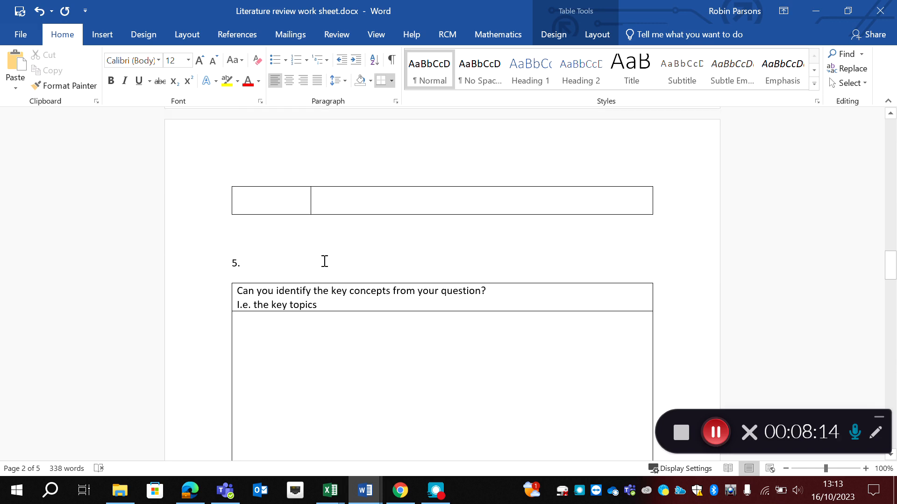
scroll("down", 3)
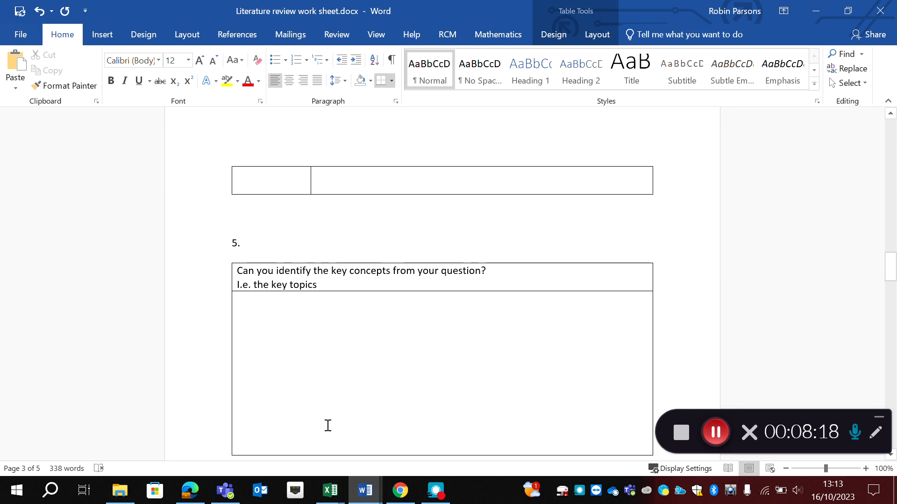
scroll("up", 3)
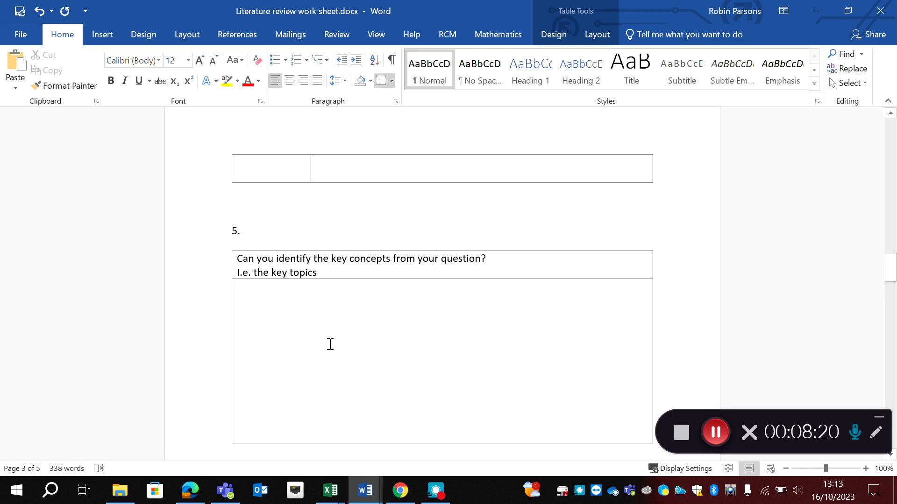
mouse_move(324, 371)
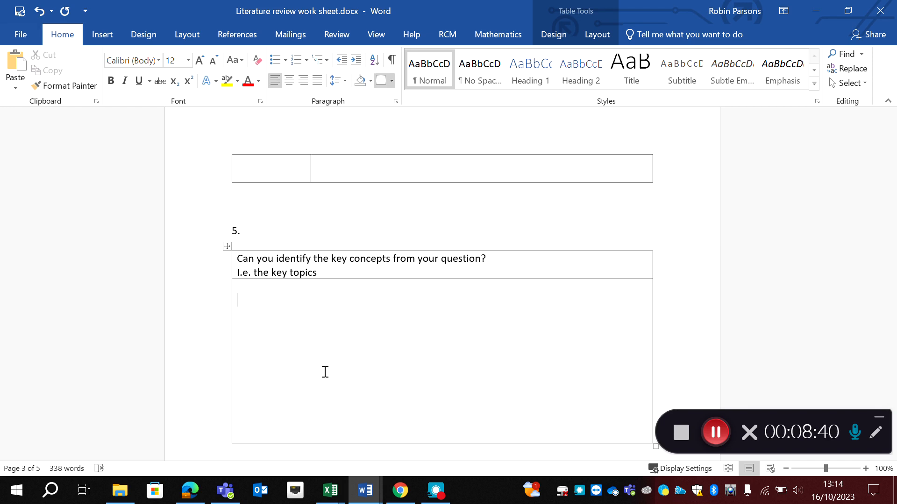
- Enter Women, Waterbirth and Experiences on separate lines in the key concepts box
type("W")
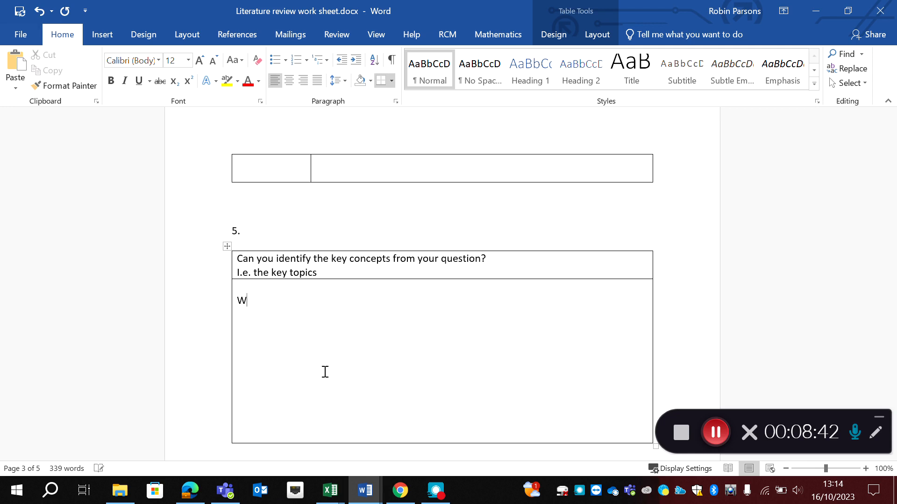
type("omen")
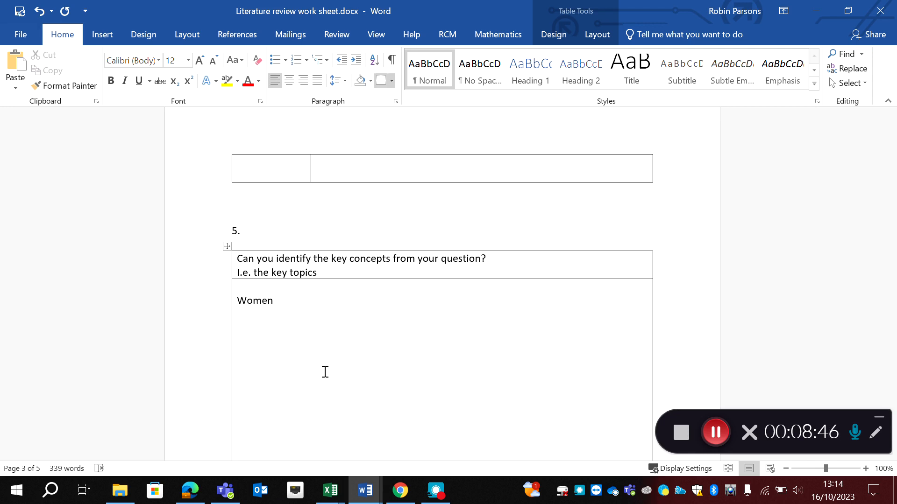
type("Wa")
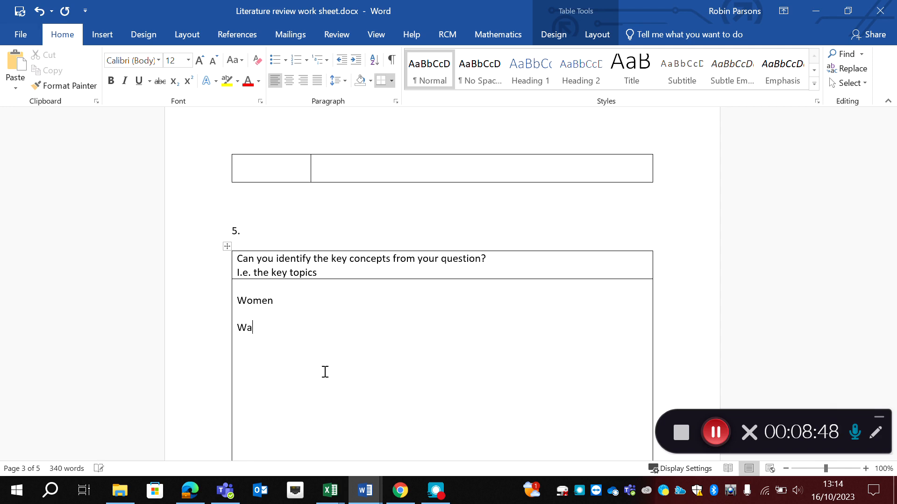
type("terbi")
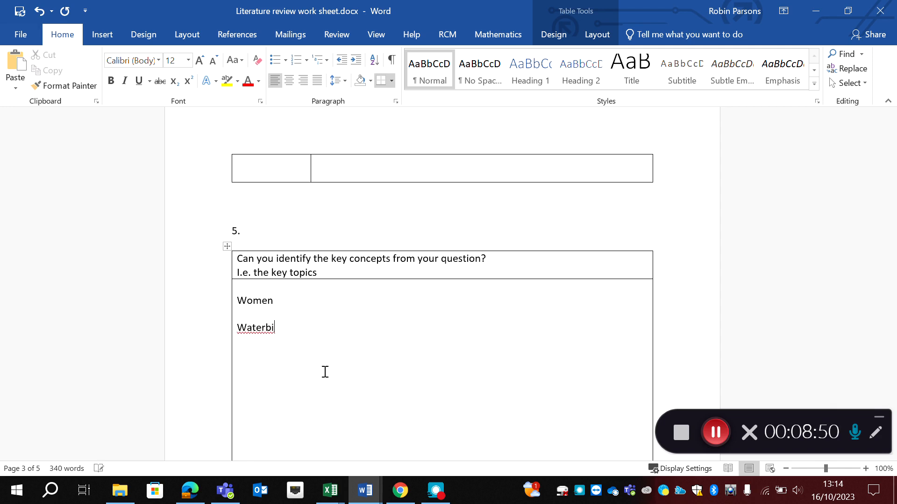
type("rth")
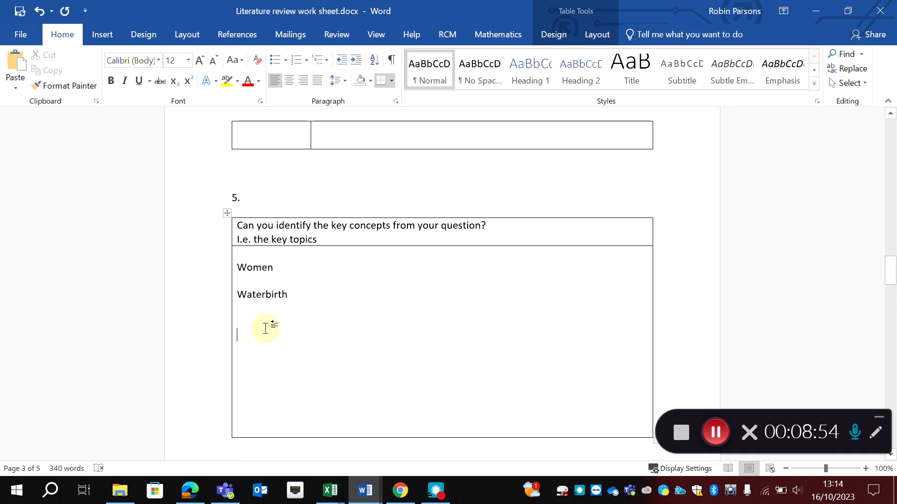
mouse_move(473, 339)
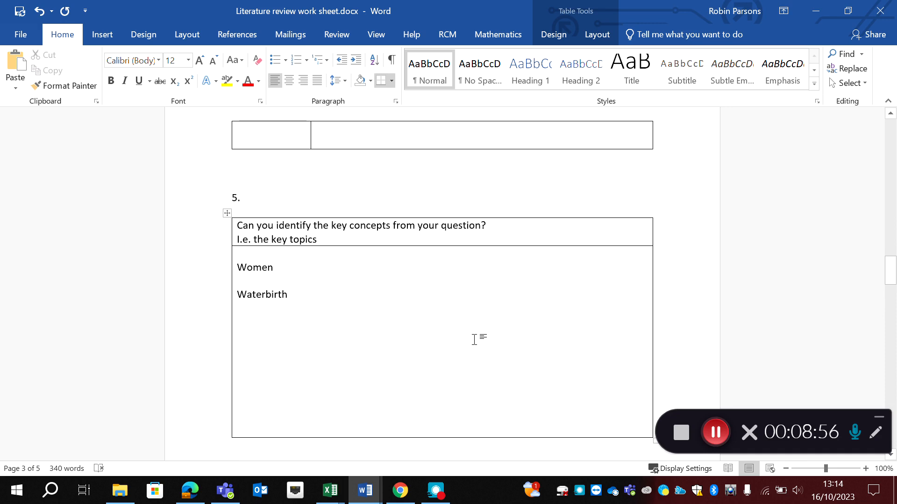
type("eX")
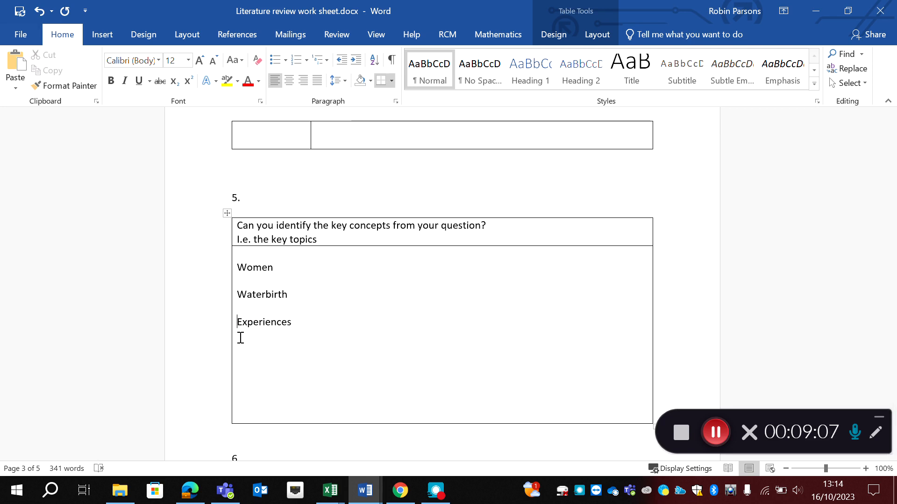
- Enter Women, Waterbirth and Experiences under Concept 1, 2 and 3 of the section 6 keyword chart
scroll("down", 3)
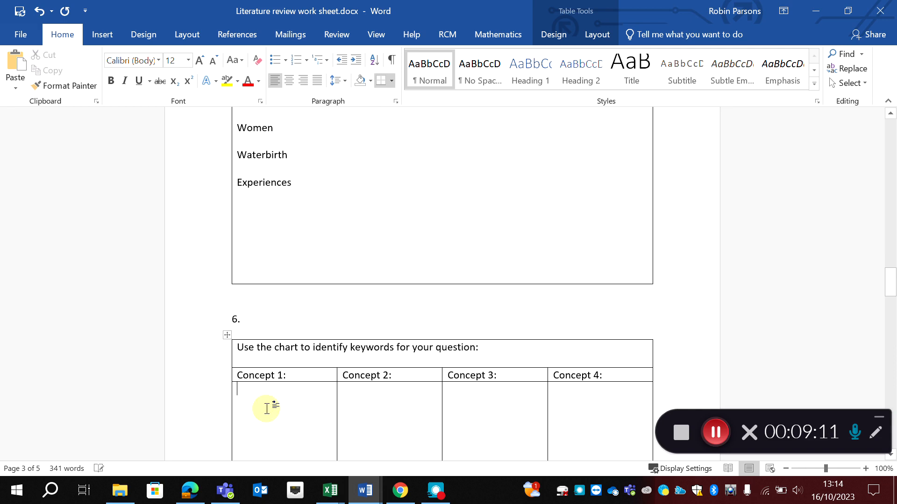
type("Women")
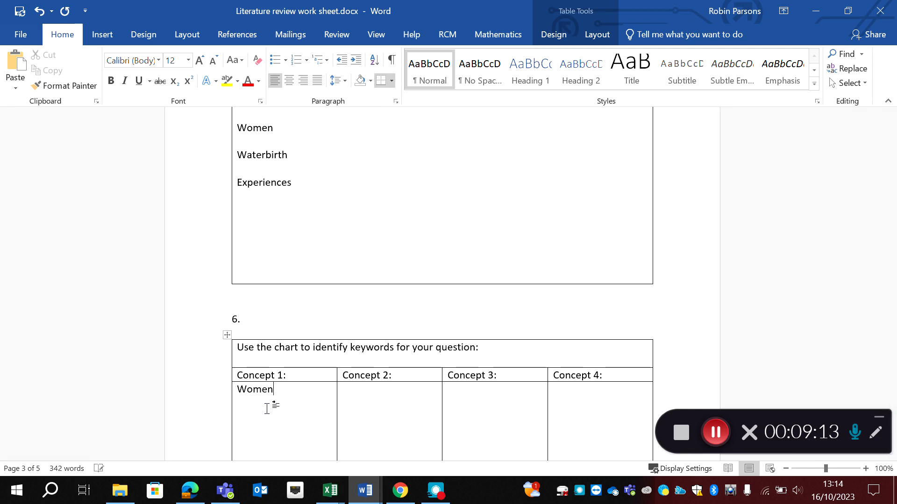
type("Wa")
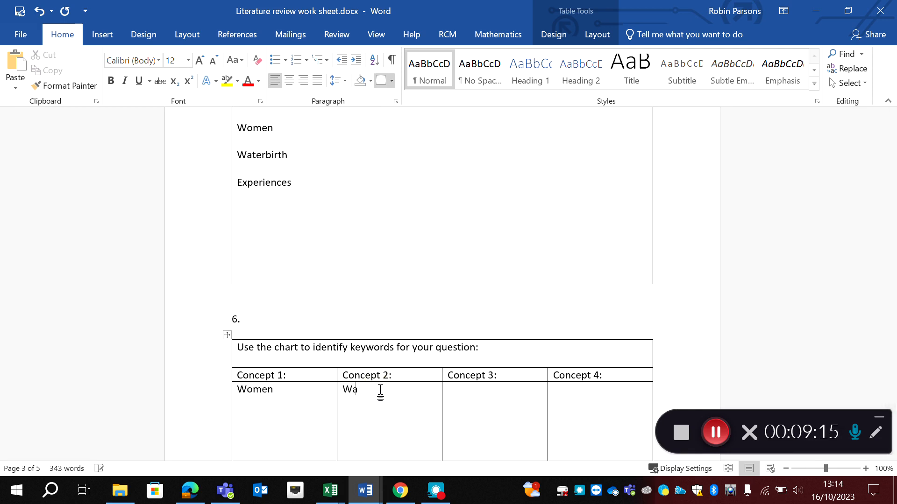
type("terbirth")
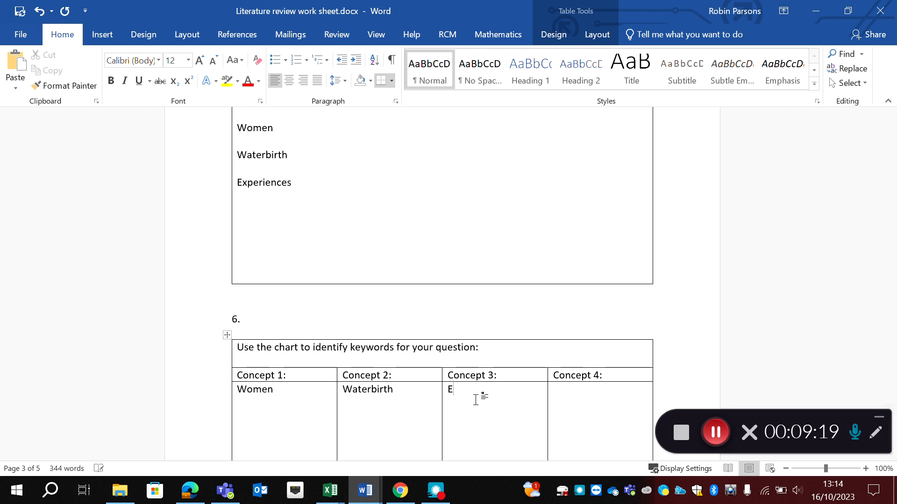
type("xpereinces")
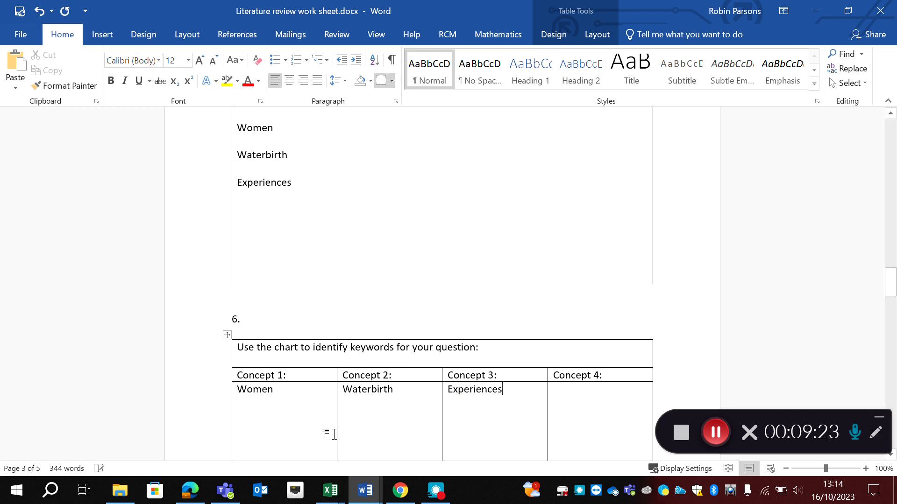
- Add the synonyms Woman and Services user under the Women concept
left_click(274, 389)
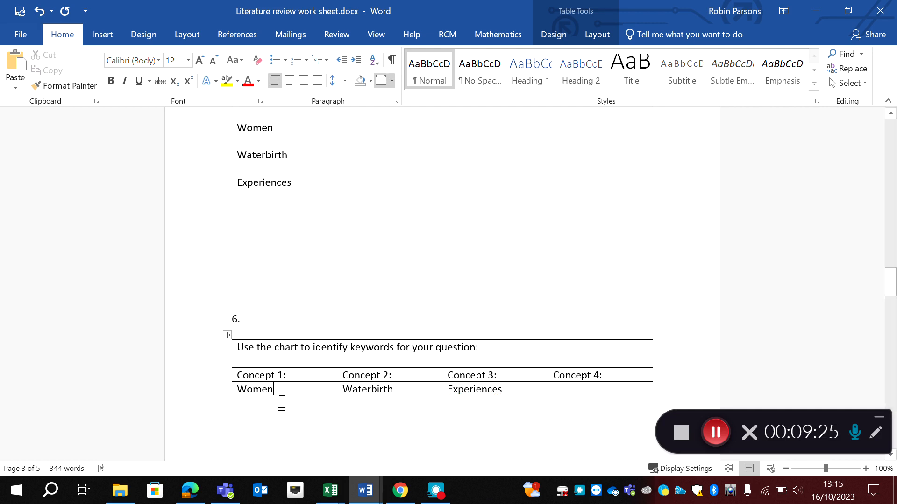
type("Wo")
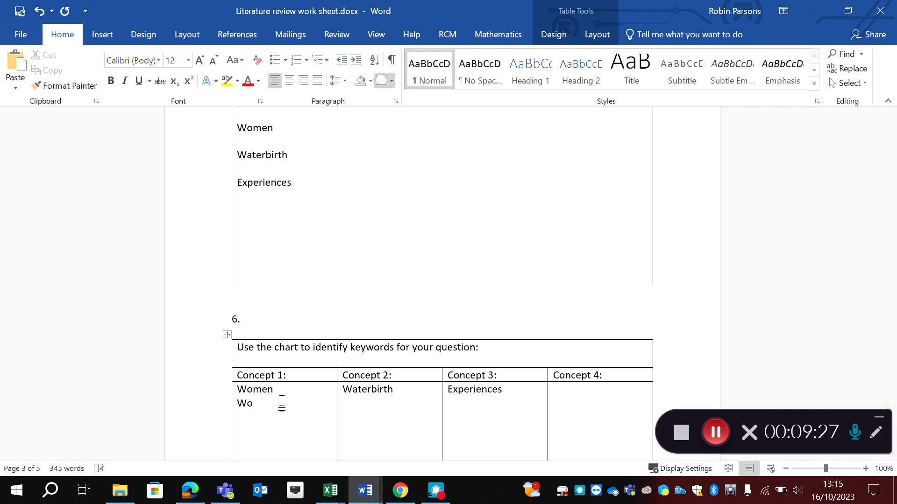
type("man")
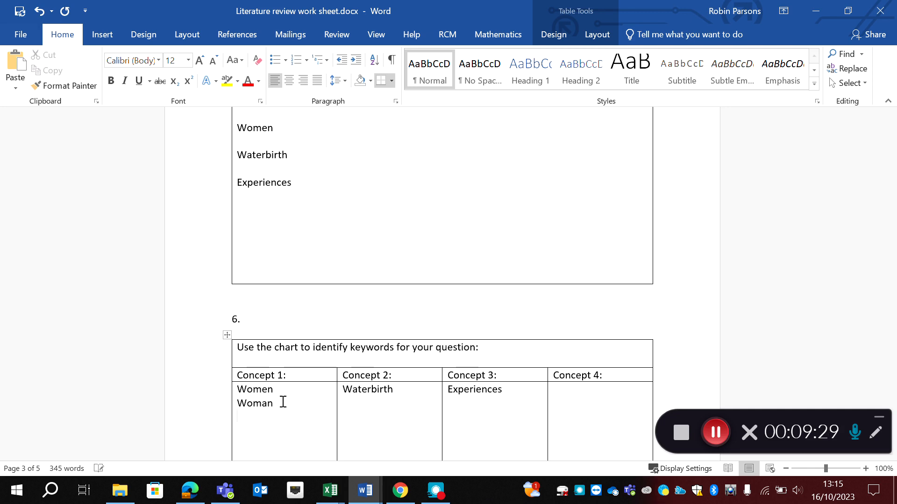
type("Seri")
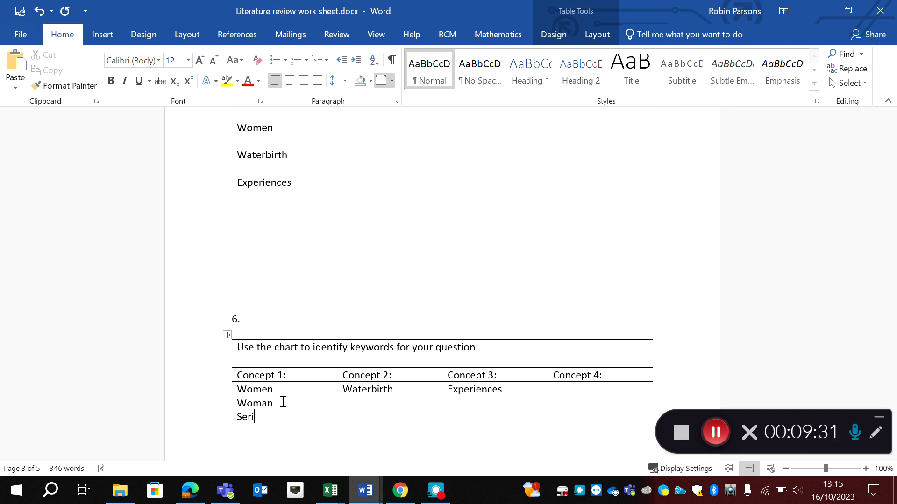
type("Services user")
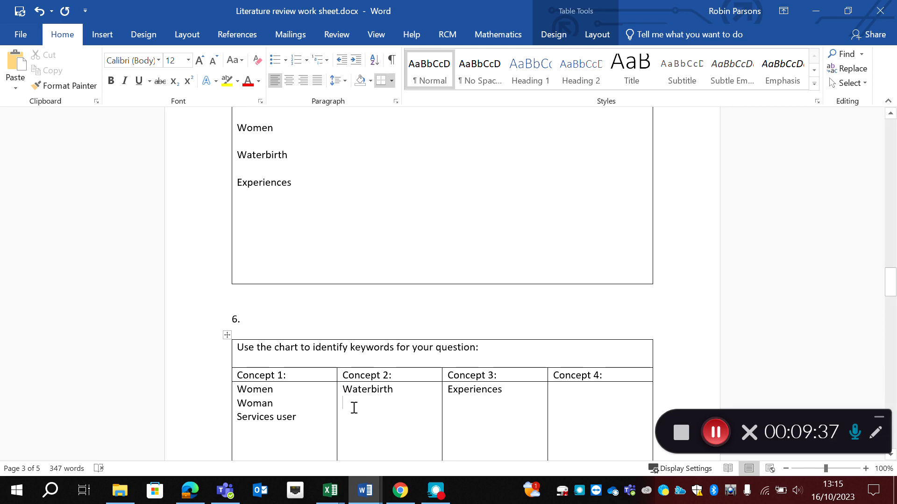
- Add the synonyms Labour in water and Pool birth under the Waterbirth concept
type("Labo")
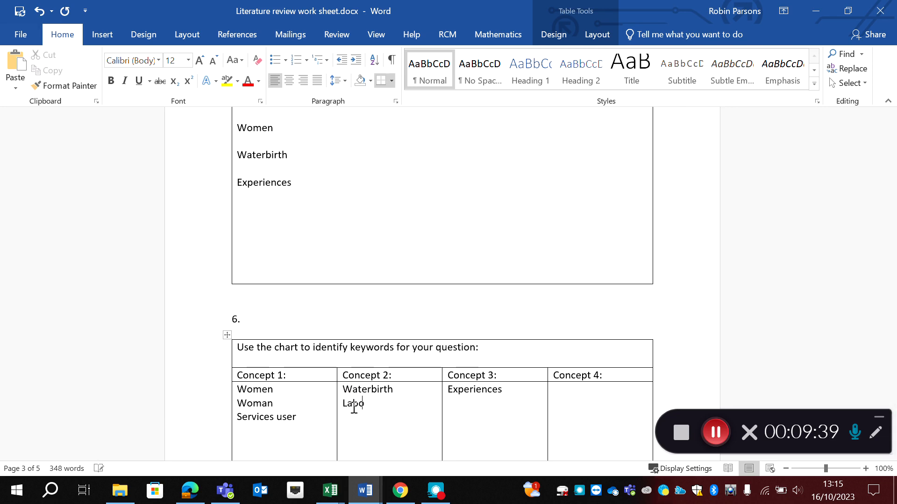
type("ur")
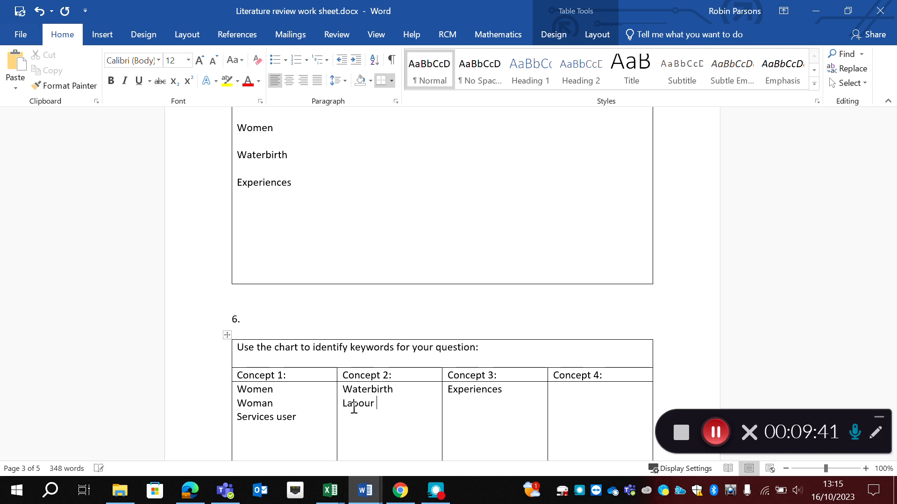
type("in water")
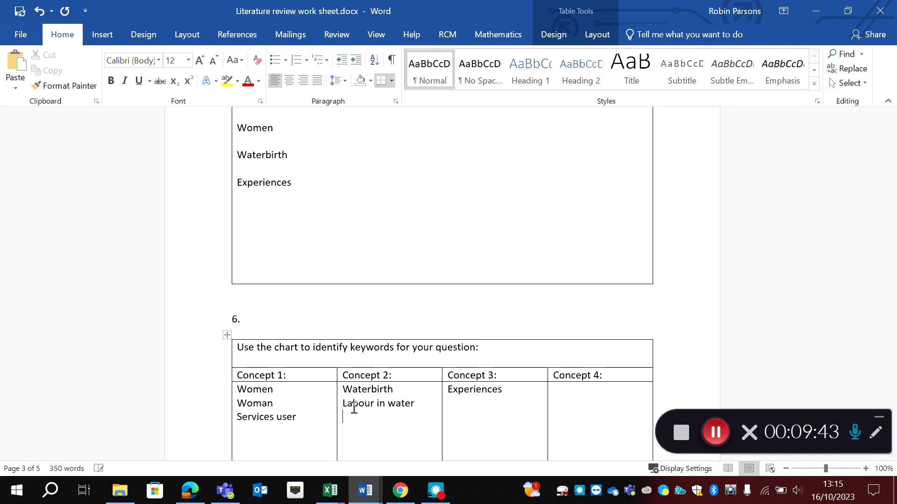
type("Poolbirth")
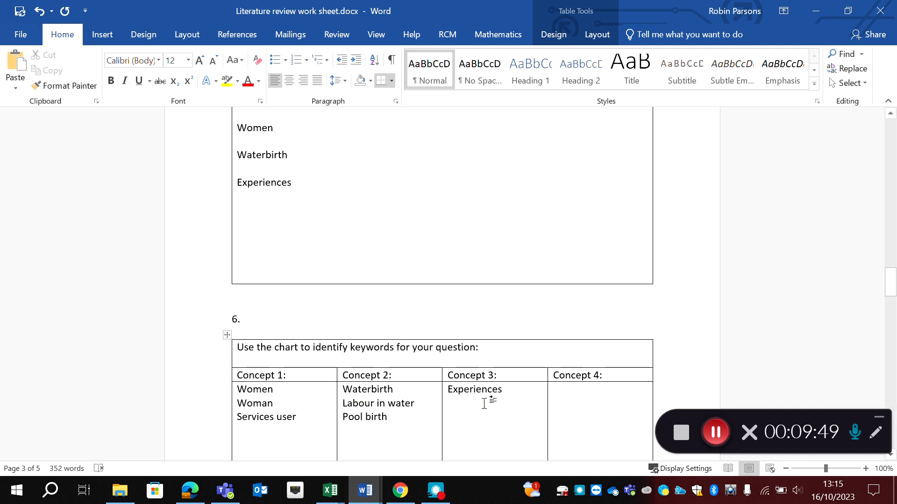
mouse_move(515, 393)
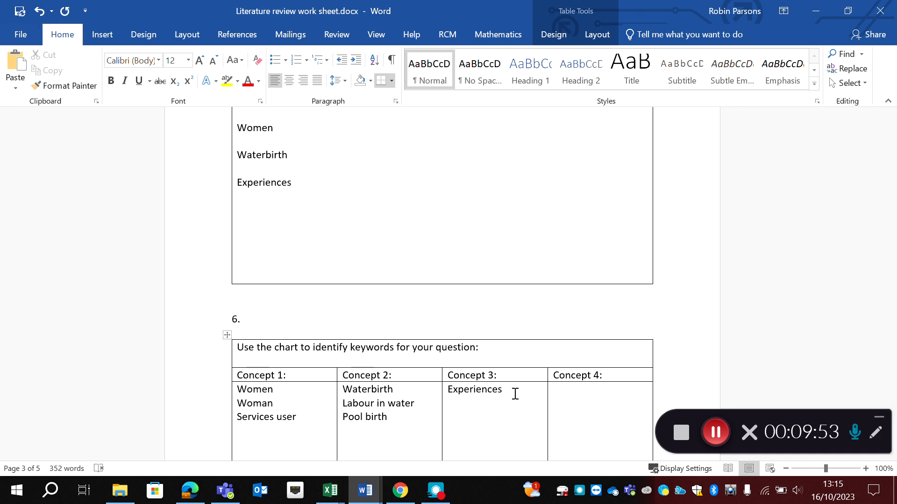
- Add Attitudes and Views under the Experiences concept, removing the stray letter
type("Attitudes")
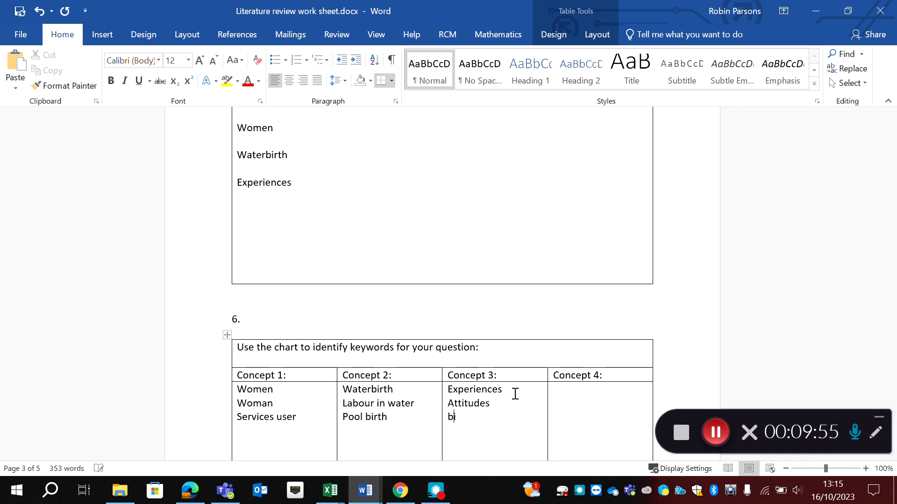
key("Backspace")
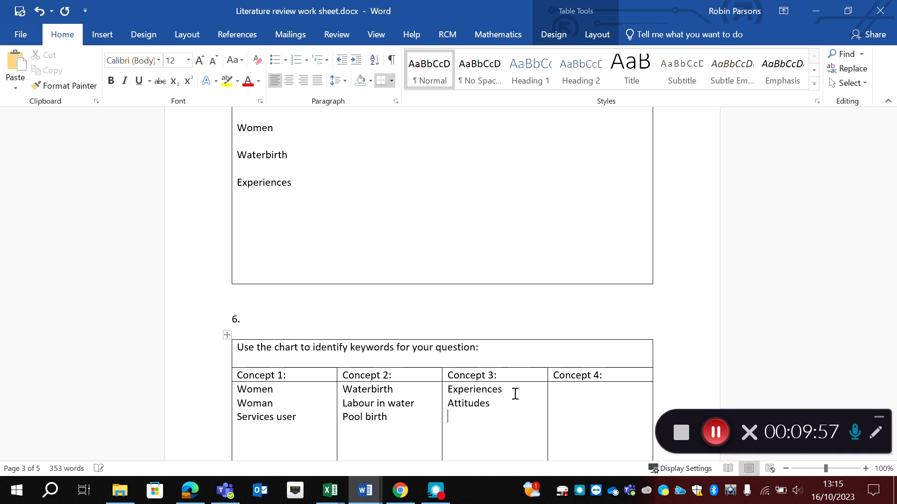
type("Views")
type("Beliefs")
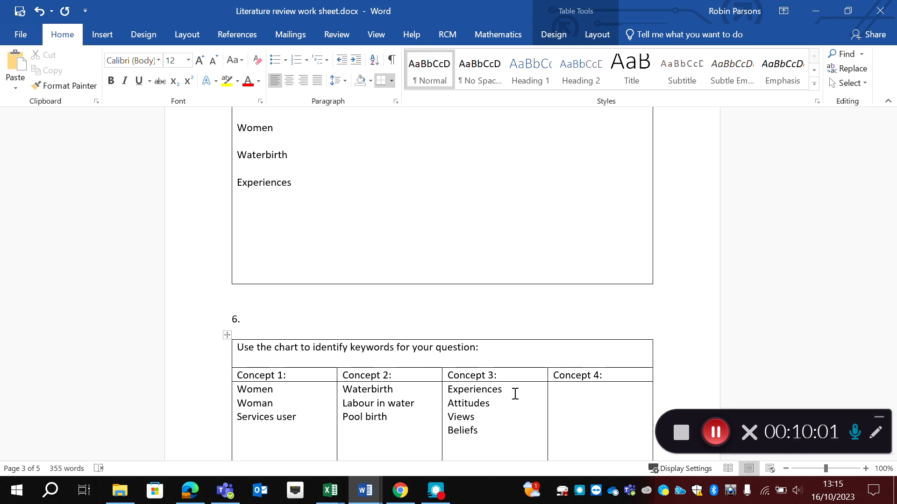
- Scroll to section 7's Inclusion and Exclusion criteria table to review the example criteria
scroll("down", 3)
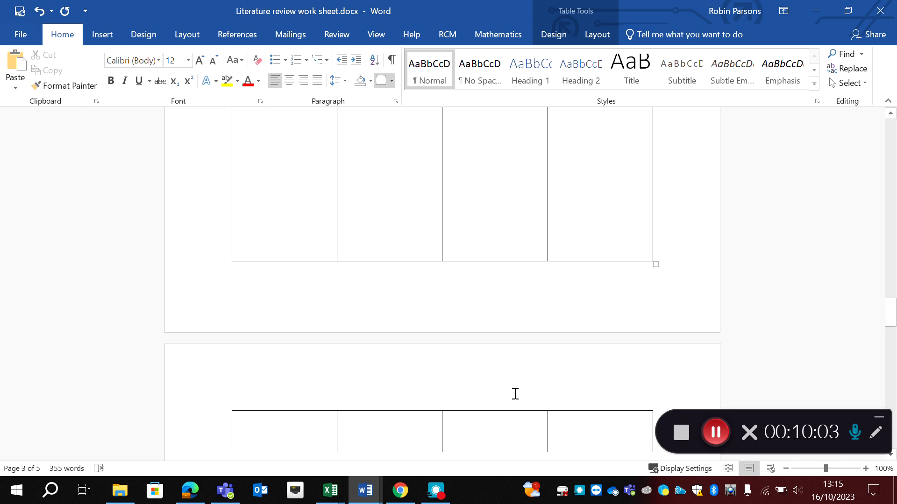
scroll("down", 3)
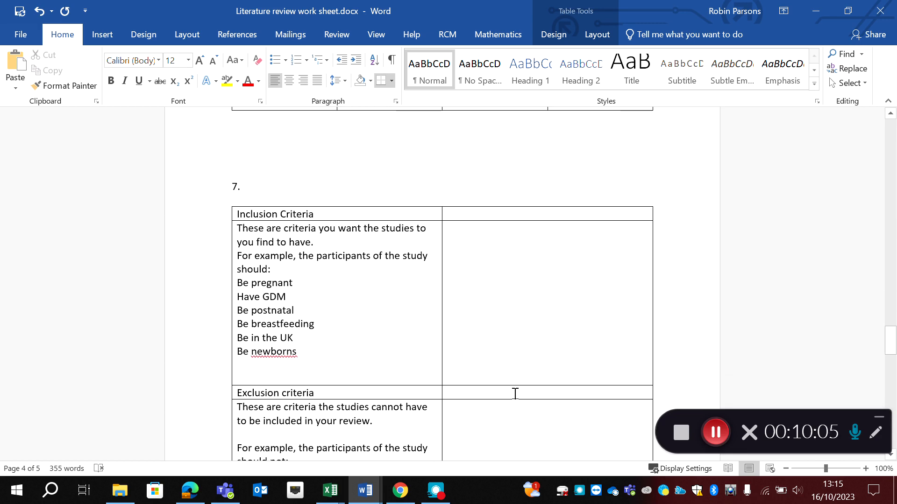
mouse_move(583, 475)
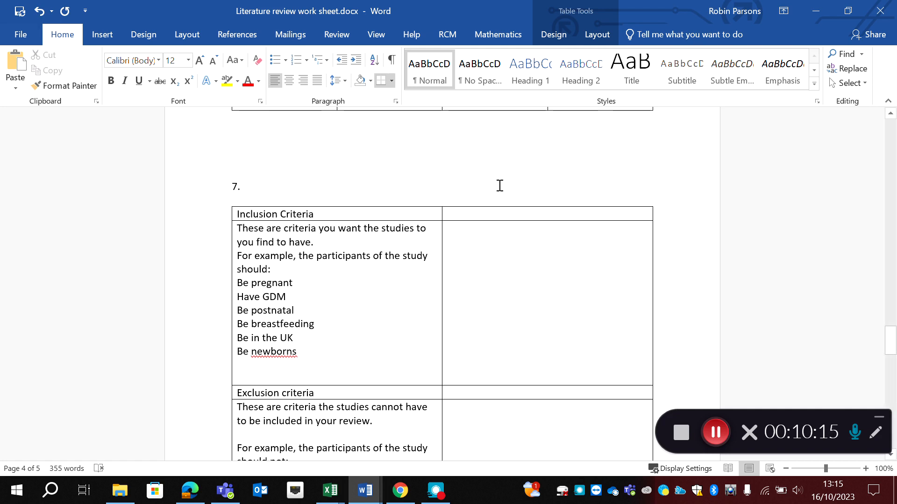
mouse_move(403, 290)
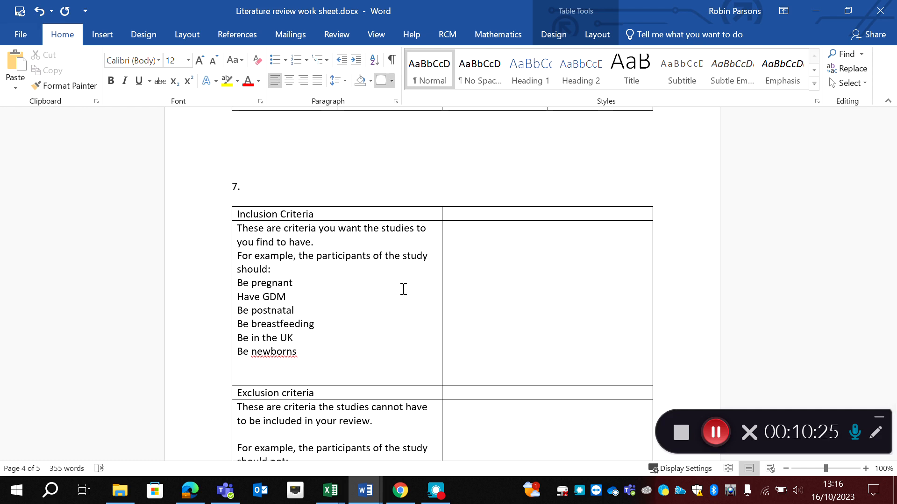
mouse_move(323, 241)
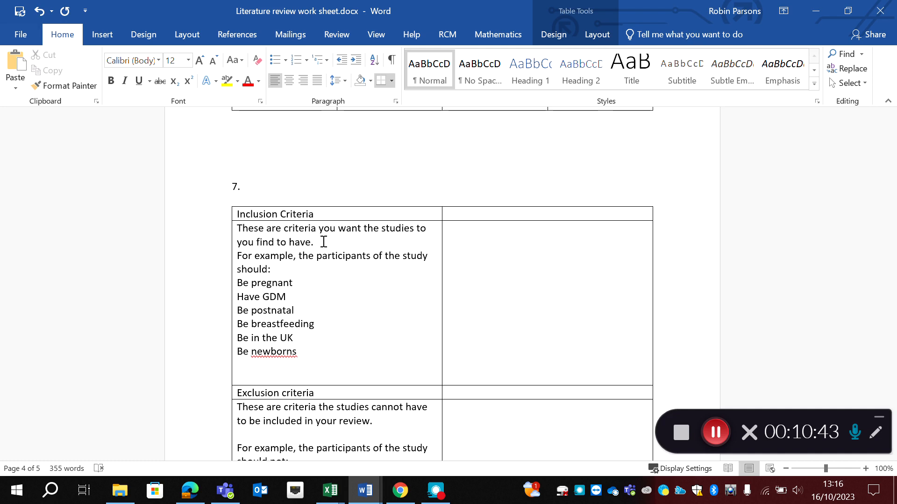
- Scroll through the Exclusion criteria examples down to 'Published before 2015' and 'Not published in English'
scroll("down", 3)
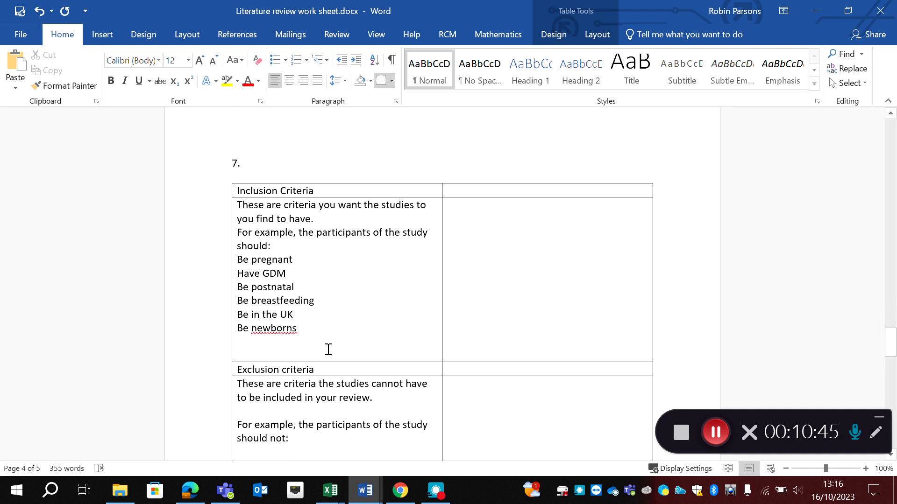
scroll("down", 3)
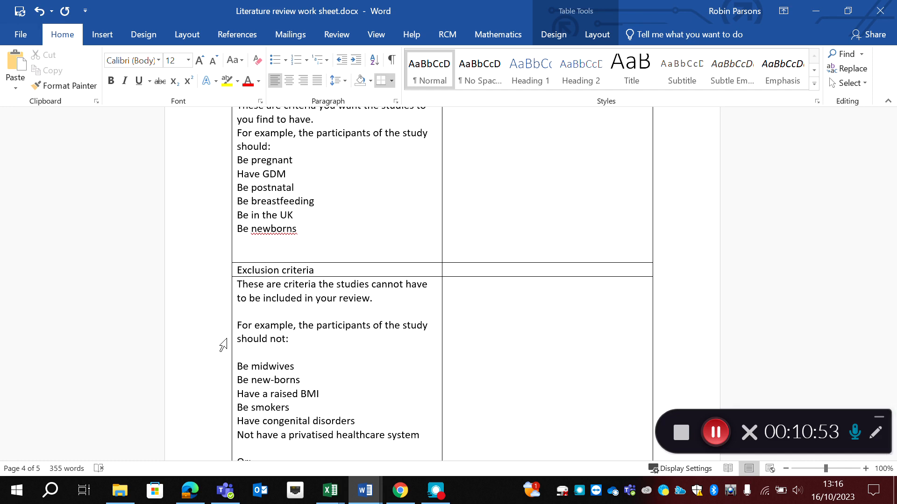
scroll("down", 3)
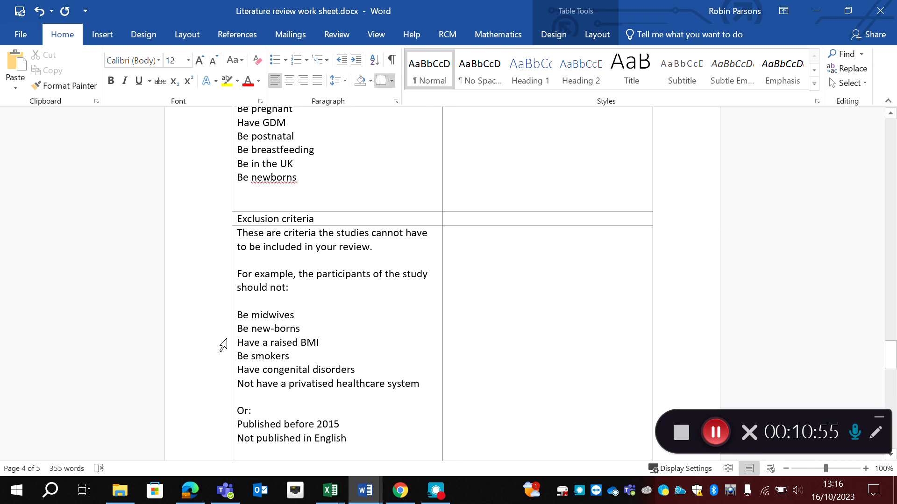
scroll("down", 3)
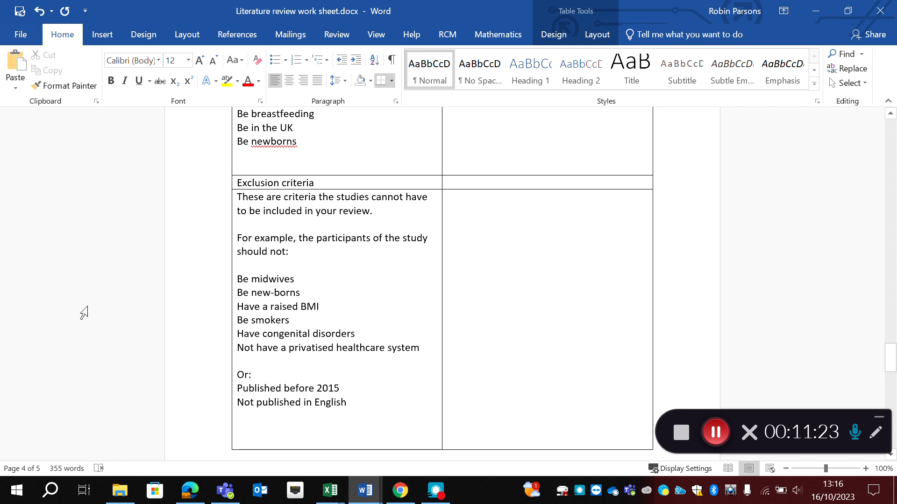
- Scroll to the 'Which databases will you search?' section with its empty answer box
scroll("down", 3)
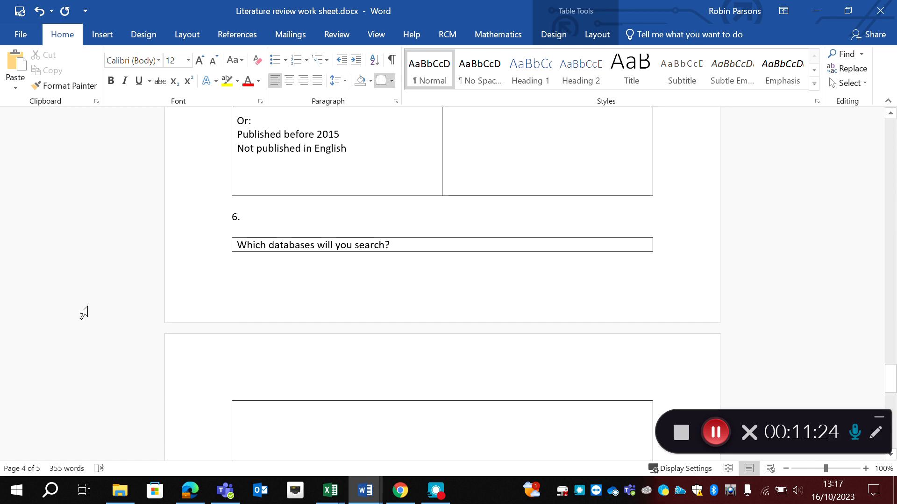
scroll("down", 3)
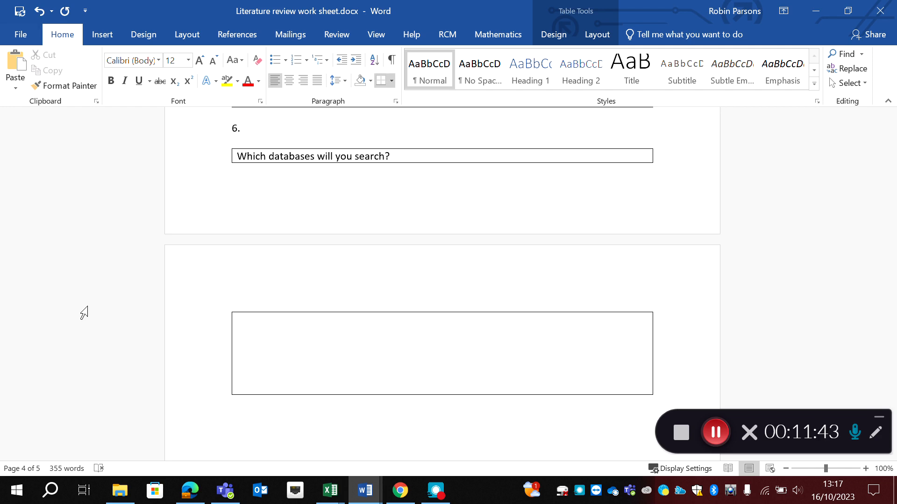
mouse_move(713, 480)
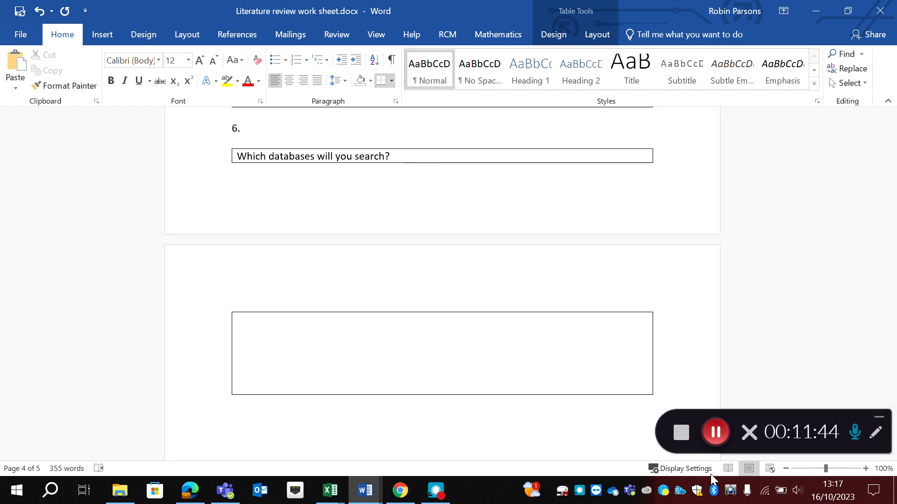